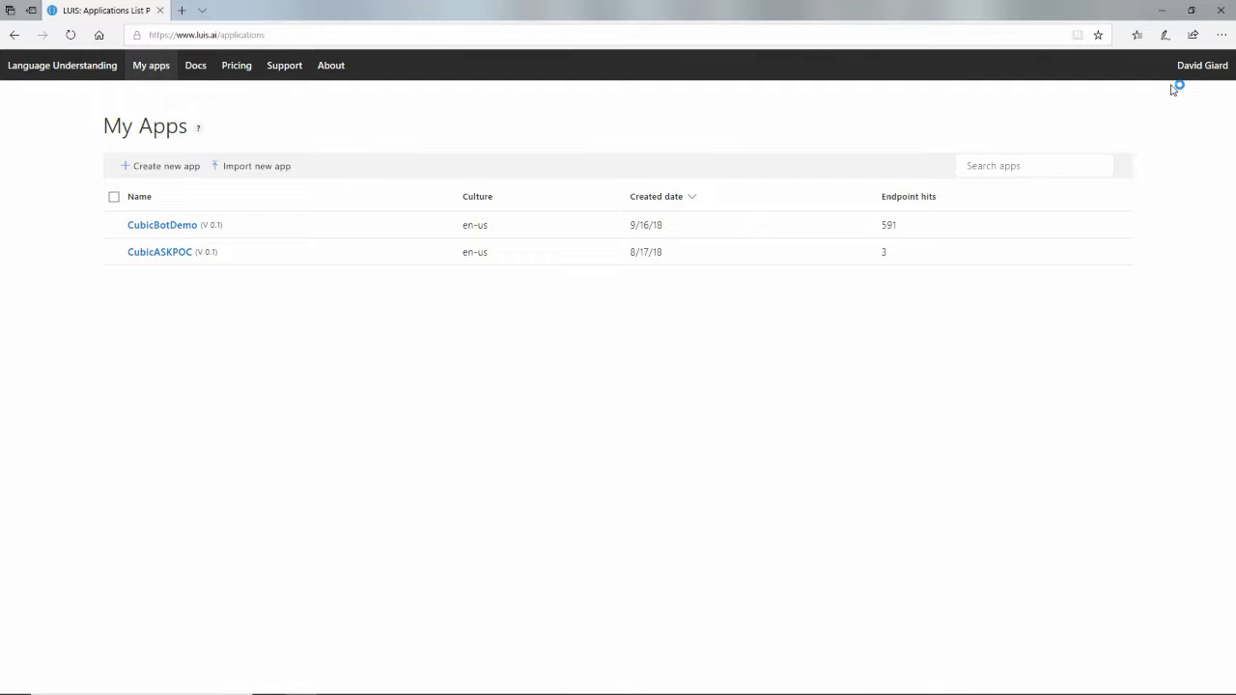
mouse_move(997, 108)
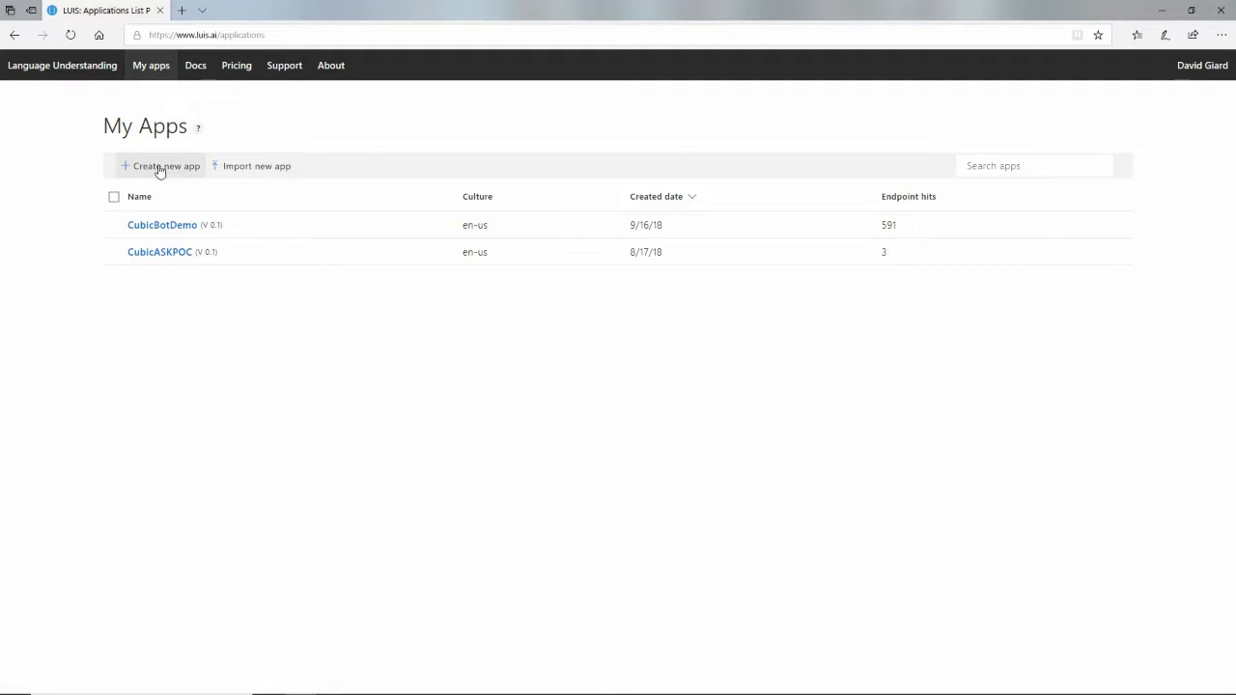
mouse_move(170, 170)
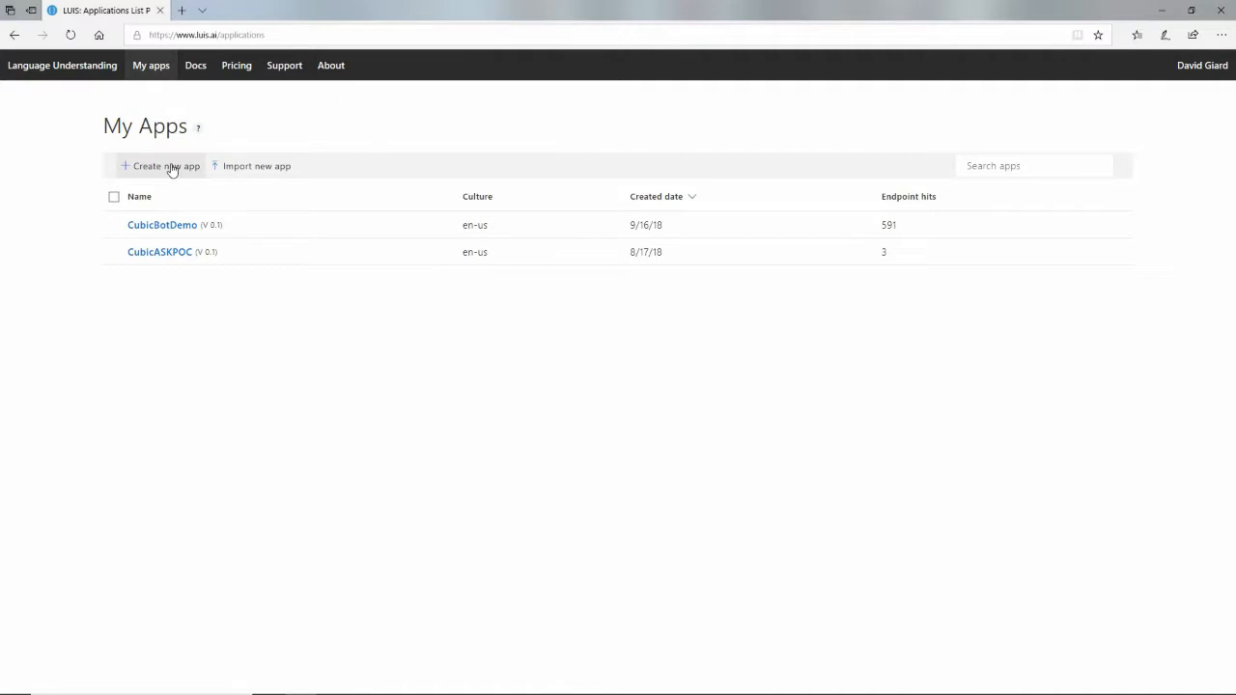
Step: Start a new app named dgtestluis, keeping English as its culture
click(164, 166)
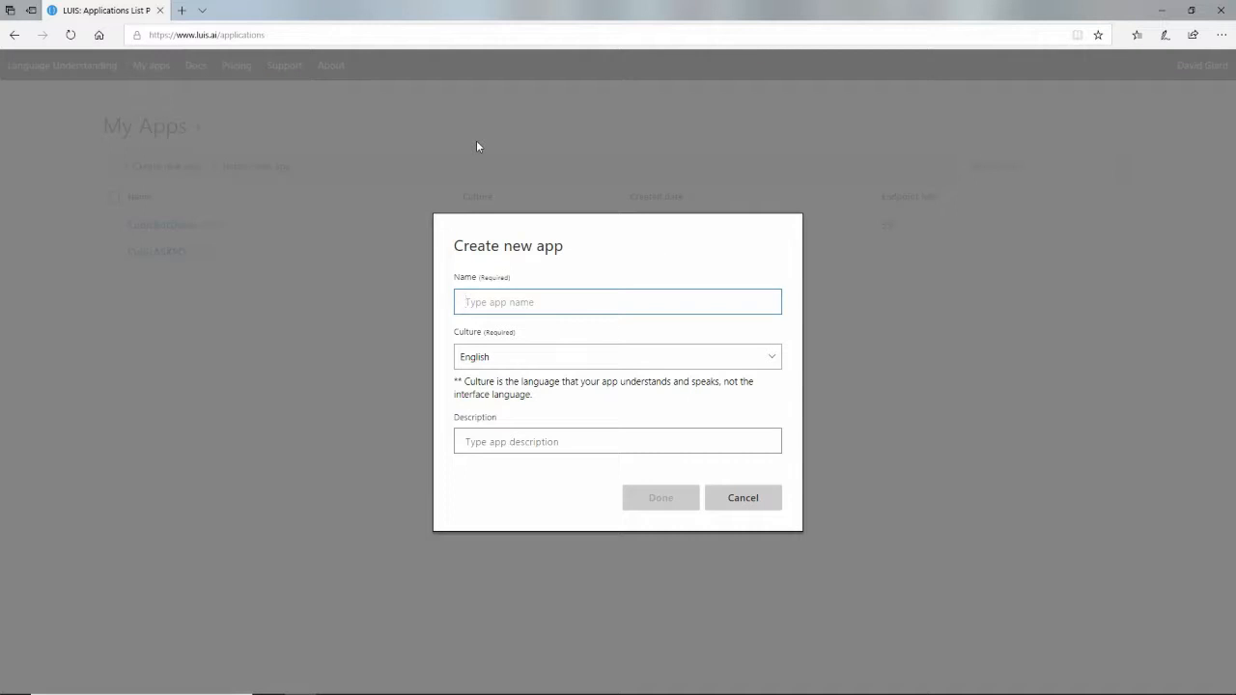
click(618, 301)
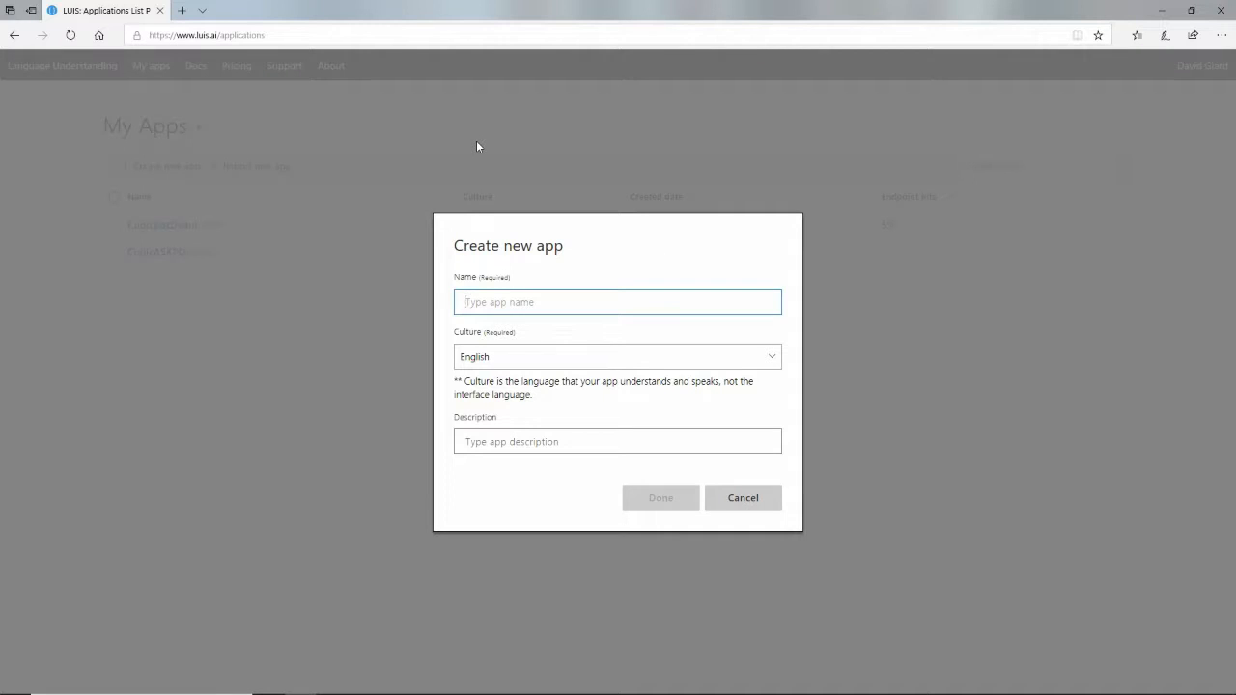
click(618, 301)
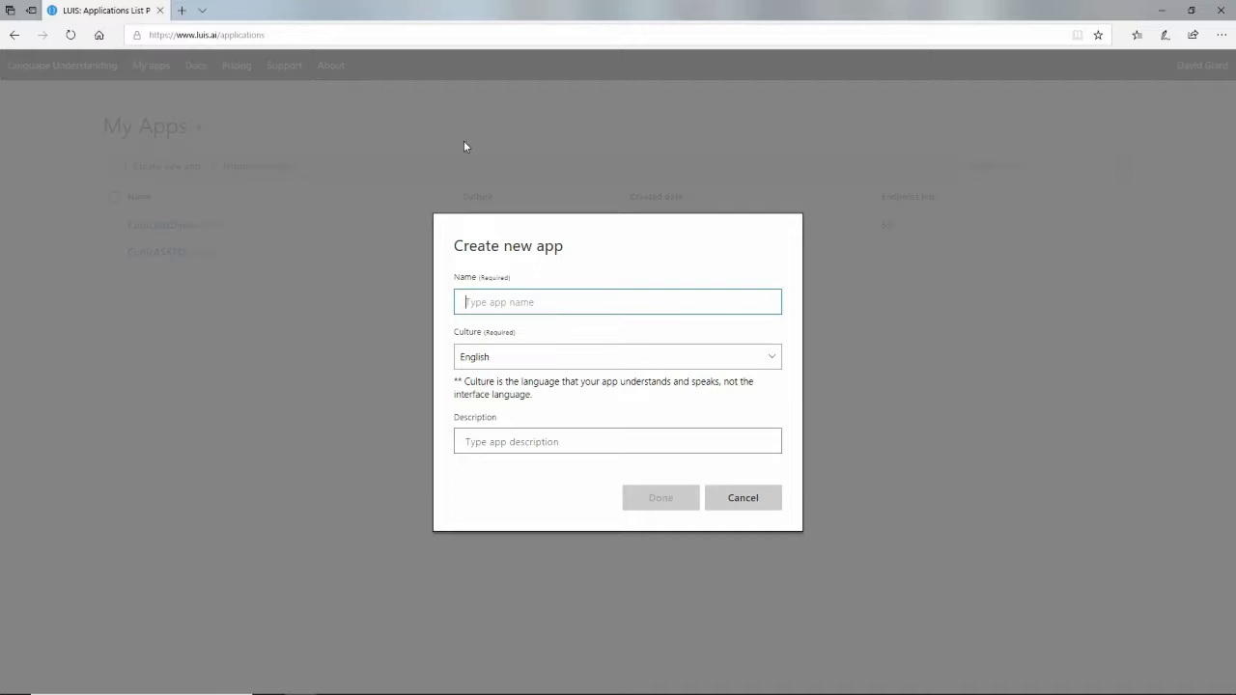
text(dgtestluis)
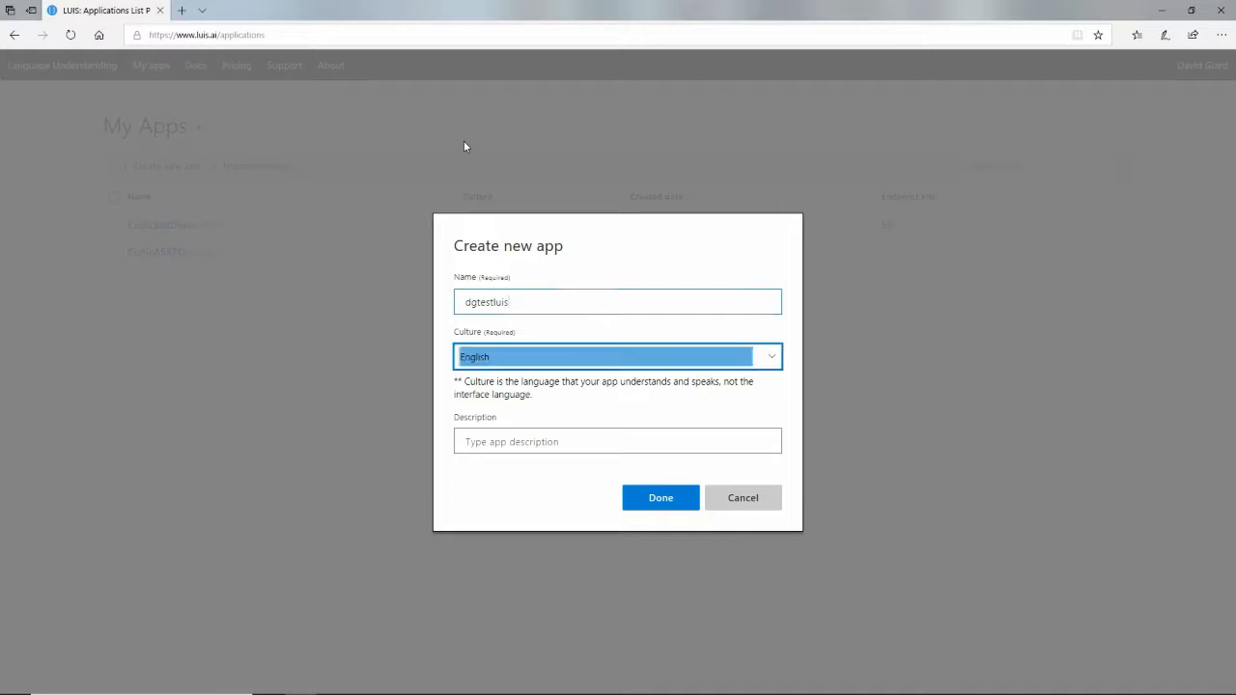
click(618, 355)
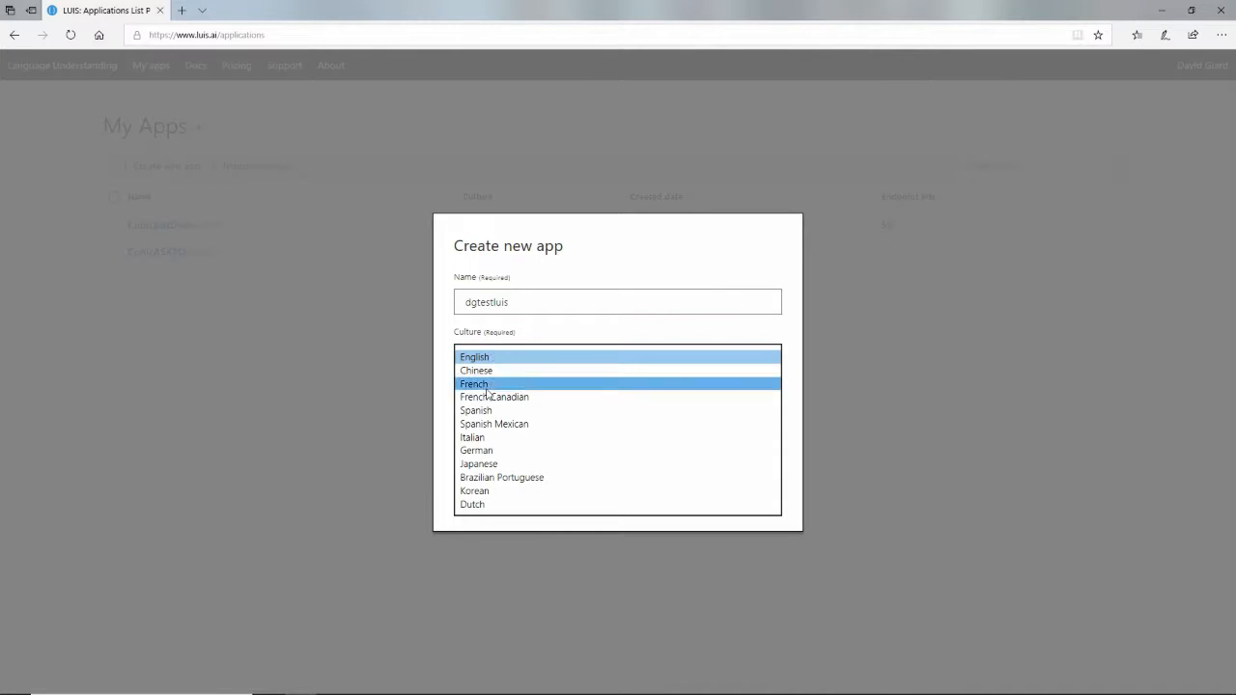
click(475, 355)
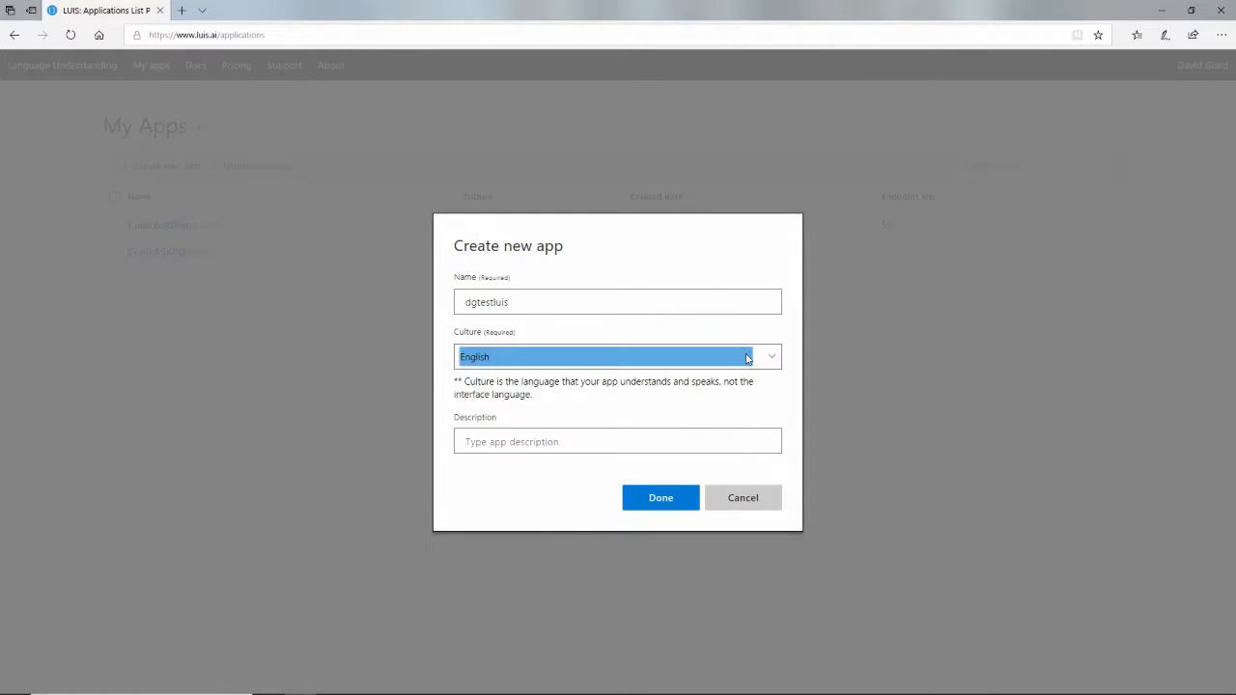
Step: Give the app the description "Best LUIS app ever!!" and finish creating it
click(618, 440)
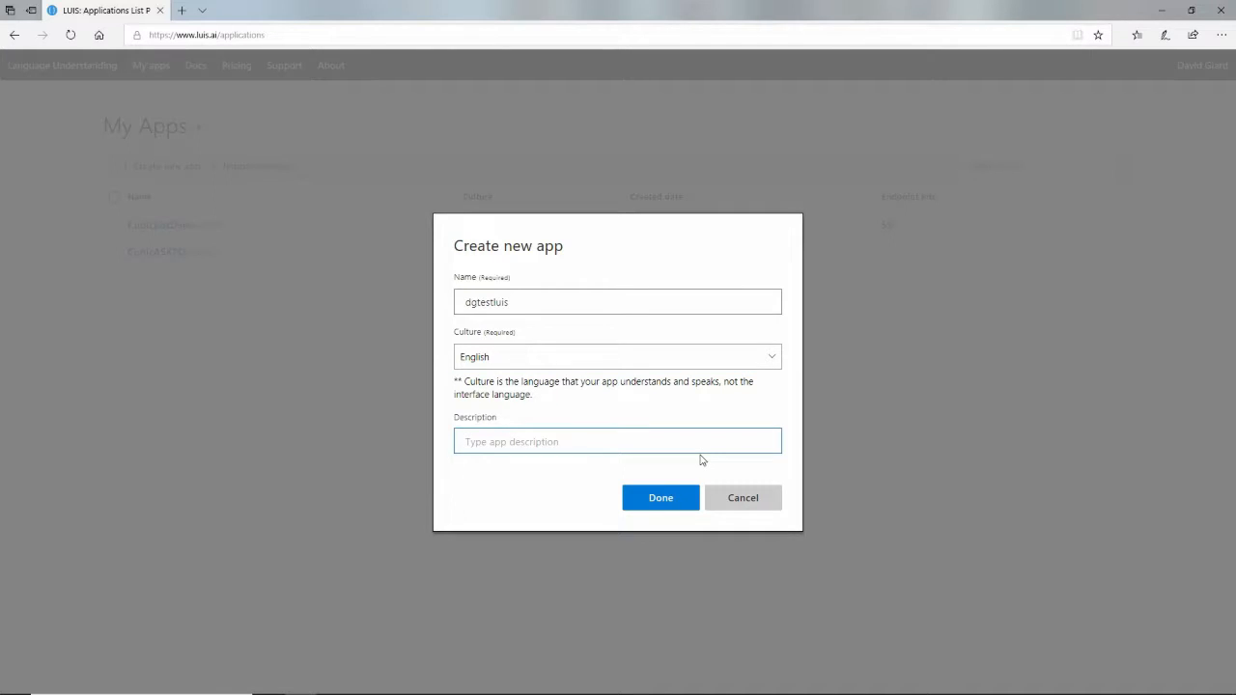
text(Best LUIS a)
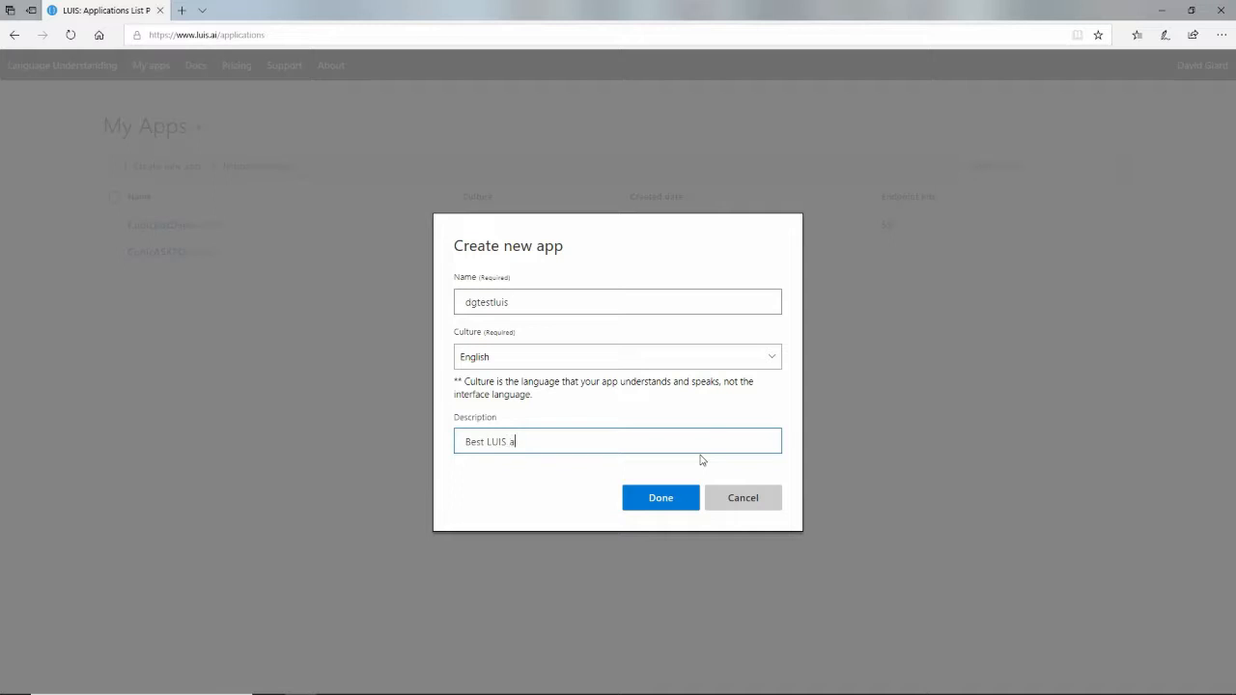
text(pp ever)
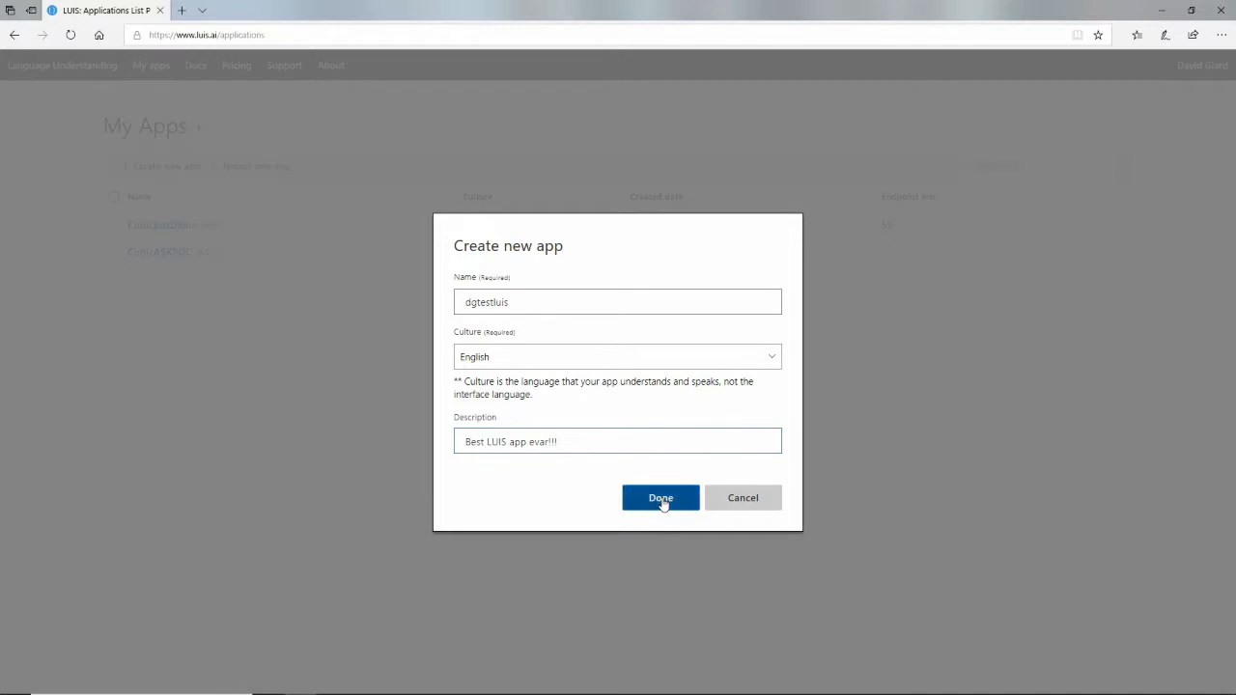
click(661, 498)
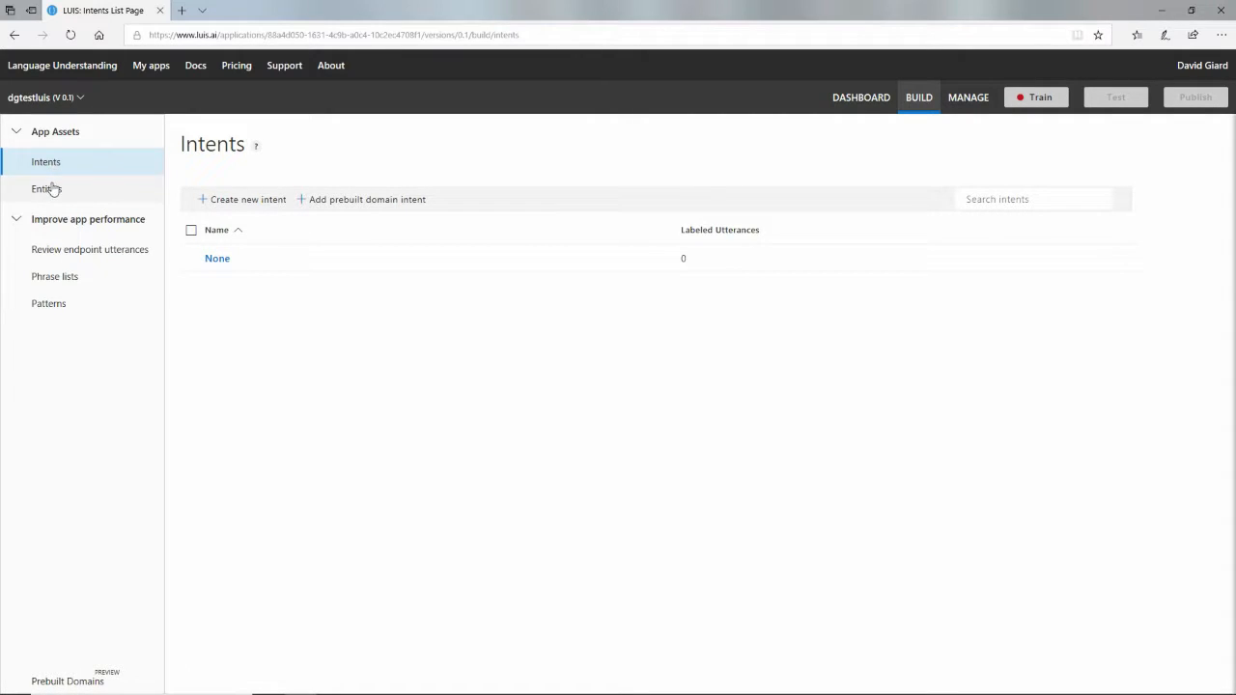
Step: Review the empty Entities and Intents pages of the new dgtestluis app
click(46, 190)
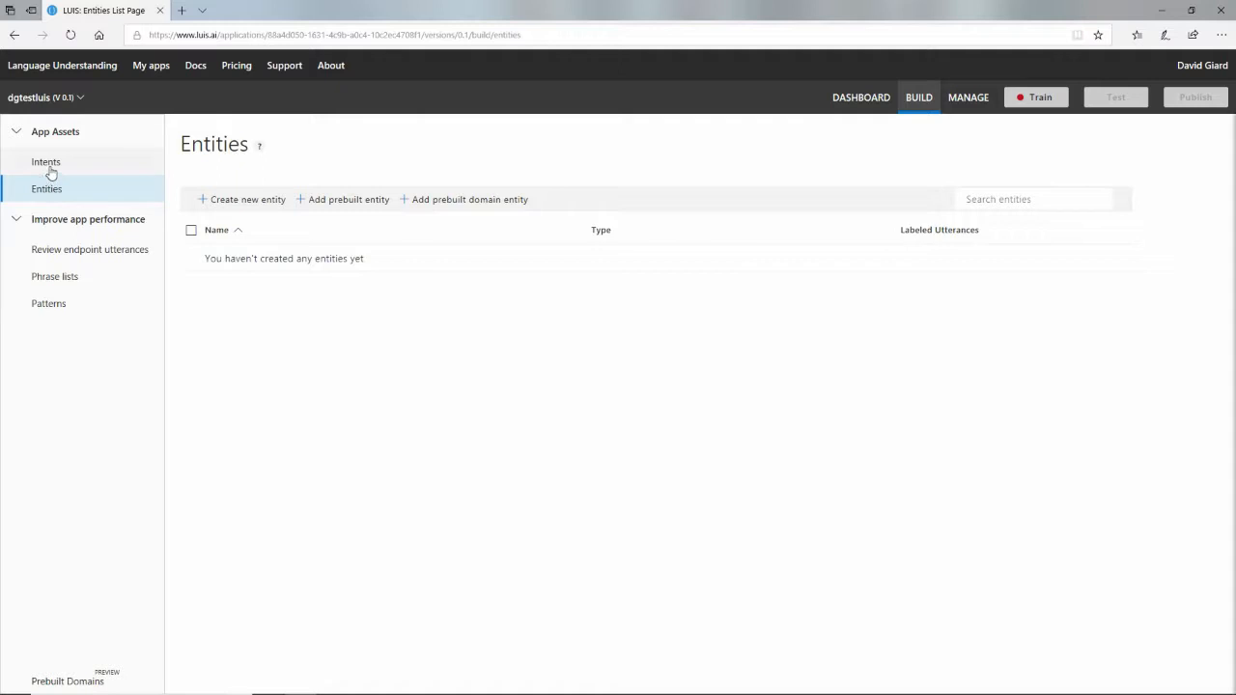
click(46, 163)
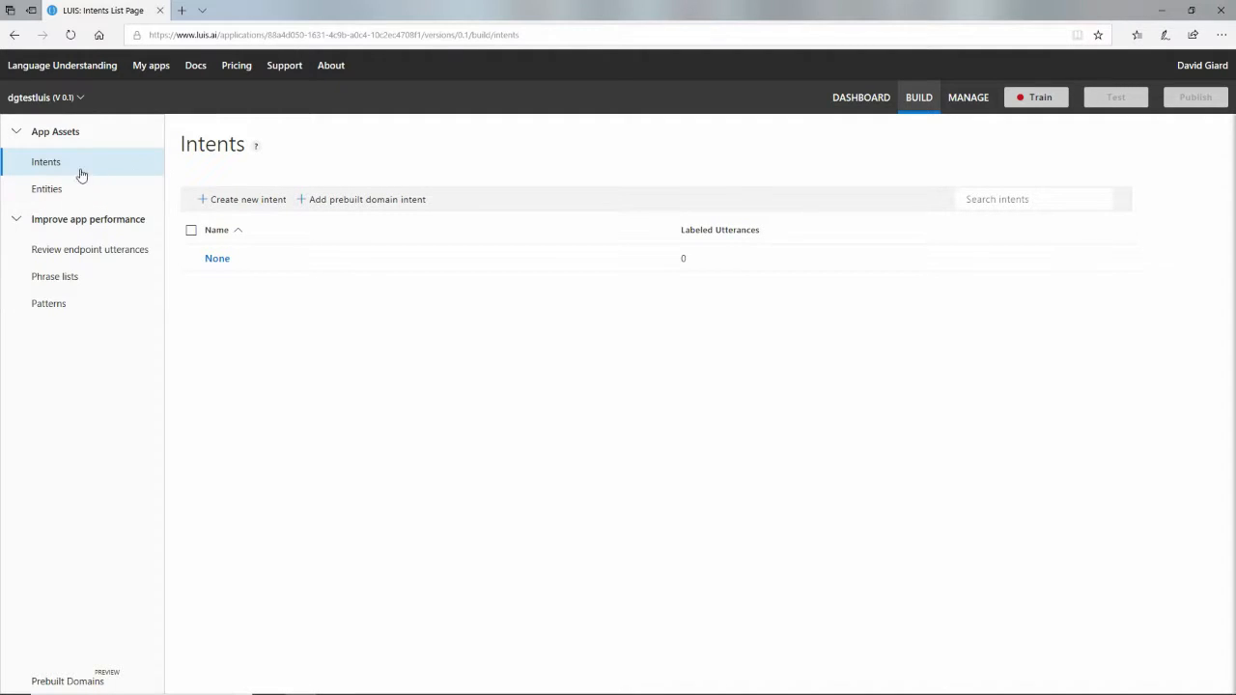
mouse_move(92, 177)
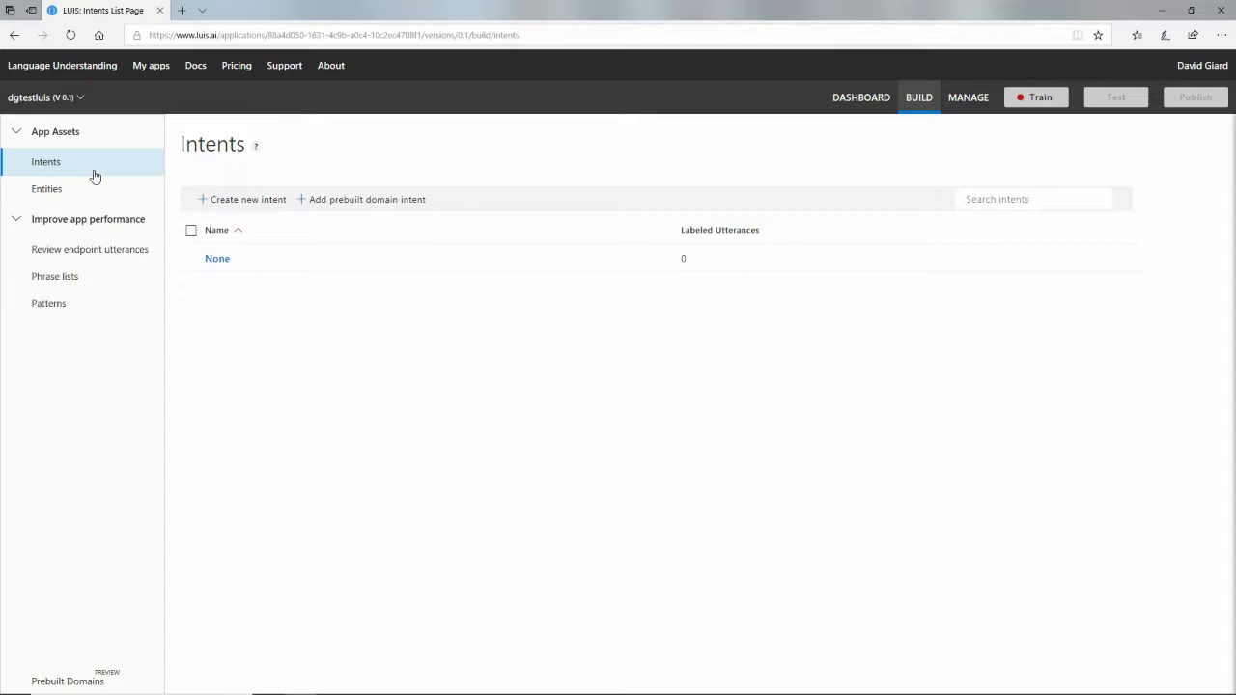
click(46, 189)
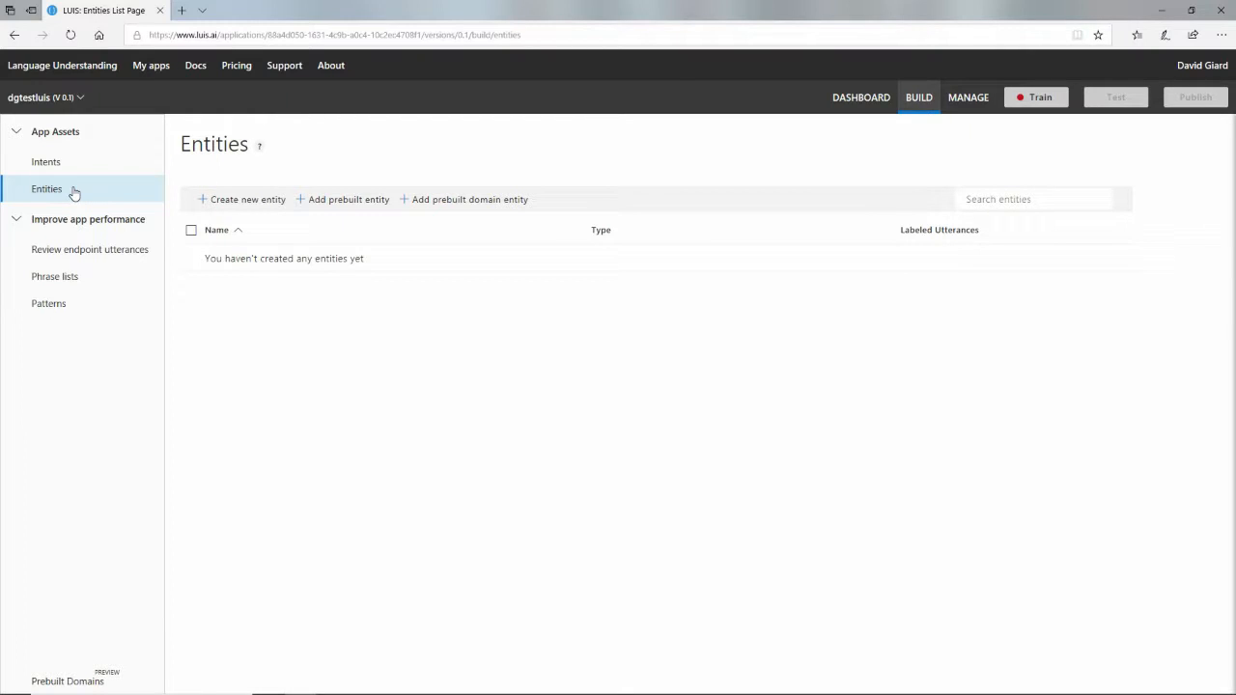
mouse_move(124, 178)
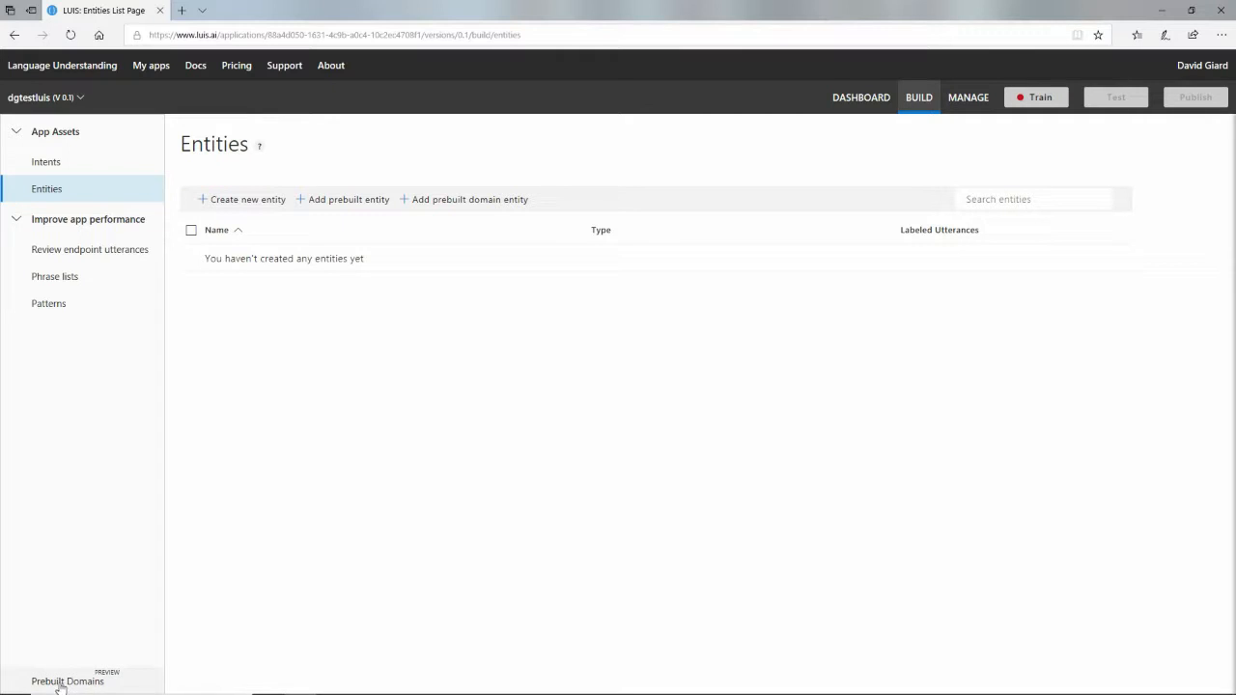
Step: Browse the prebuilt domains catalogue and add the Fitness domain to the app
click(68, 680)
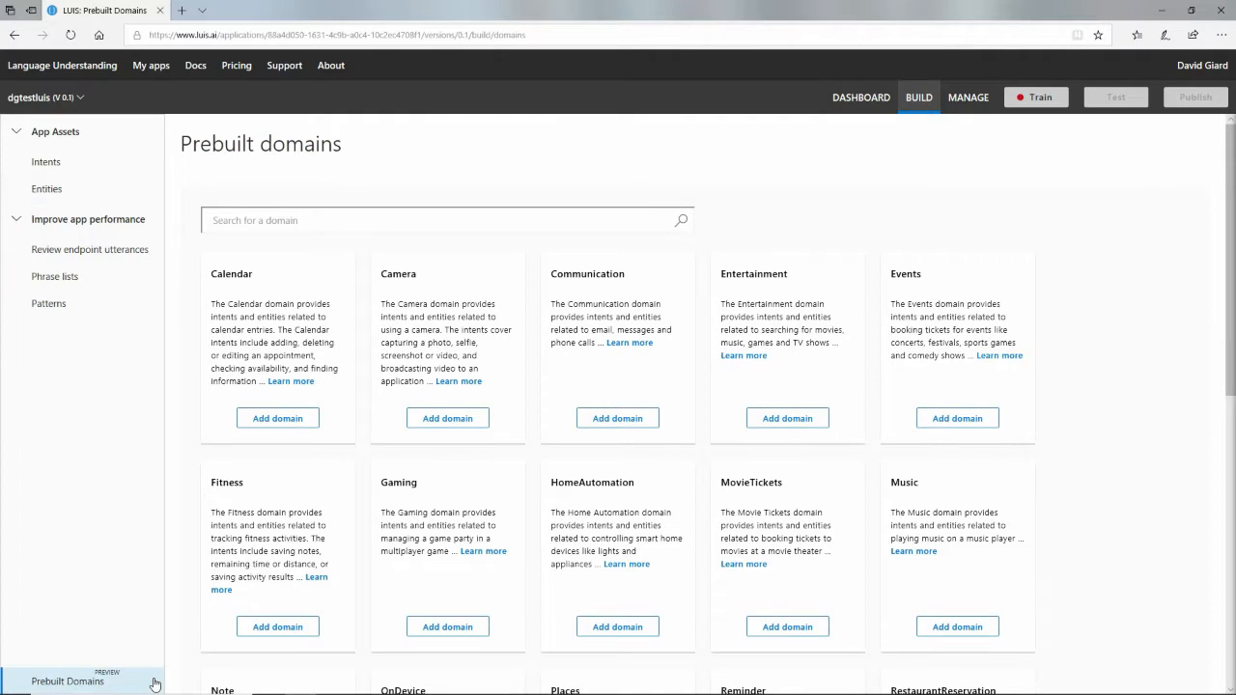
mouse_move(413, 288)
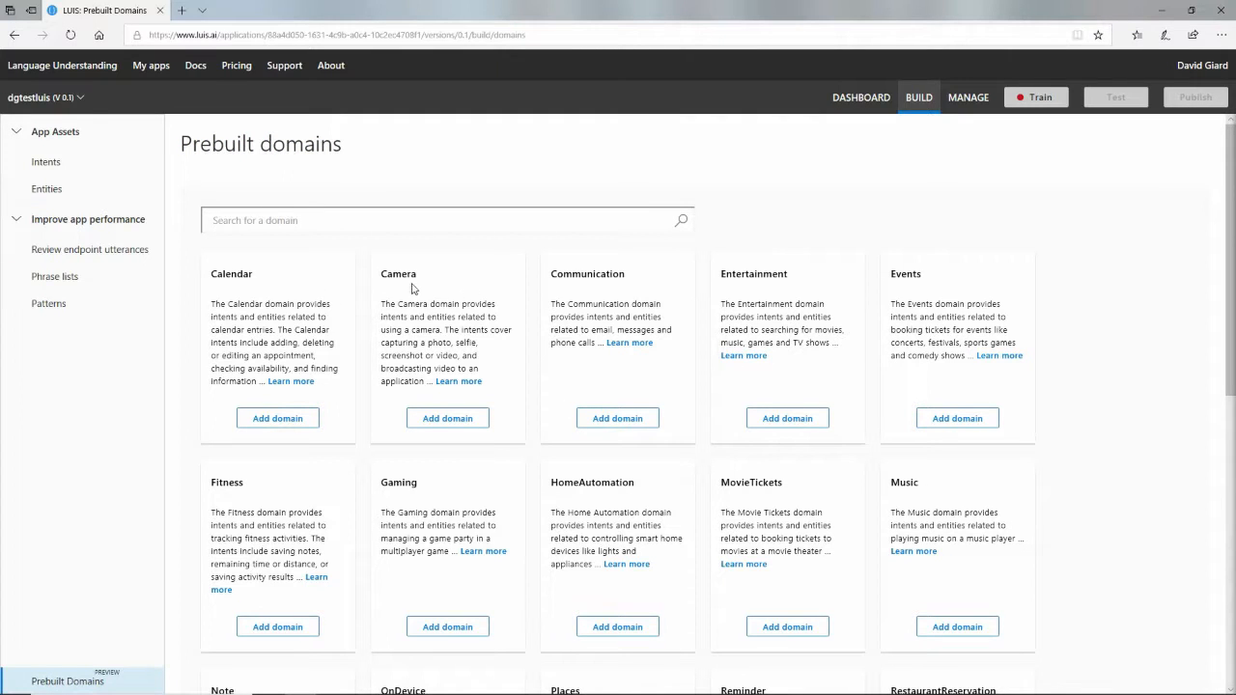
mouse_move(849, 317)
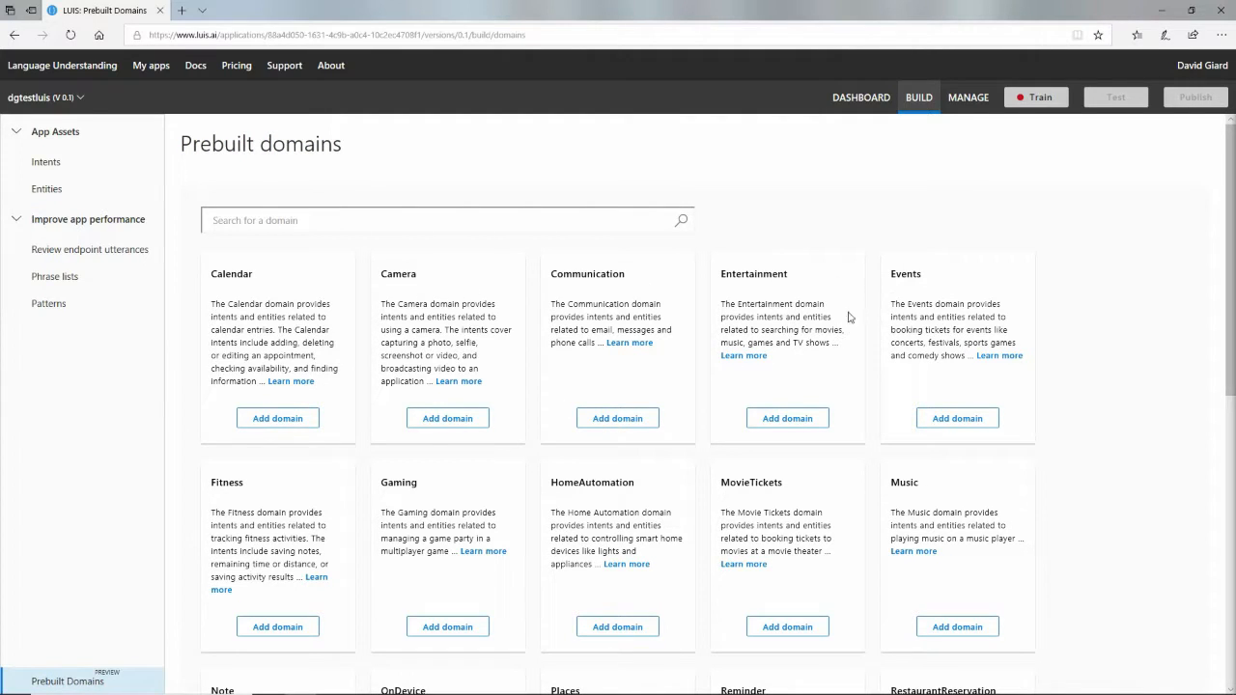
mouse_move(877, 409)
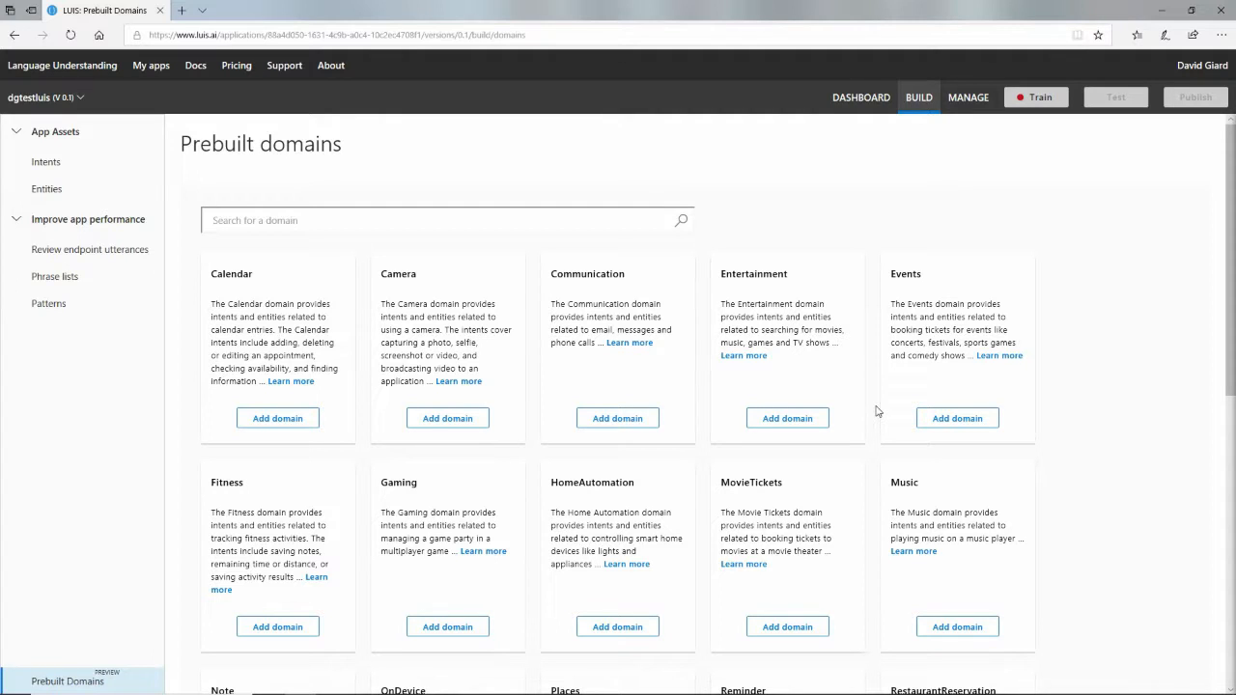
scroll(down, 3)
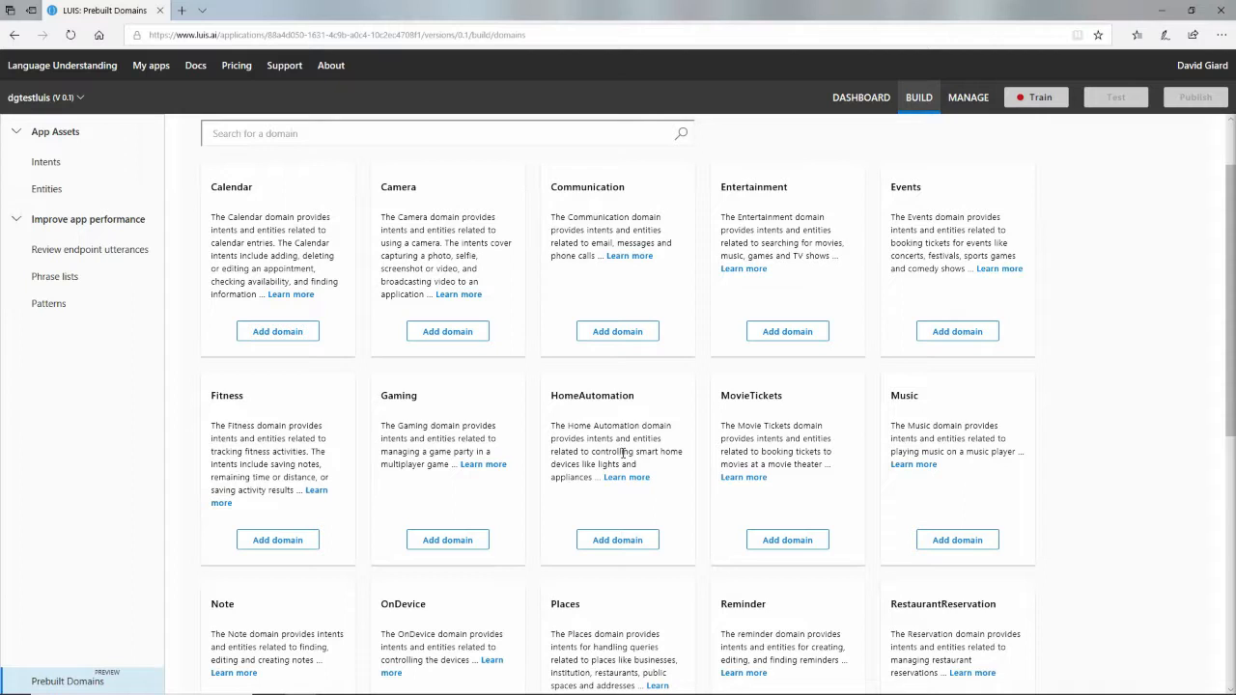
scroll(down, 3)
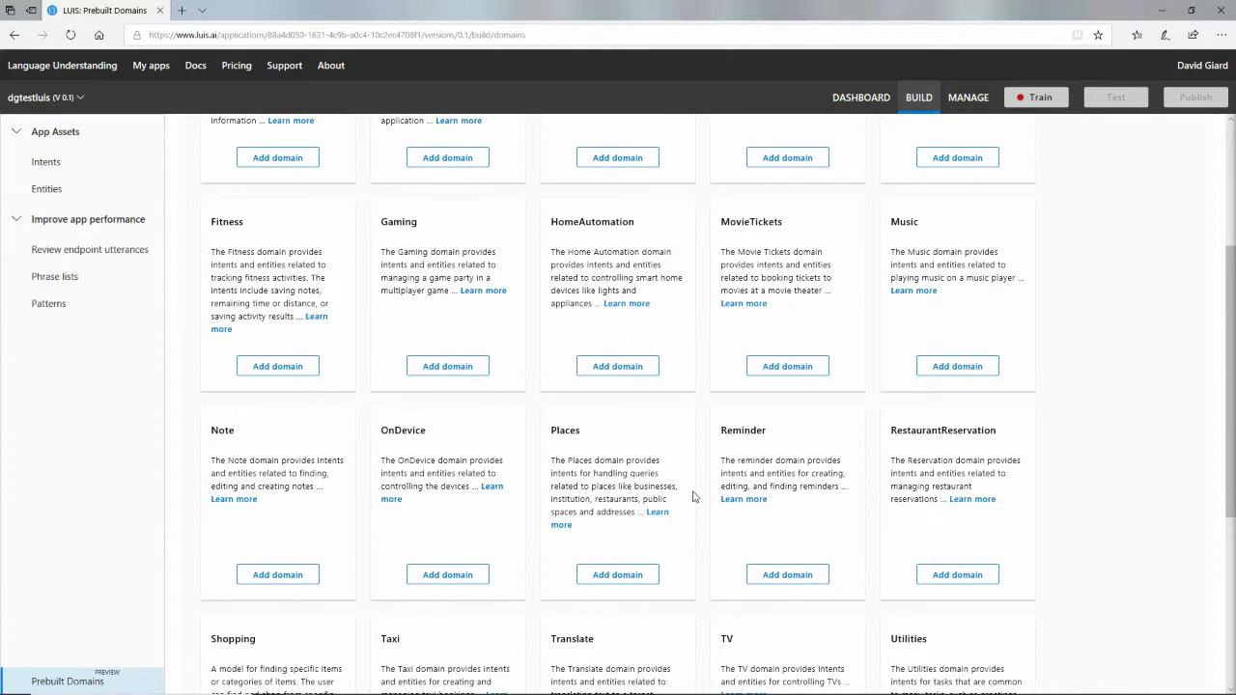
scroll(down, 3)
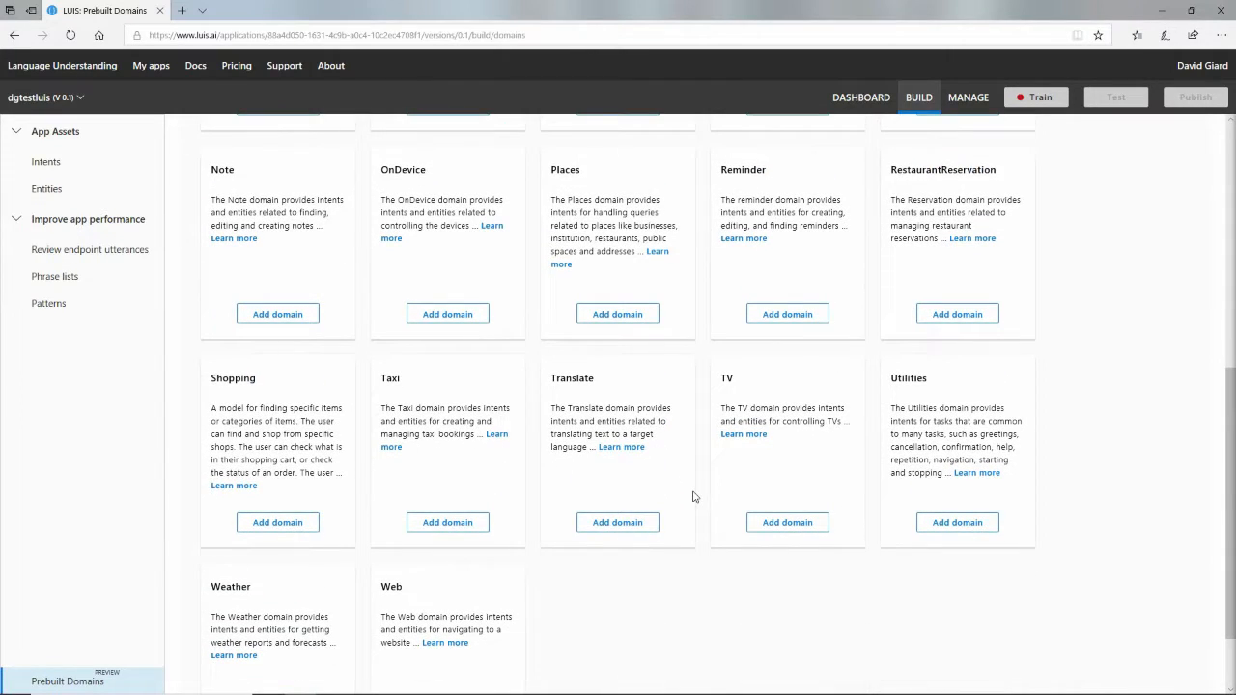
scroll(down, 3)
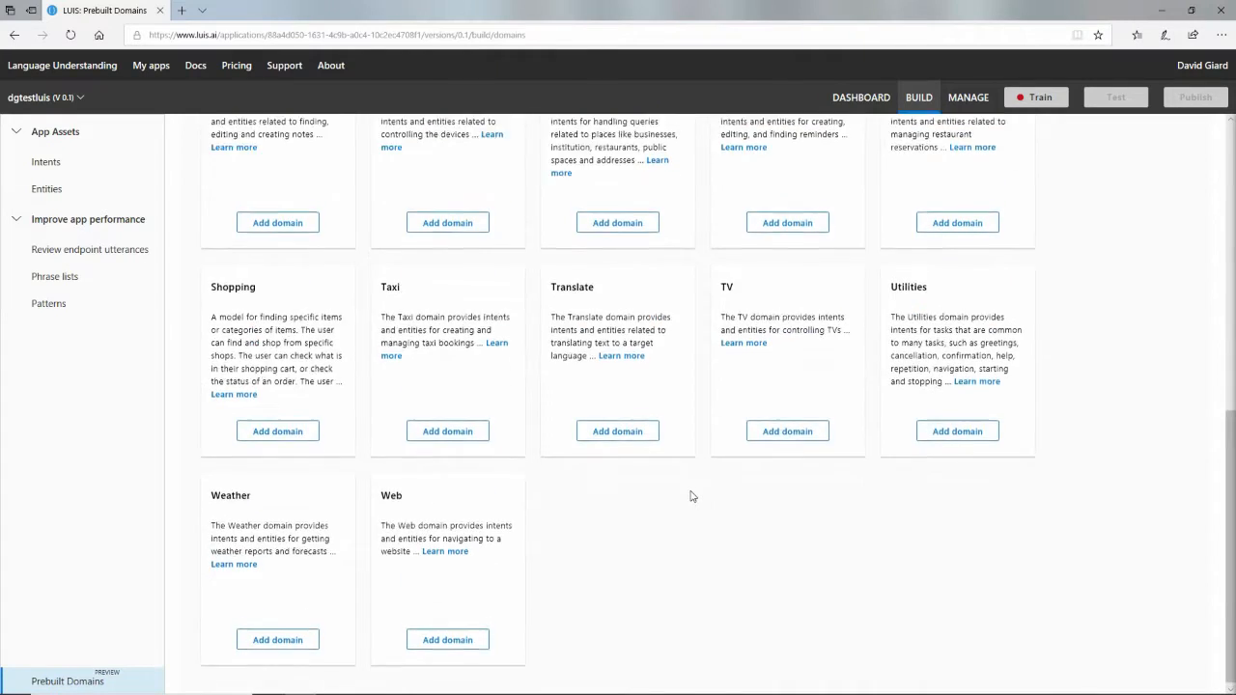
scroll(up, 3)
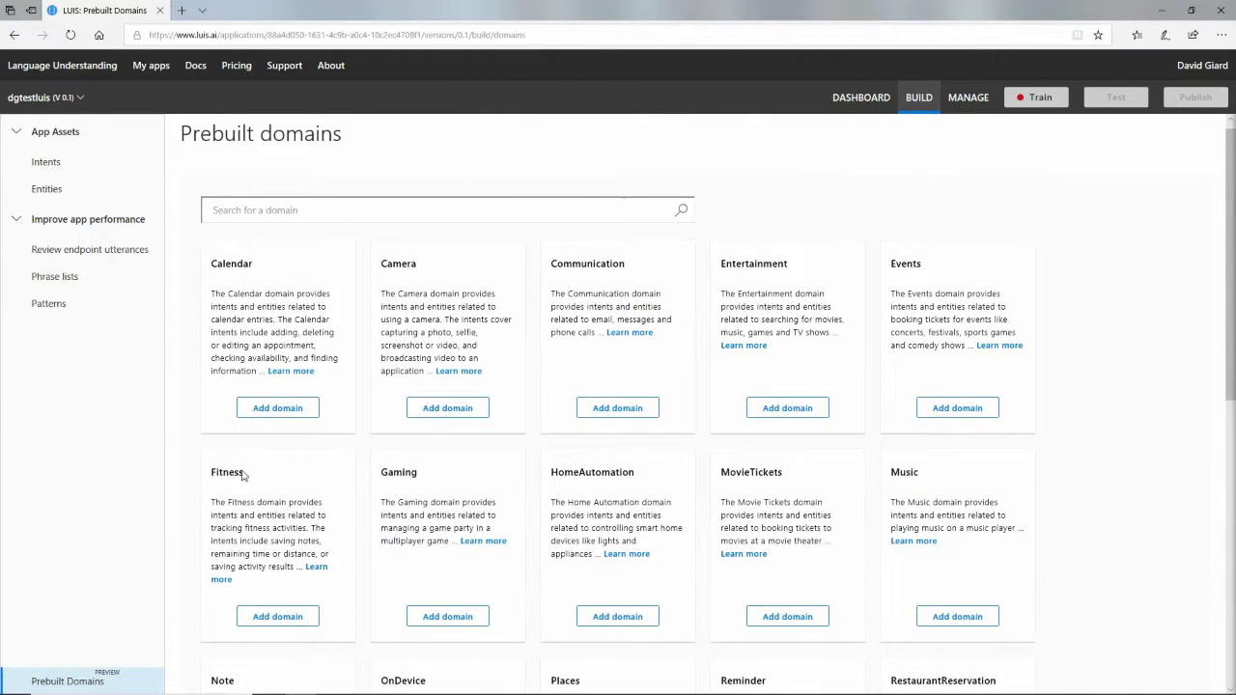
click(278, 616)
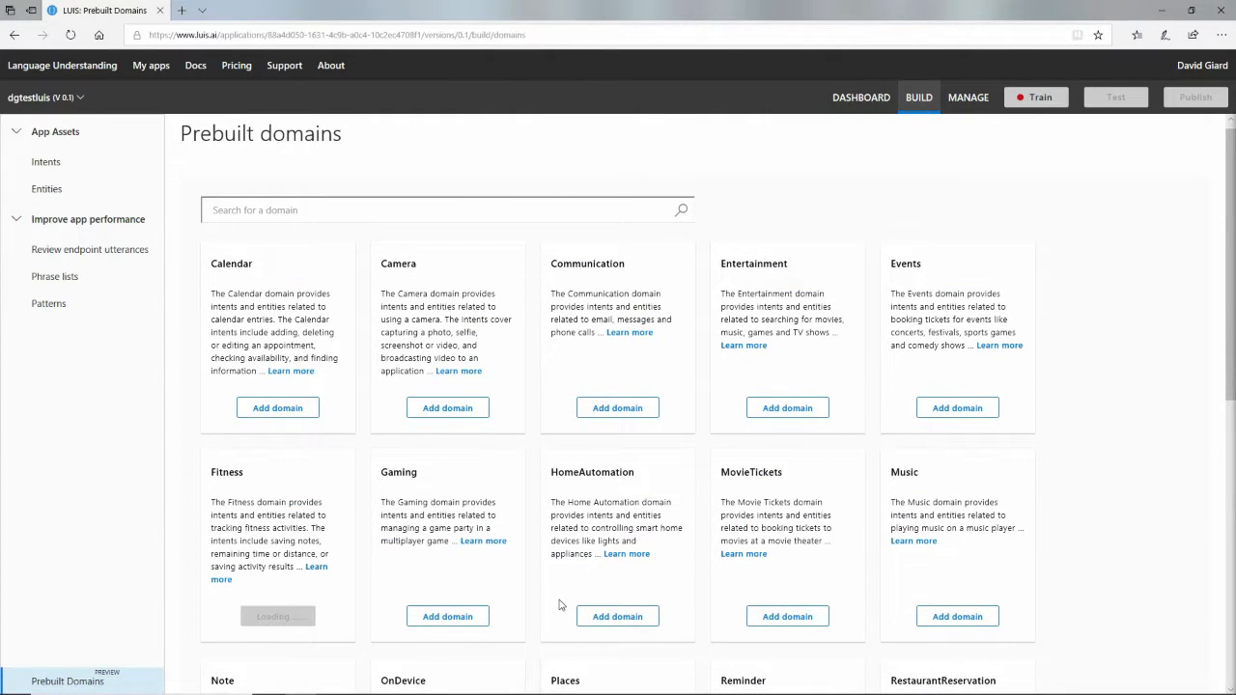
mouse_move(576, 591)
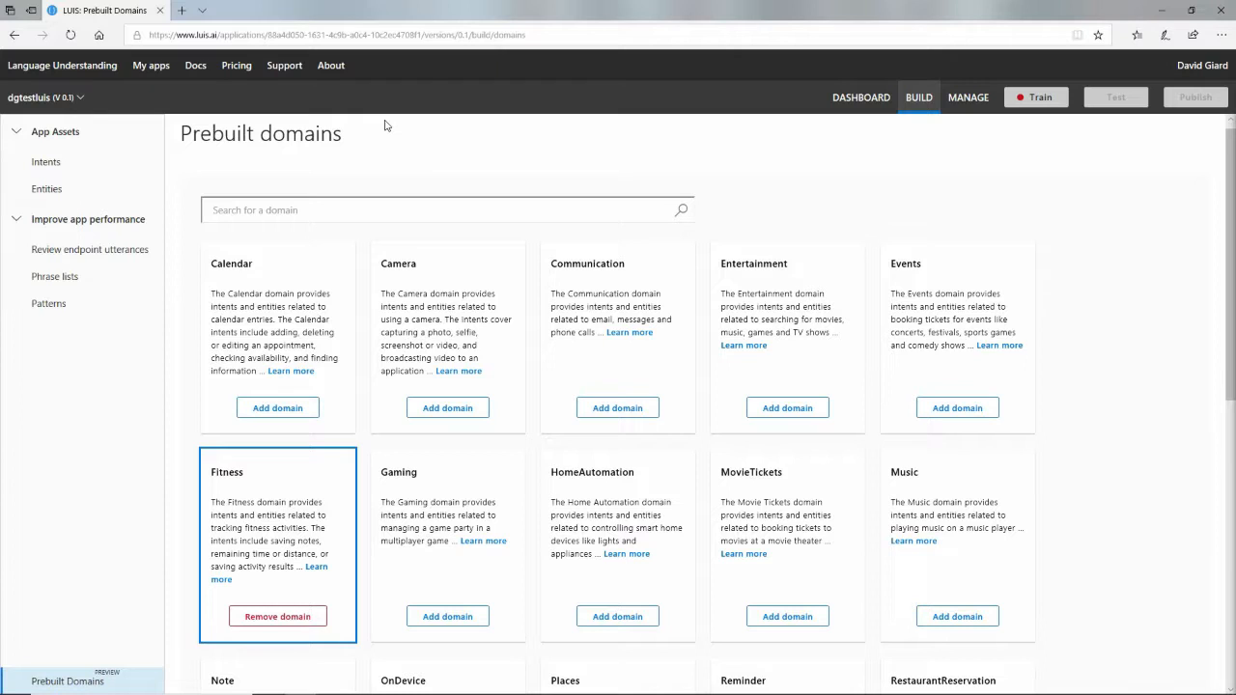
mouse_move(261, 124)
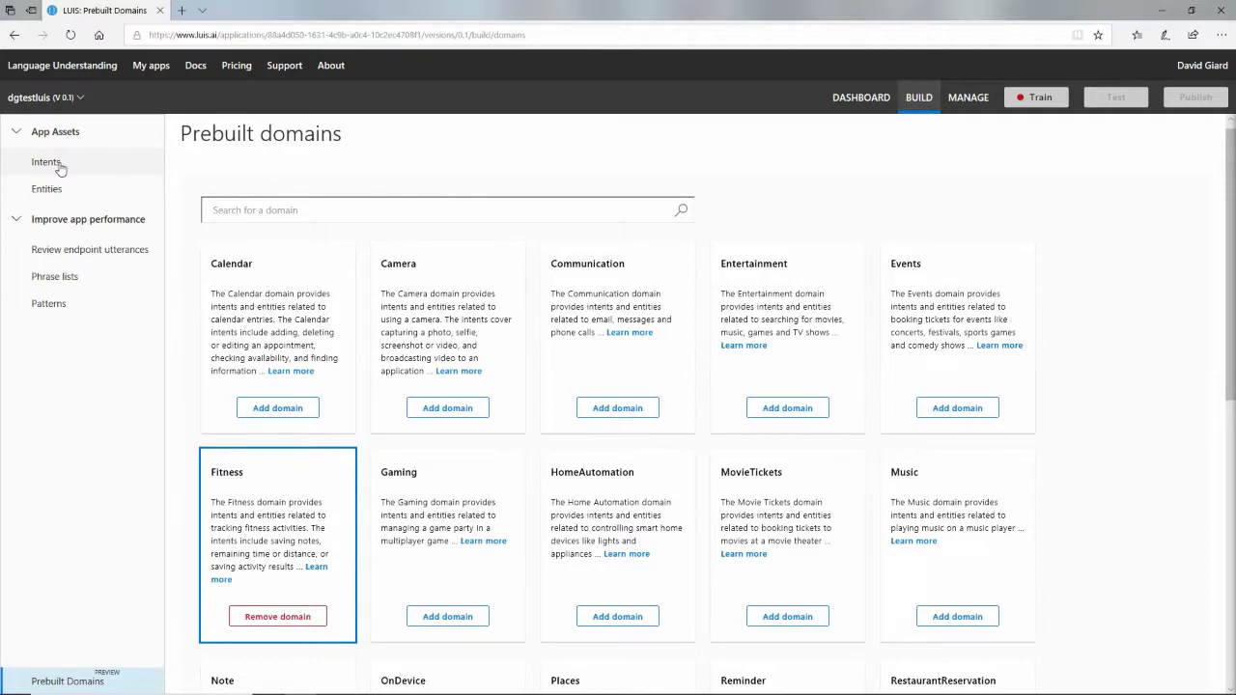
Step: View the Intents list now holding the four Fitness intents plus None
click(46, 163)
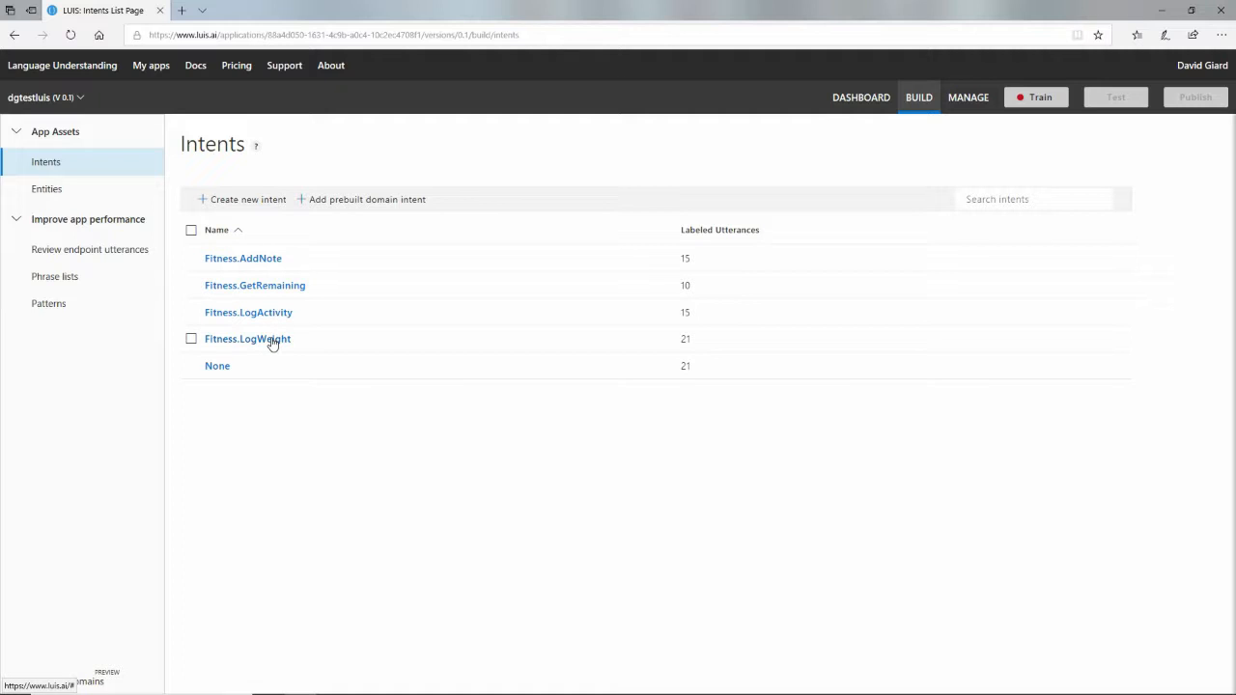
mouse_move(278, 343)
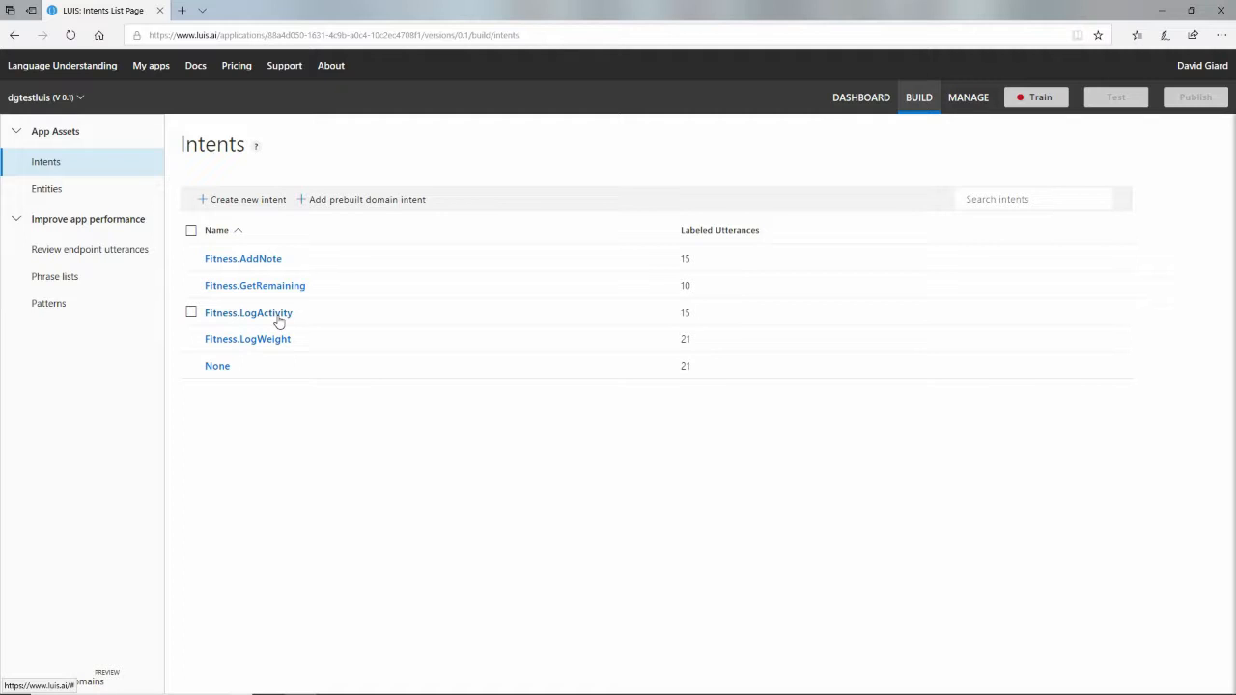
mouse_move(267, 344)
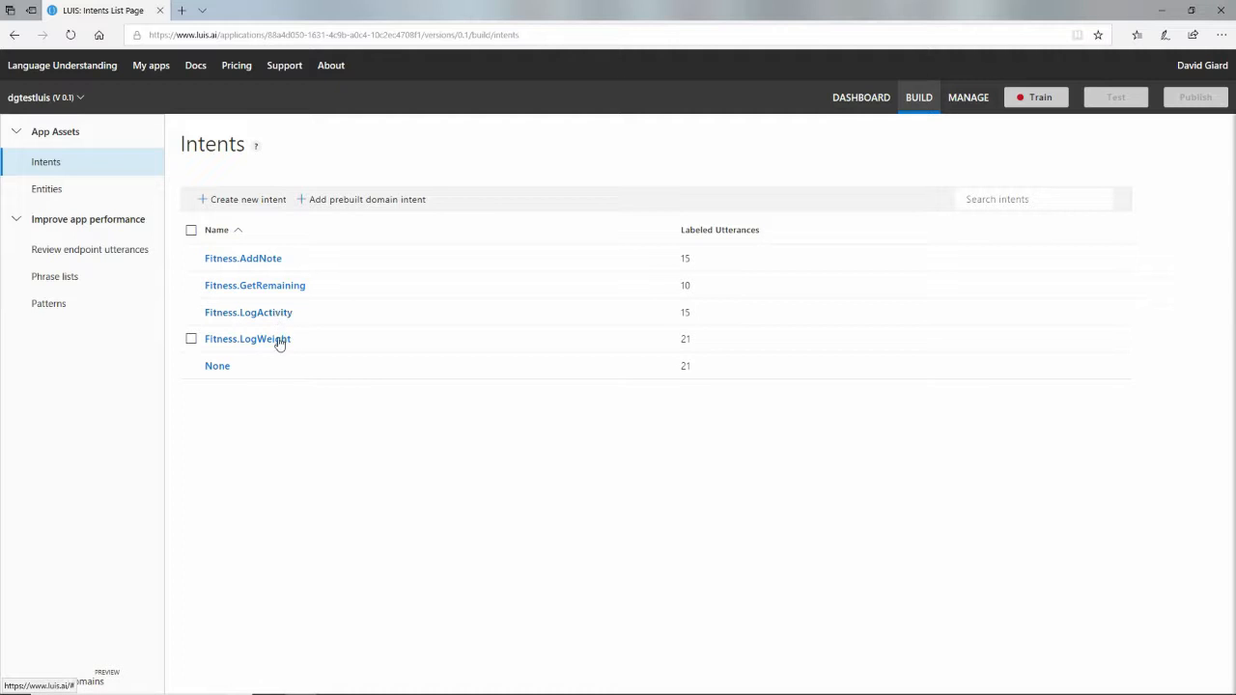
Step: Open the Fitness.LogWeight intent to see its utterances tagged with Measurement and Number
click(247, 338)
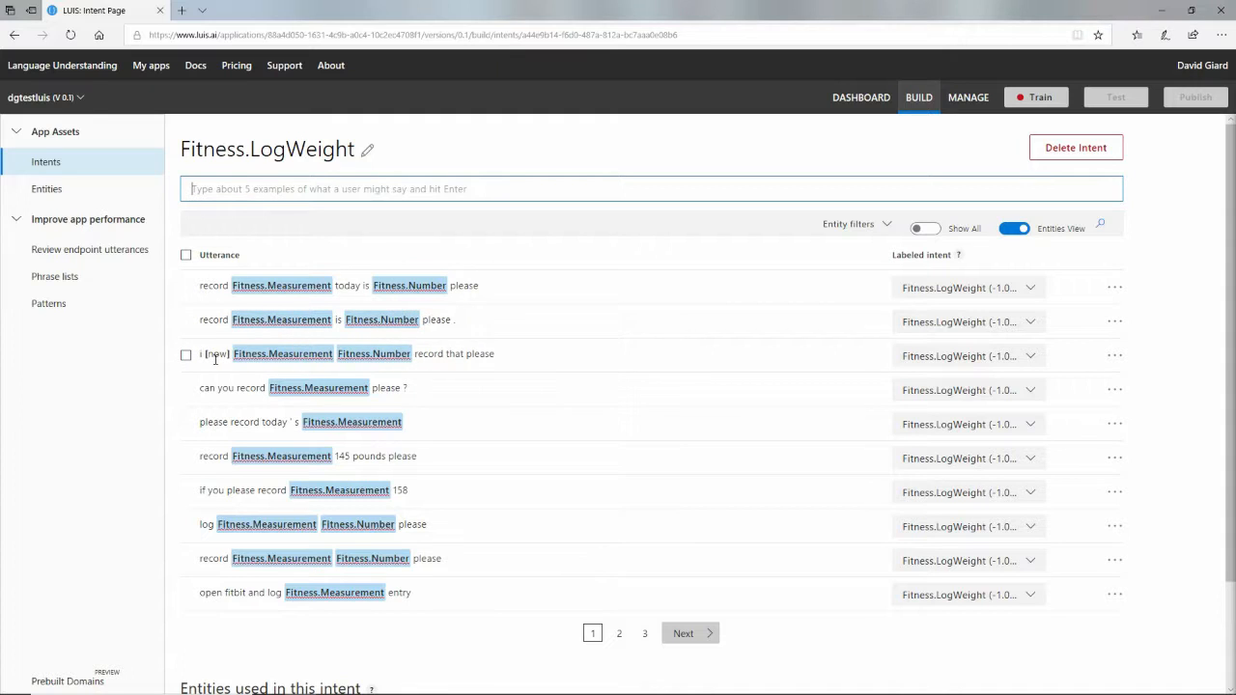
mouse_move(382, 320)
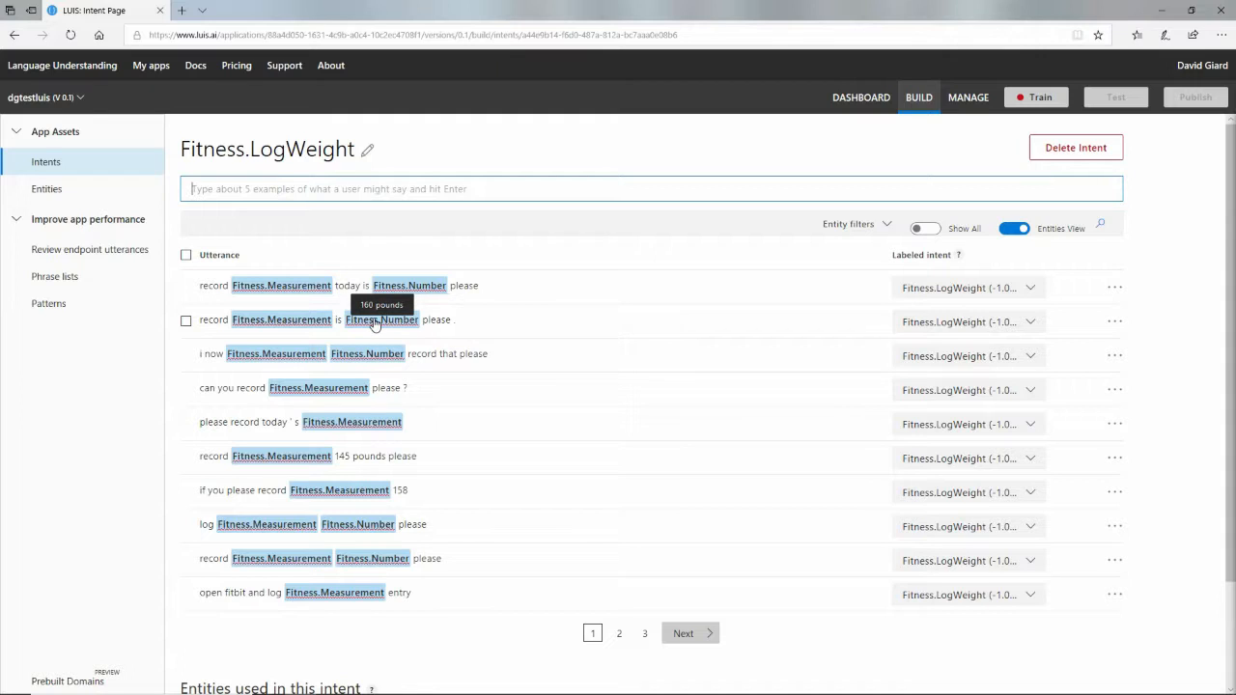
mouse_move(405, 330)
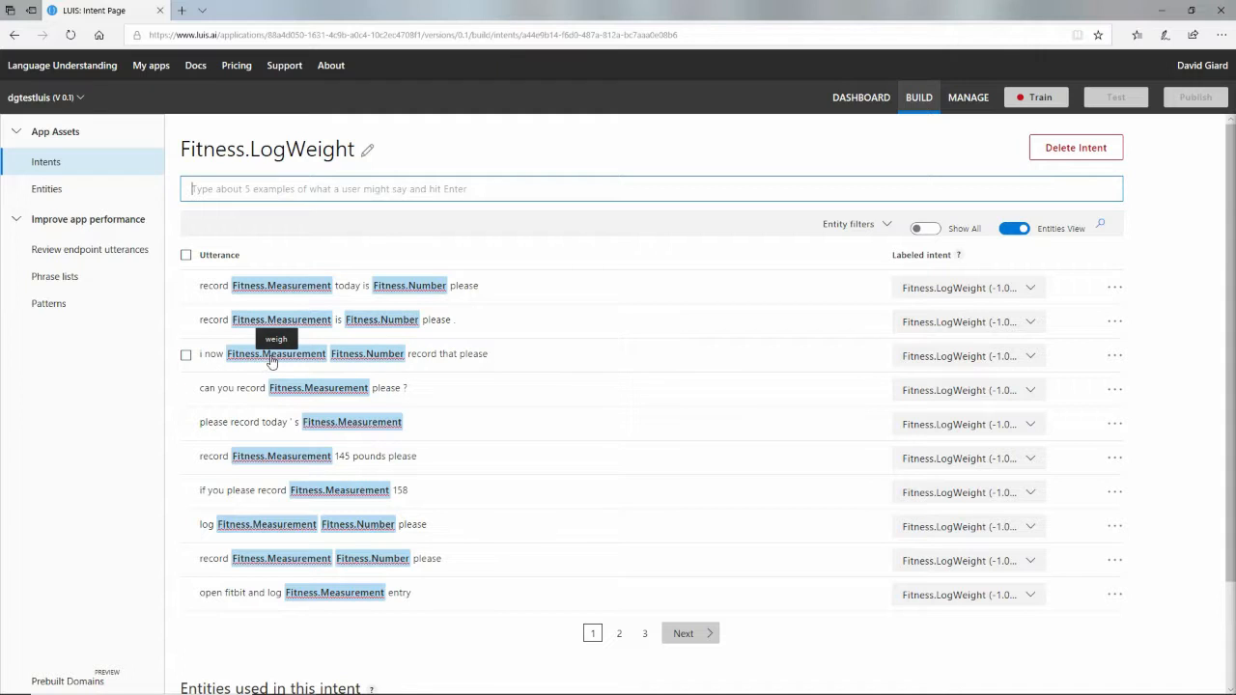
mouse_move(367, 353)
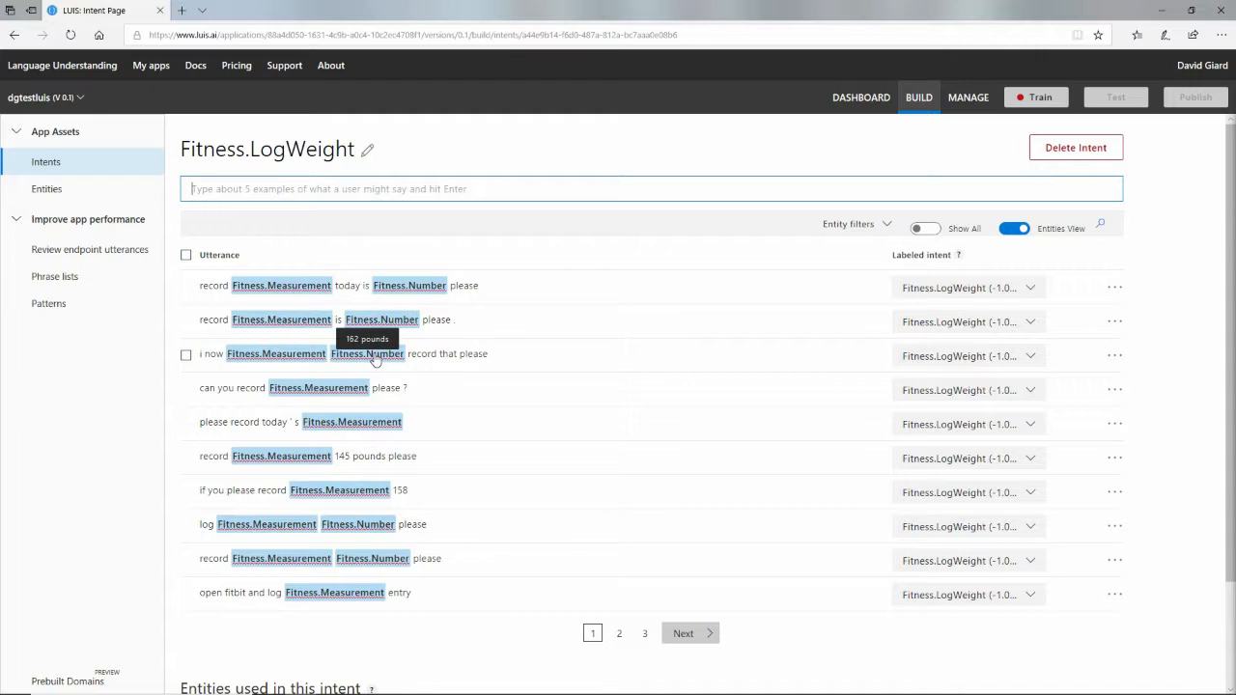
mouse_move(281, 285)
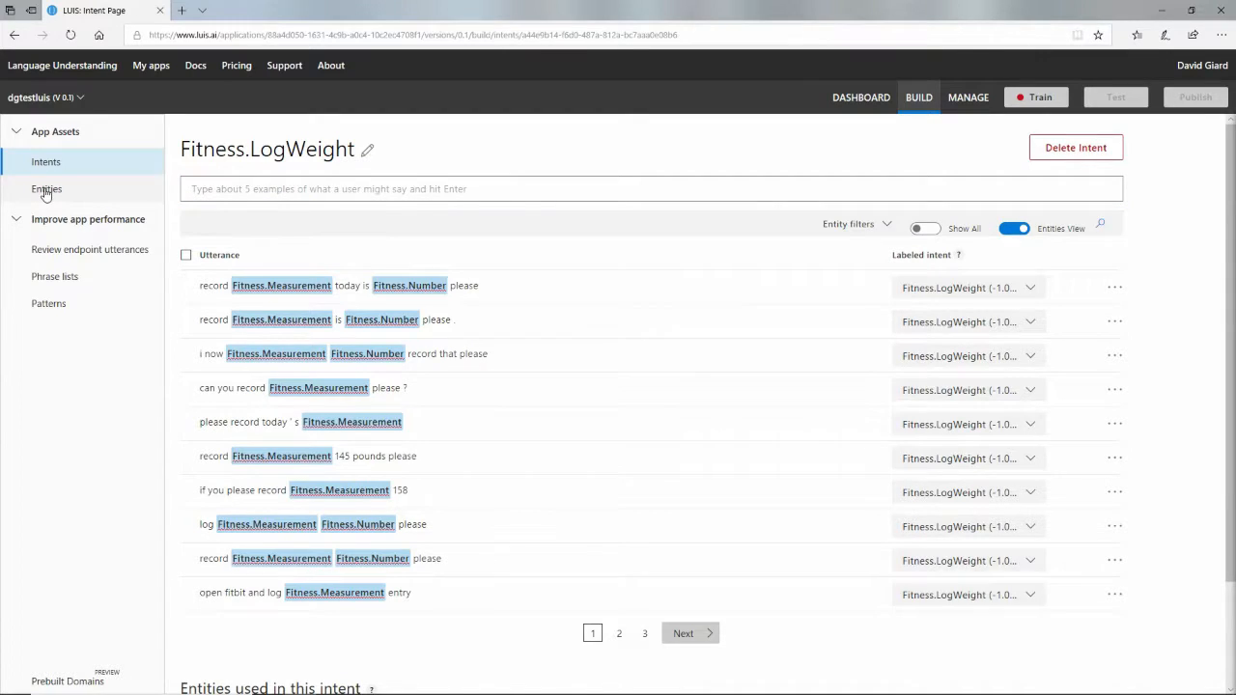
Step: View the Entities list and inspect a Fitness entity's labeled utterances across intents
click(46, 189)
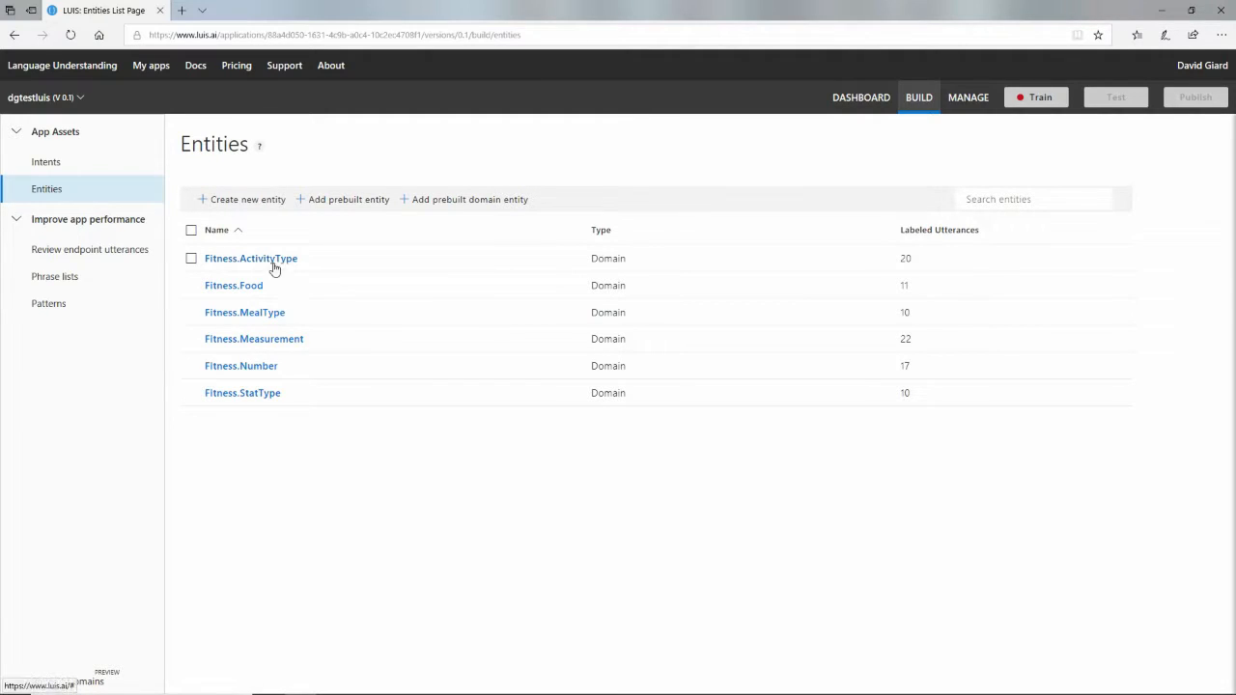
mouse_move(260, 271)
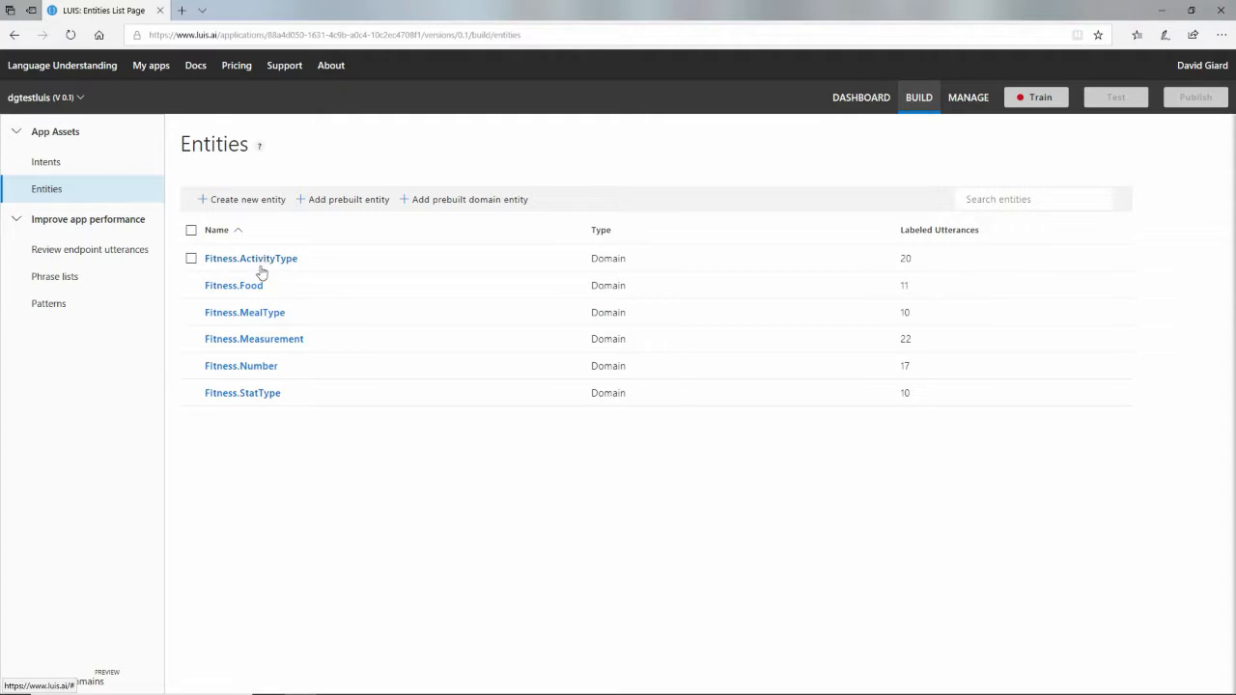
mouse_move(262, 293)
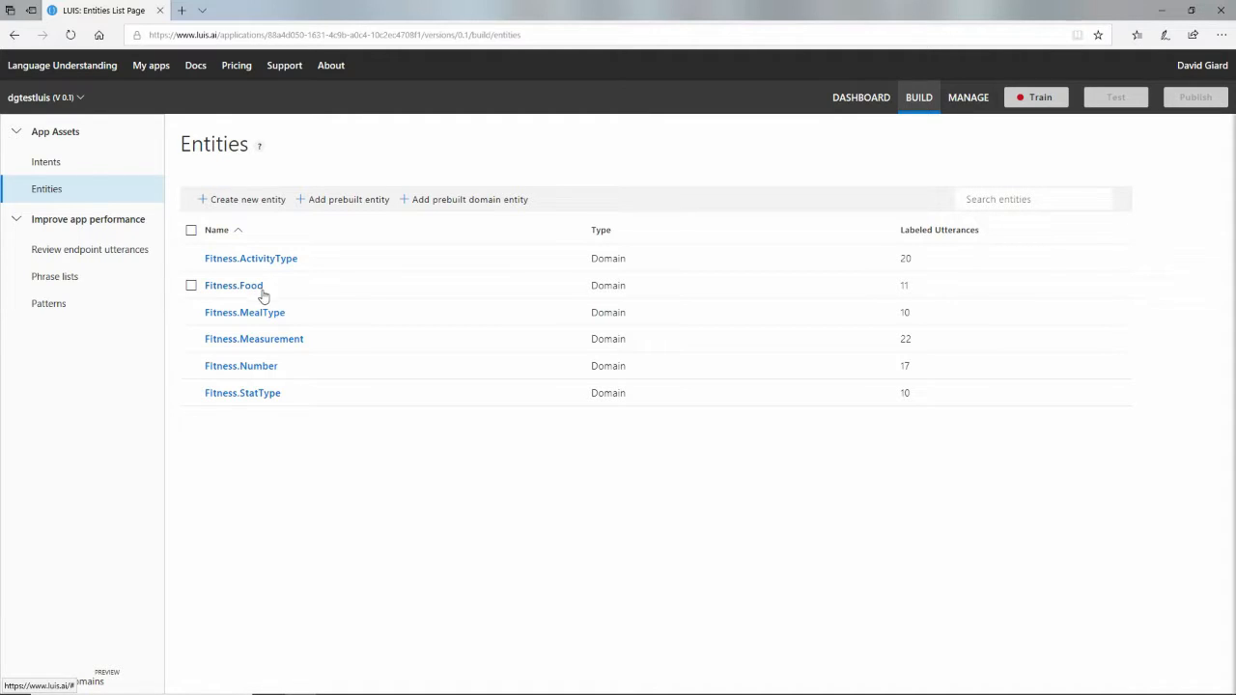
mouse_move(274, 317)
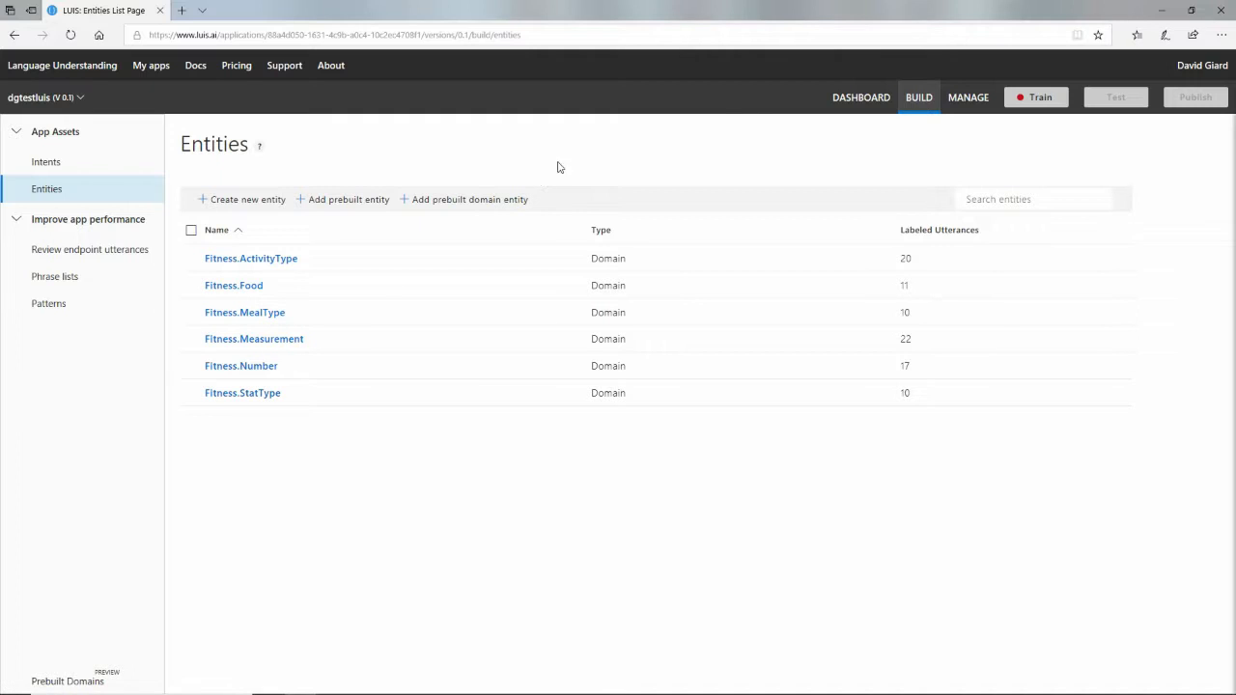
mouse_move(266, 396)
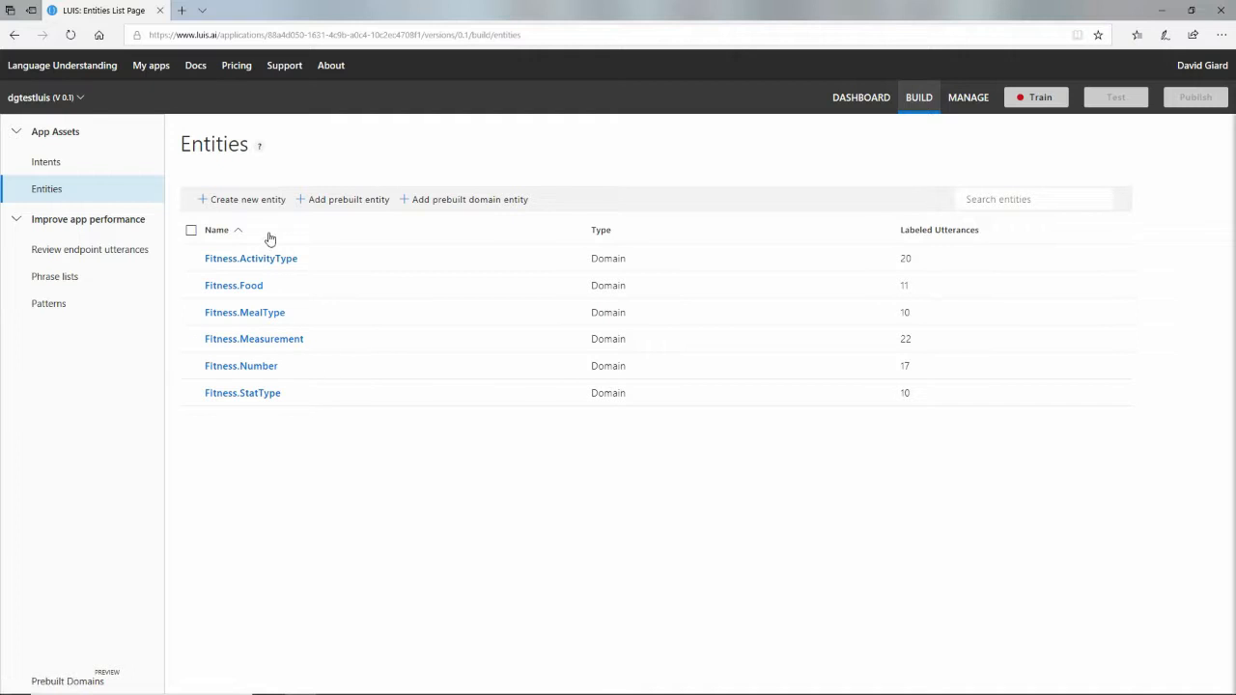
click(239, 365)
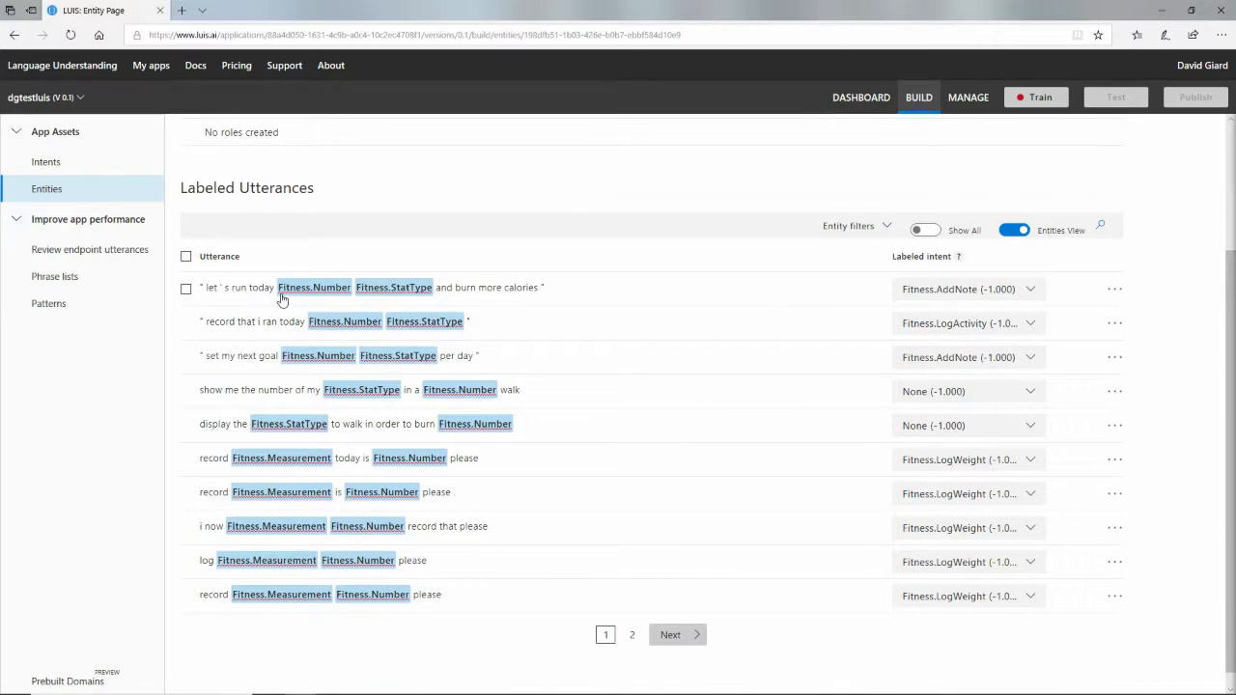
mouse_move(393, 288)
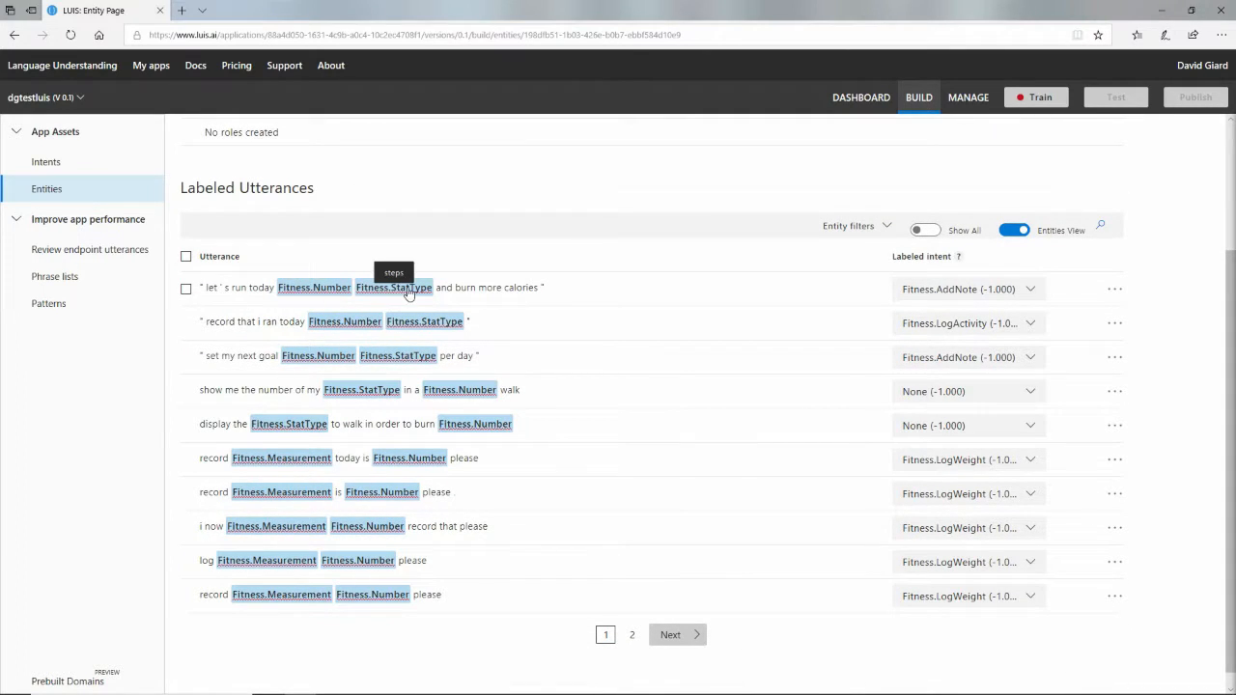
mouse_move(197, 290)
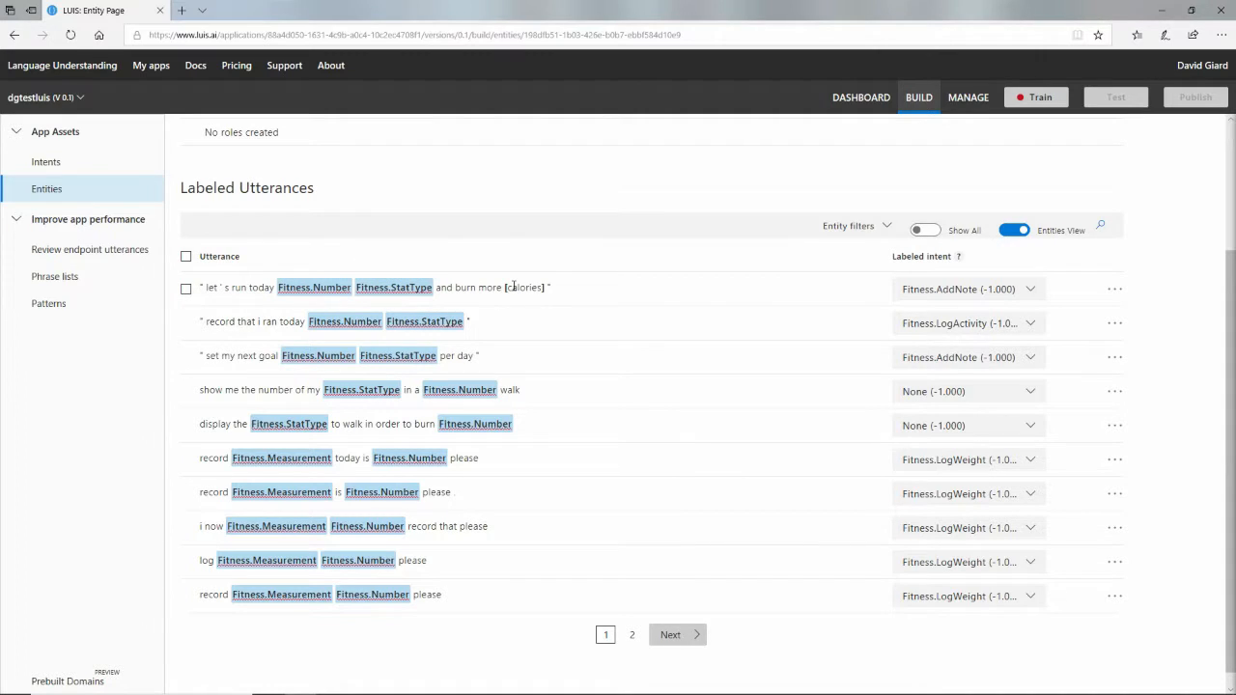
mouse_move(962, 290)
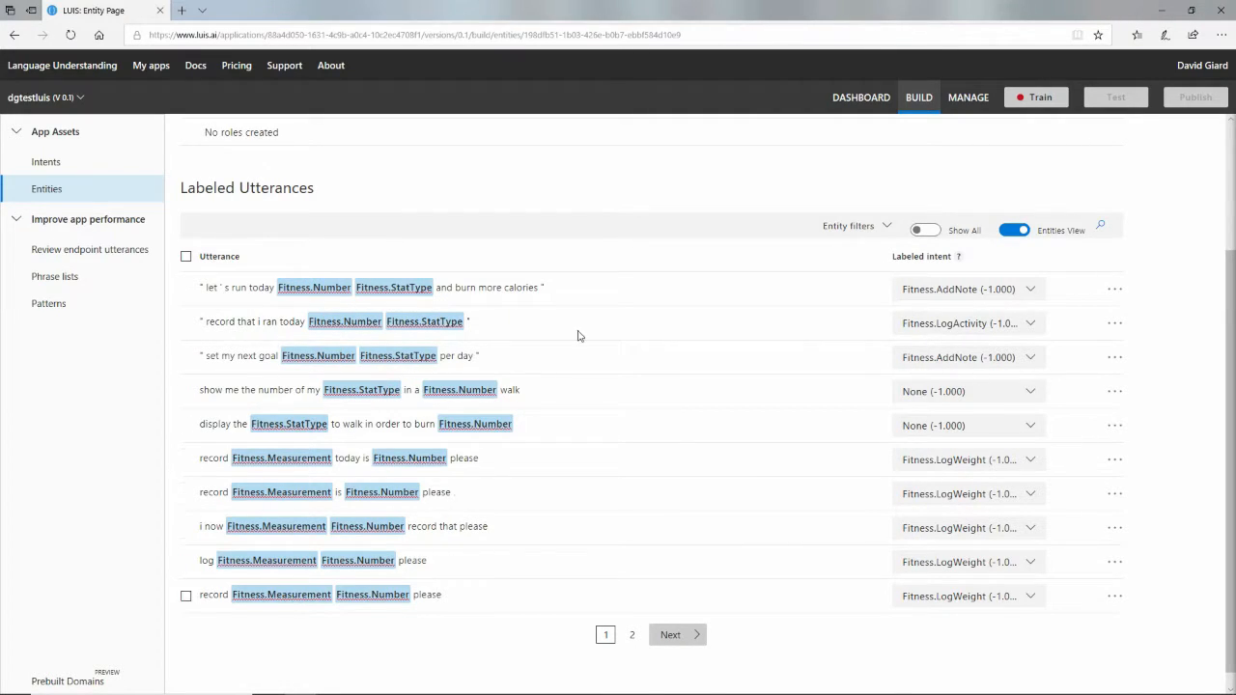
mouse_move(46, 162)
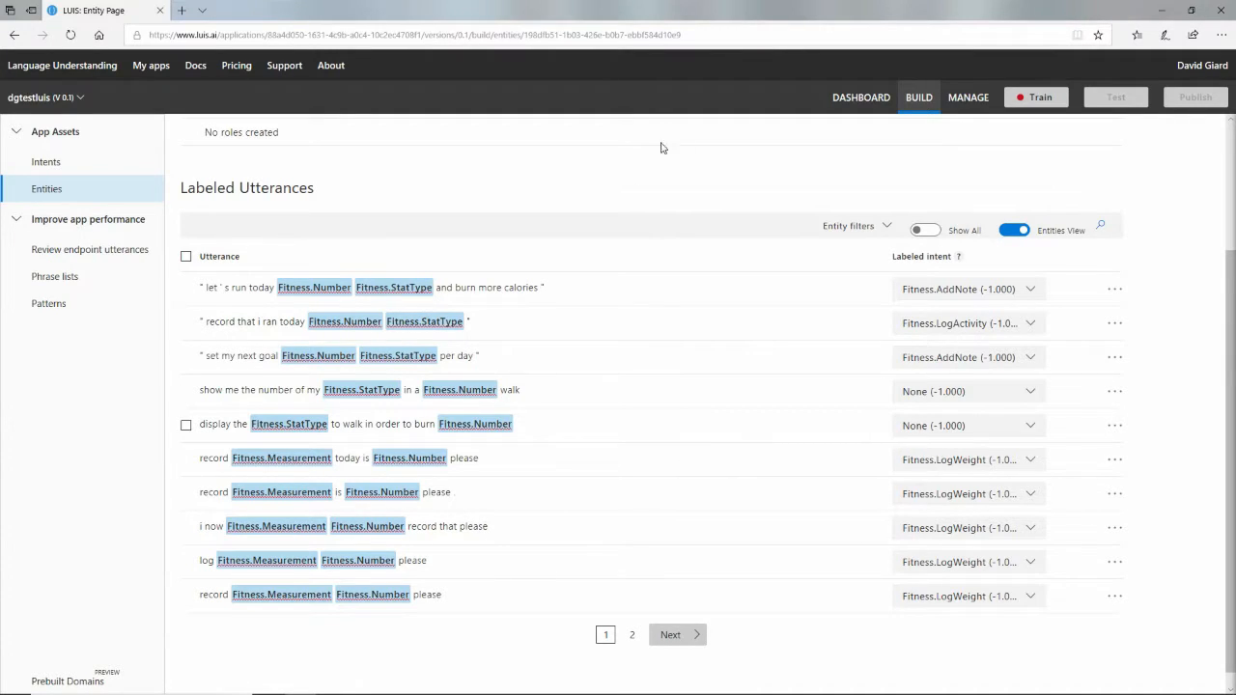
Step: Train the dgtestluis app on its labeled utterances
click(1035, 97)
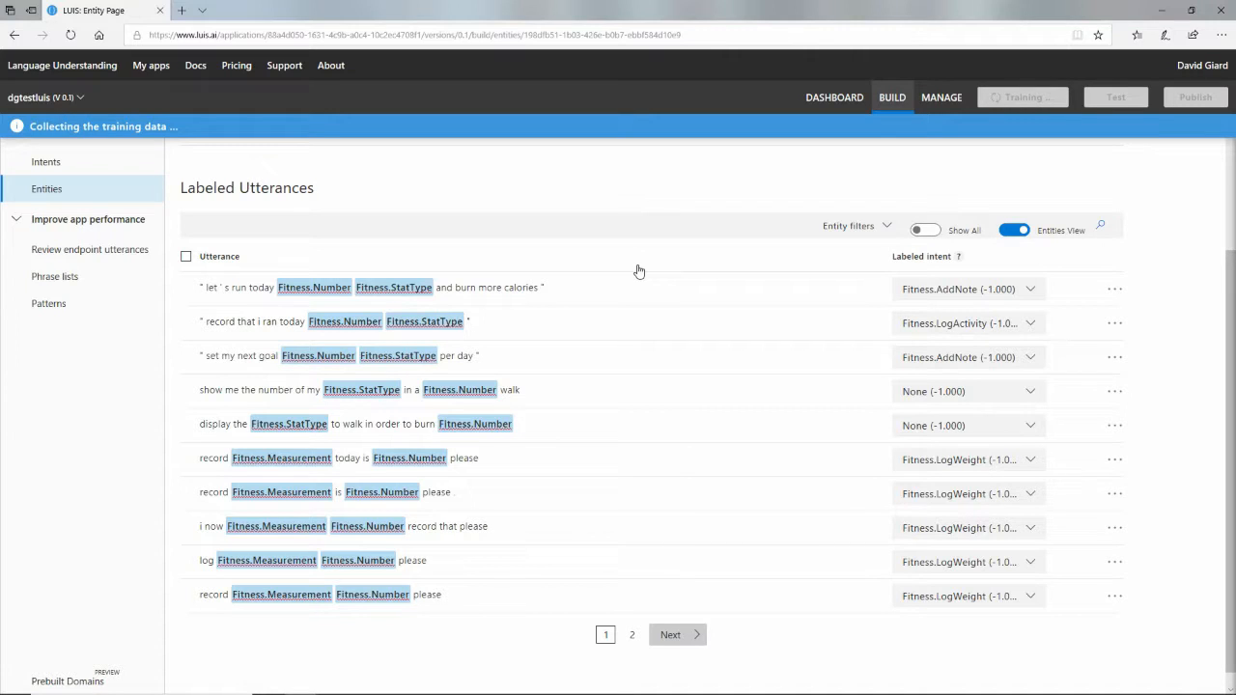
mouse_move(664, 236)
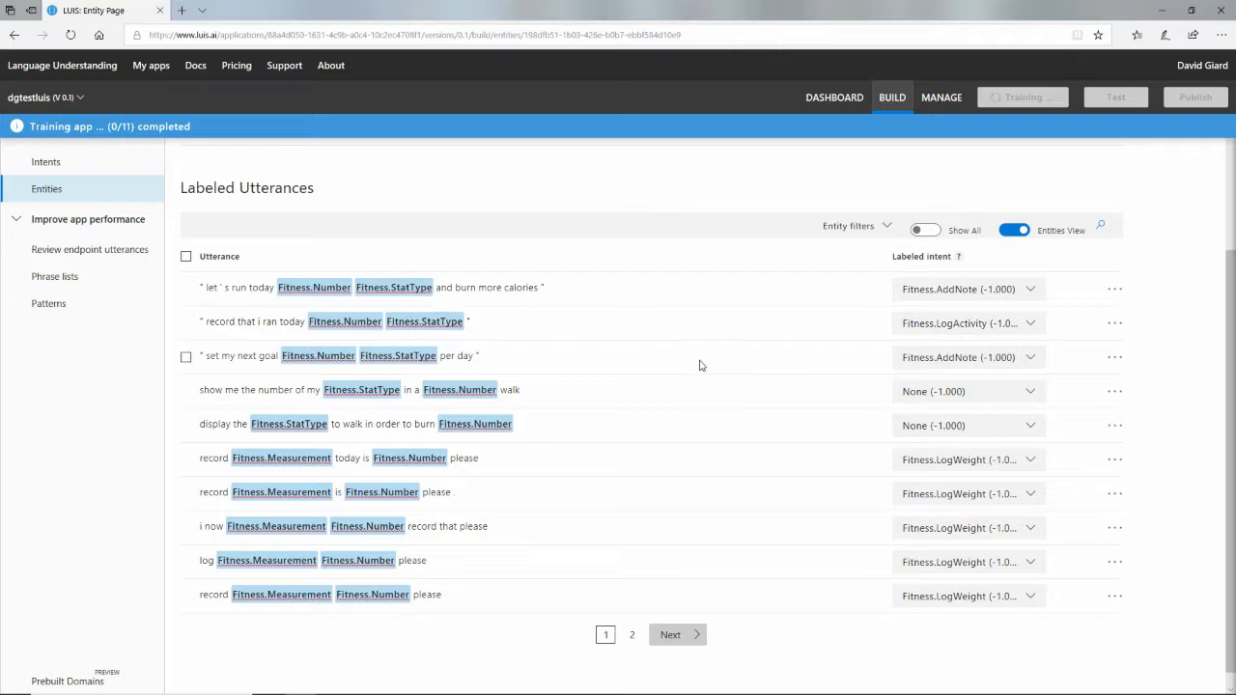
mouse_move(424, 321)
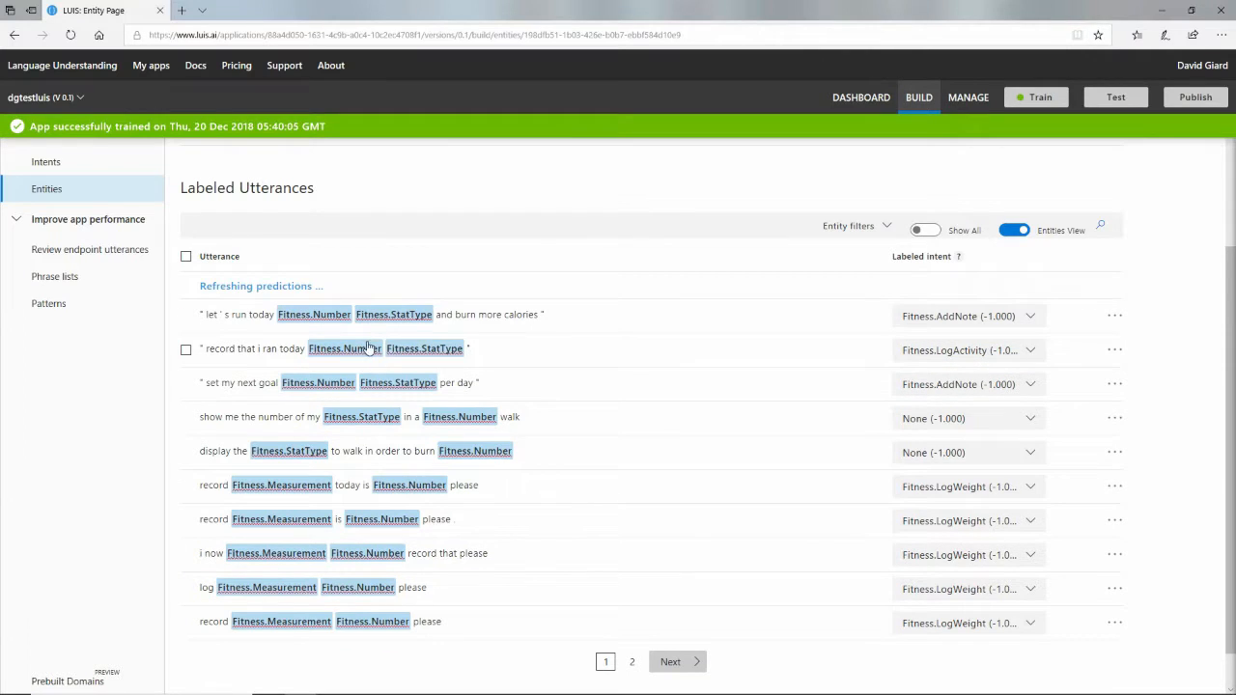
mouse_move(343, 348)
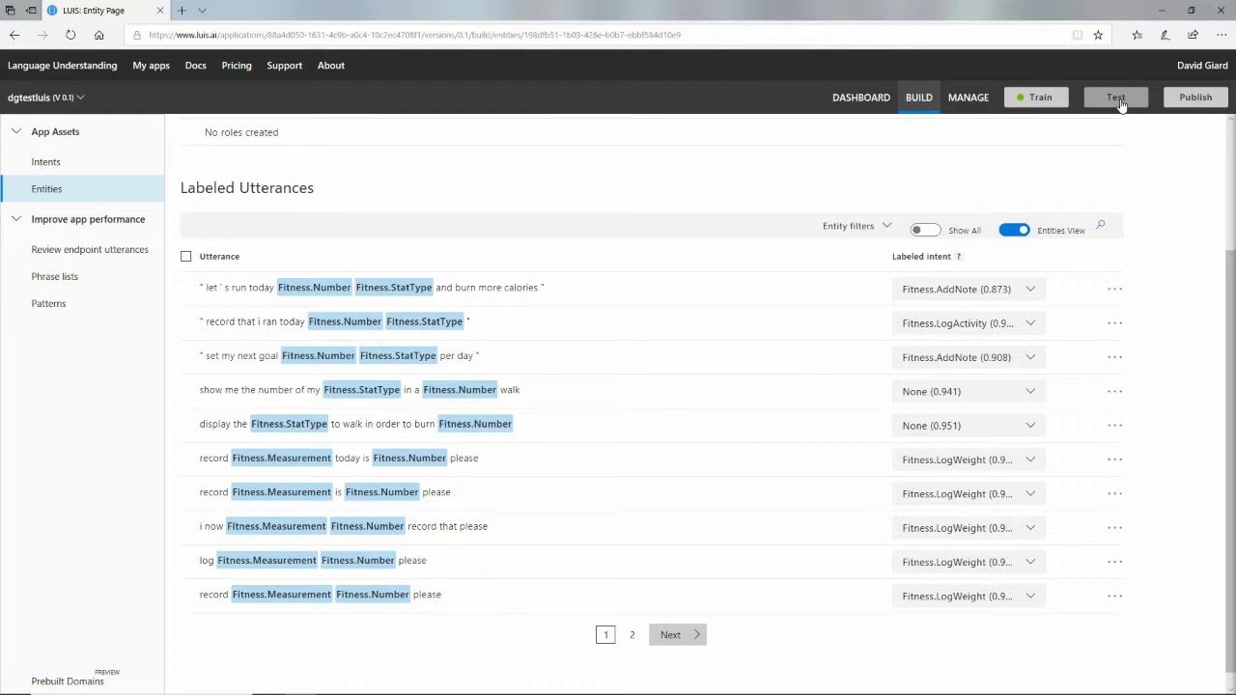
Step: Test the utterance 'record that I ran 1000 steps' and inspect its Fitness.LogActivity score of 0.908
click(1116, 97)
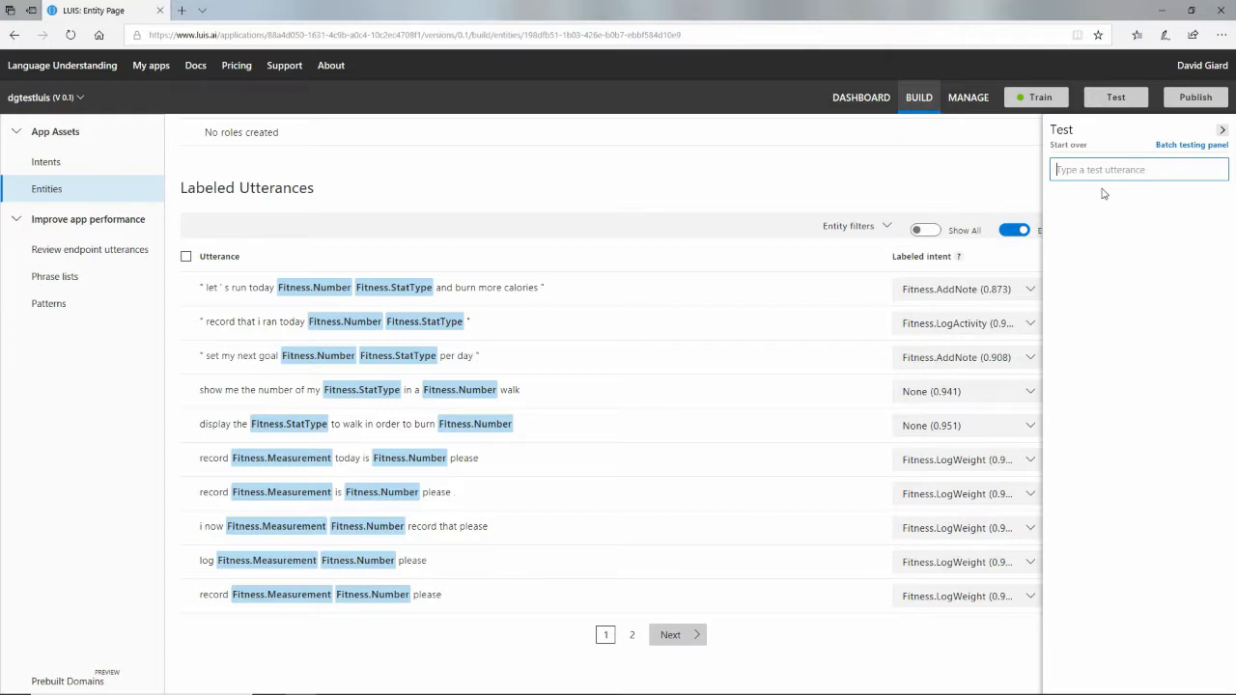
text(record that)
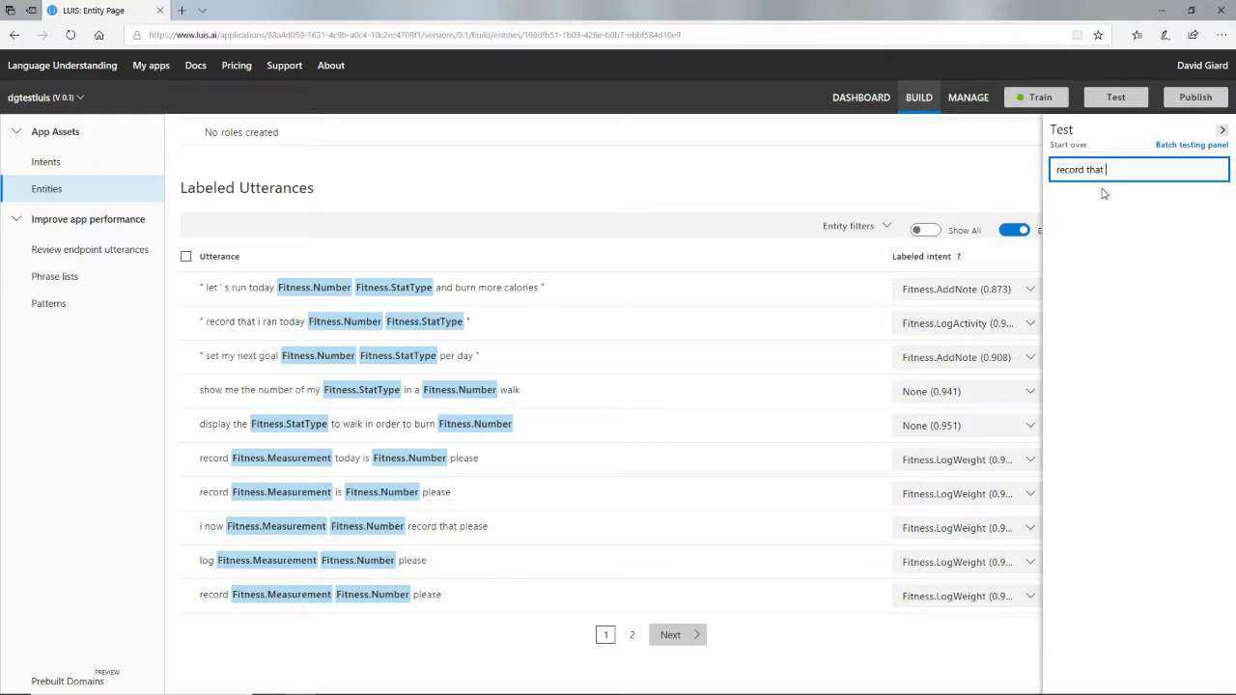
text(I ran)
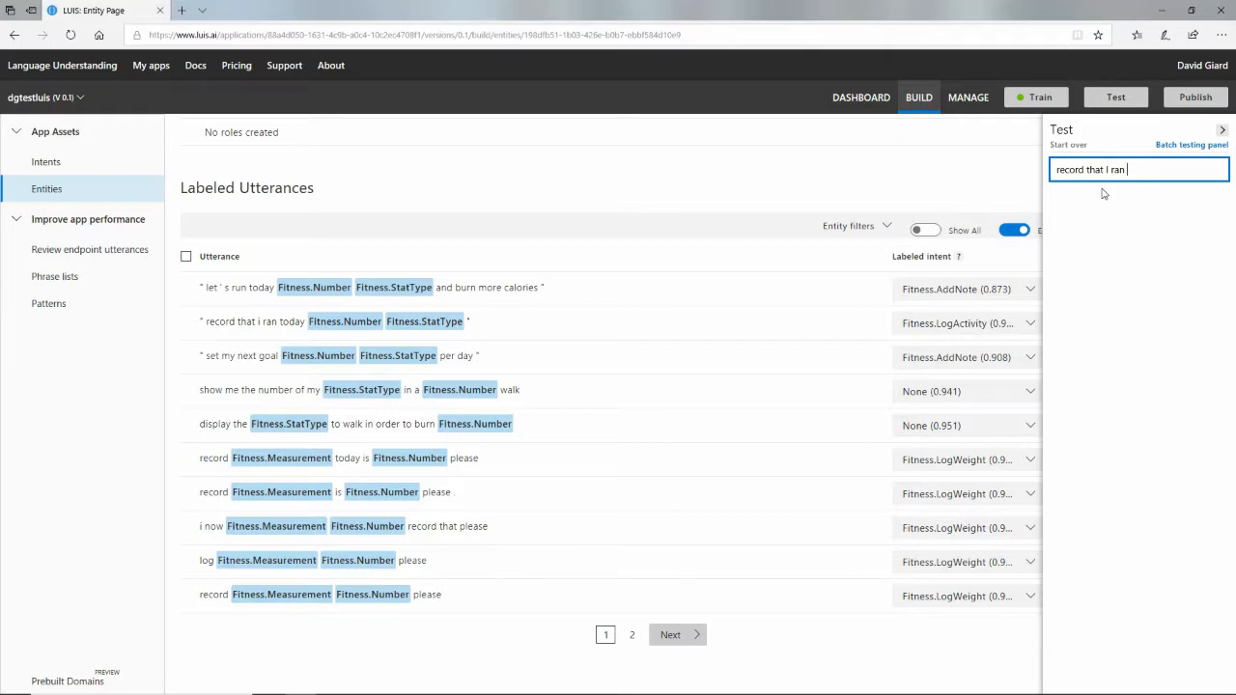
text(1)
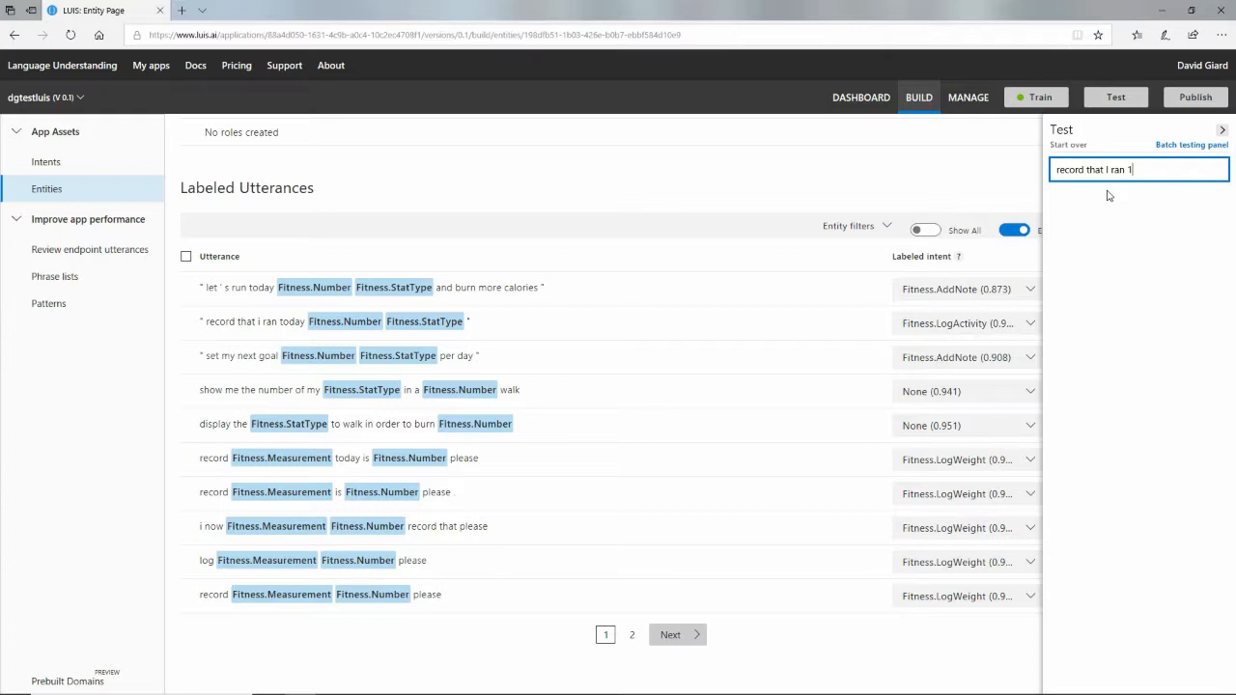
text(000)
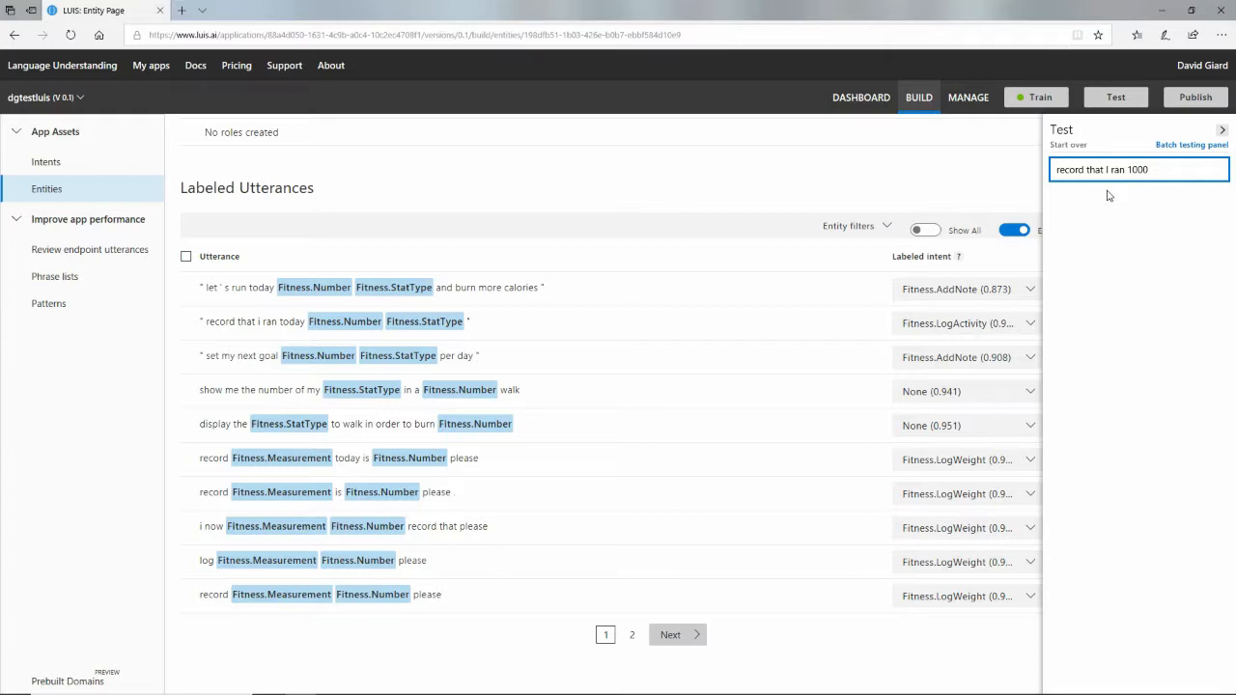
text(steps)
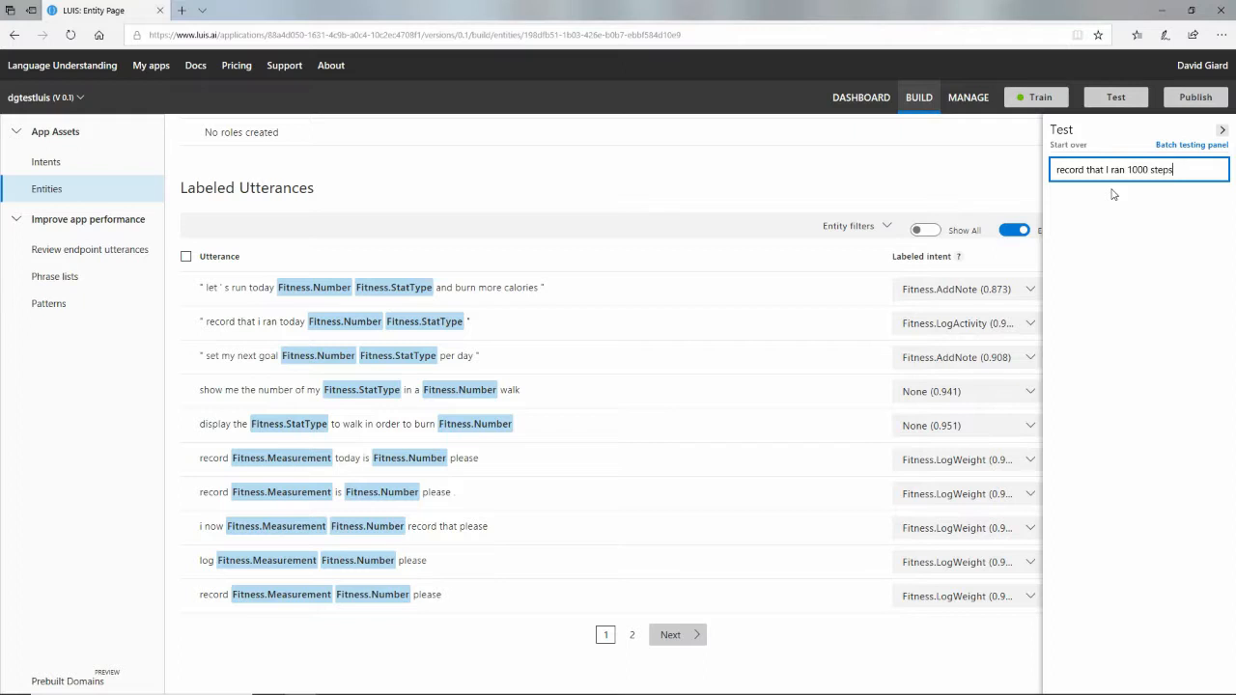
key(enter)
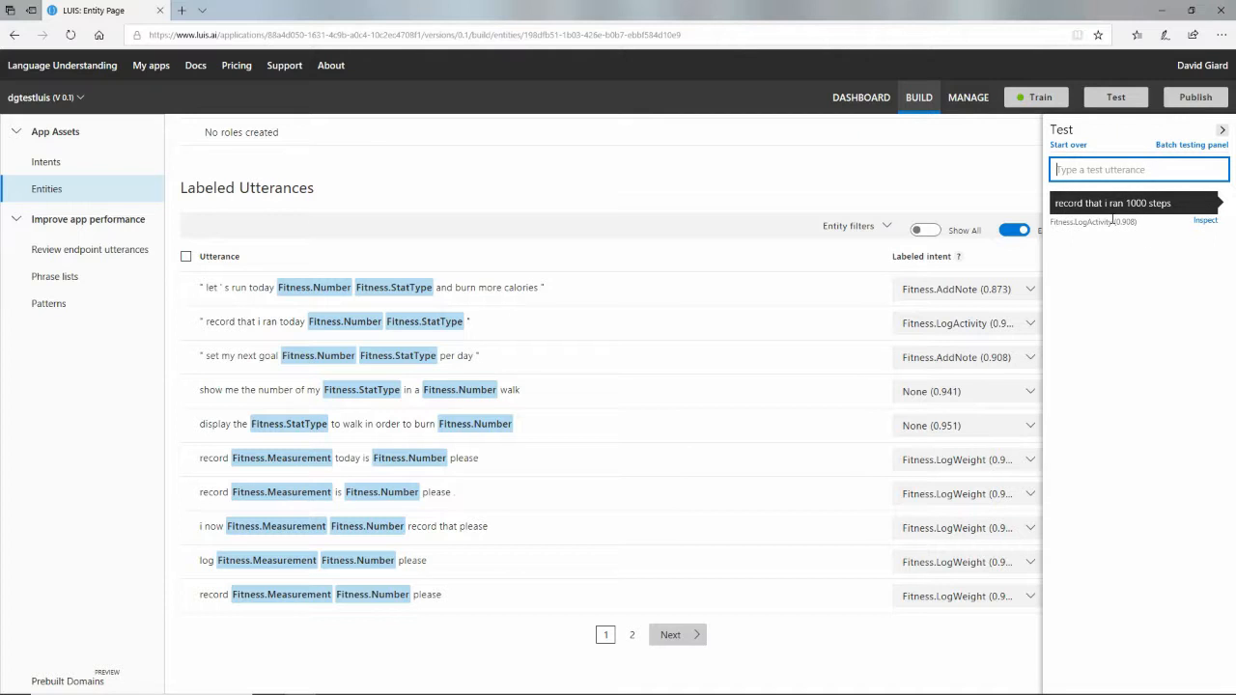
click(1205, 220)
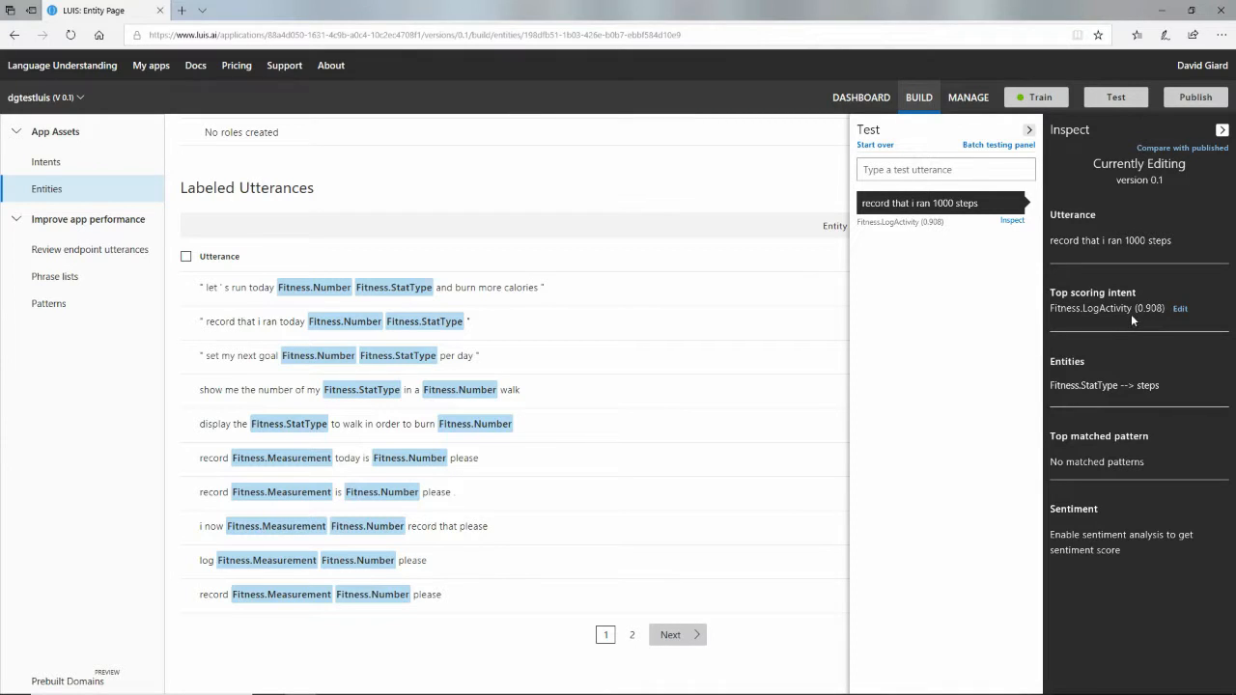
mouse_move(382, 390)
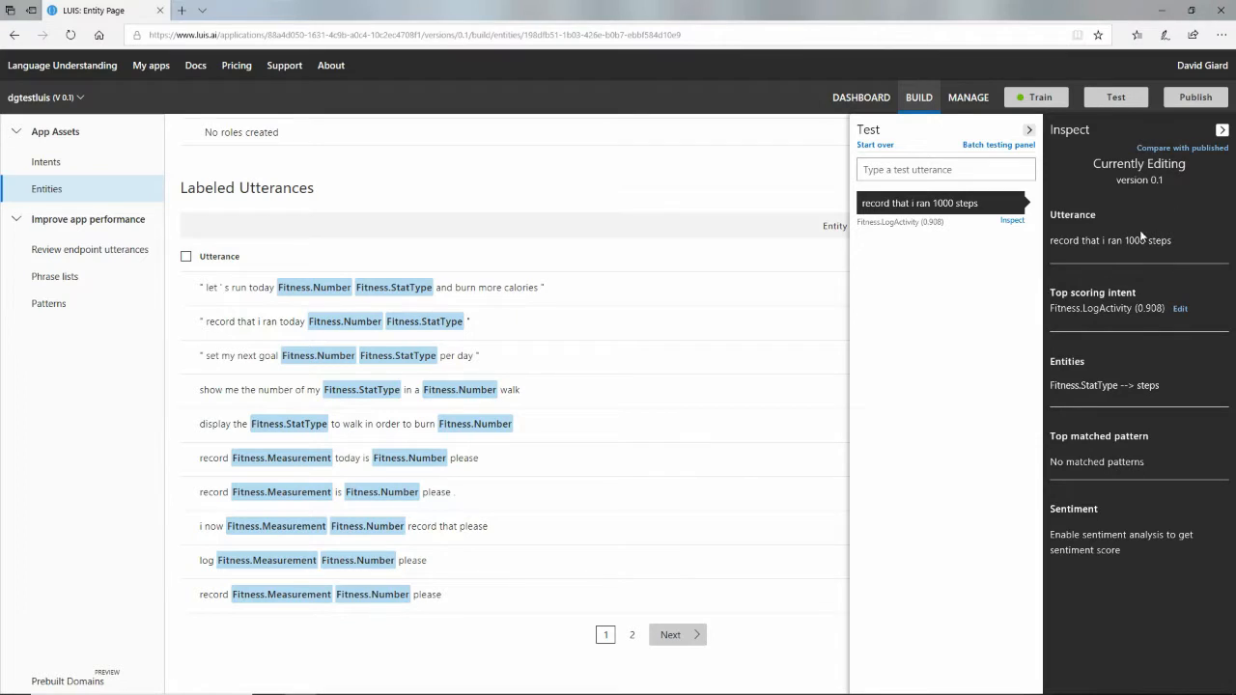
mouse_move(1125, 342)
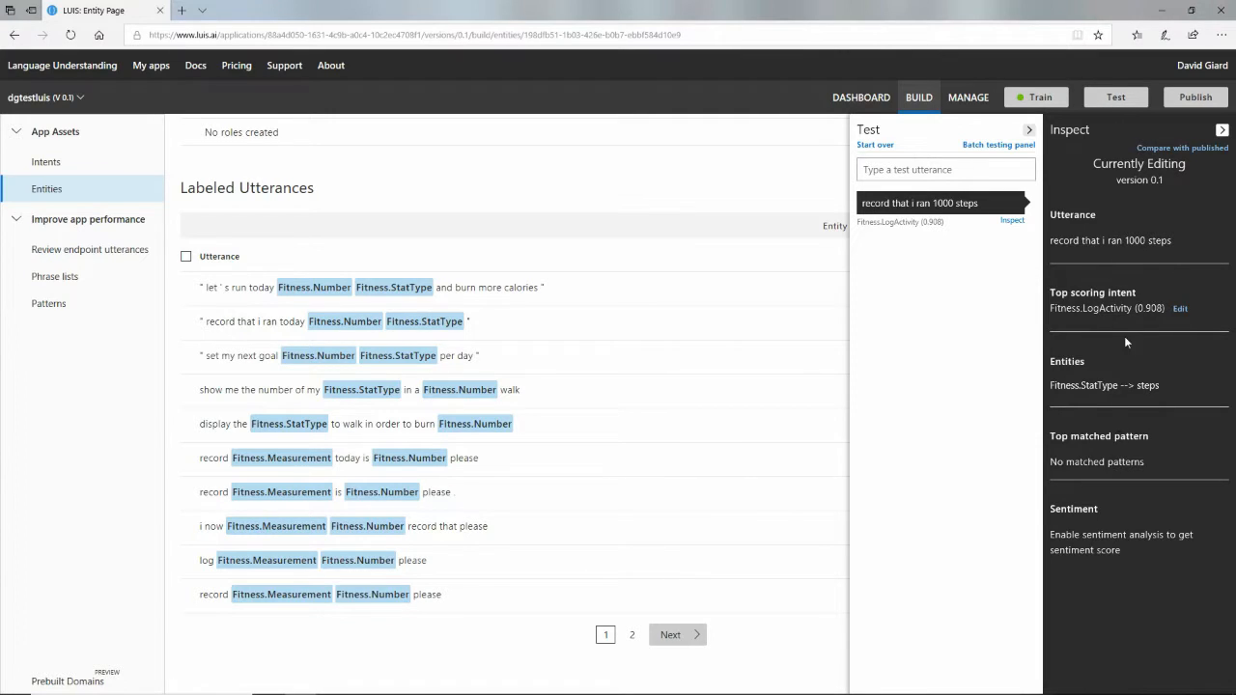
mouse_move(1120, 384)
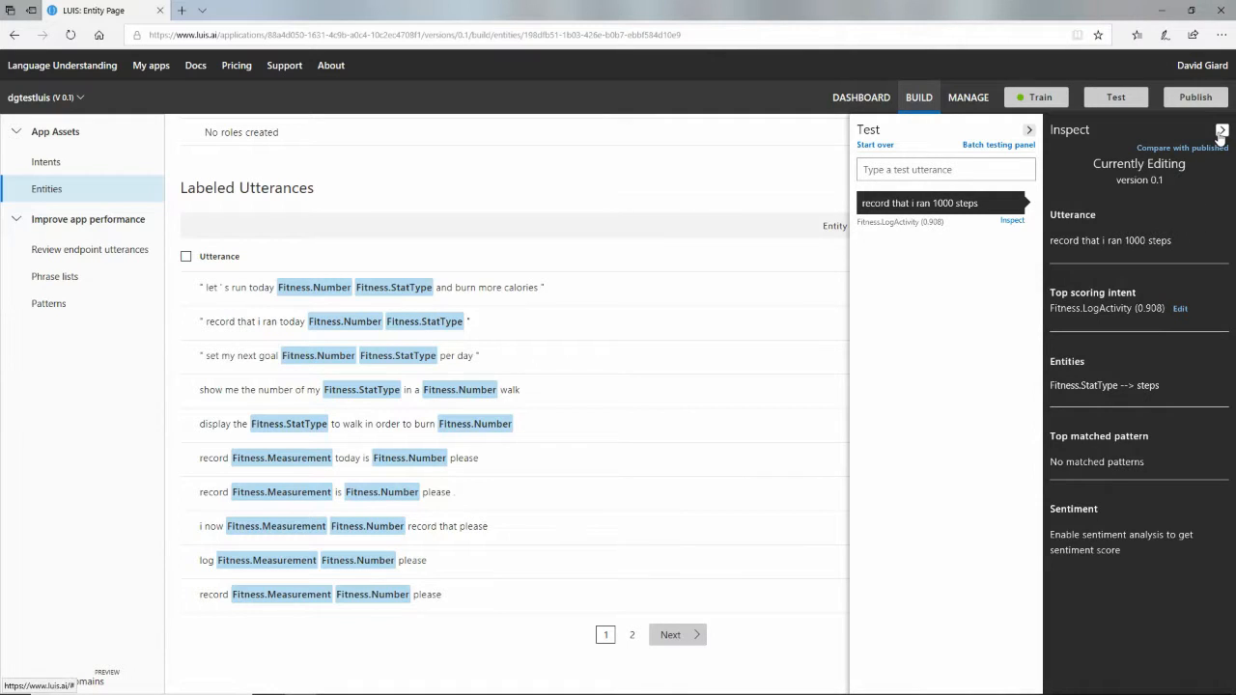
Step: Close the test panels and publish the app to the Production environment
click(1220, 131)
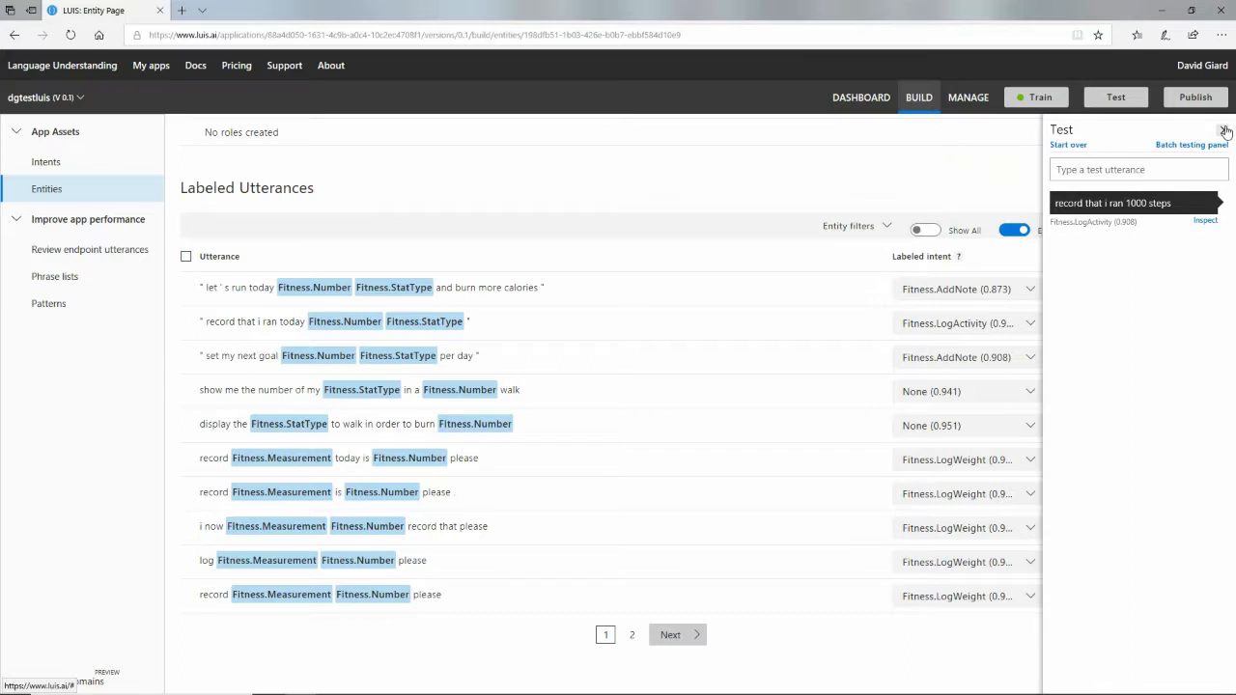
click(1226, 132)
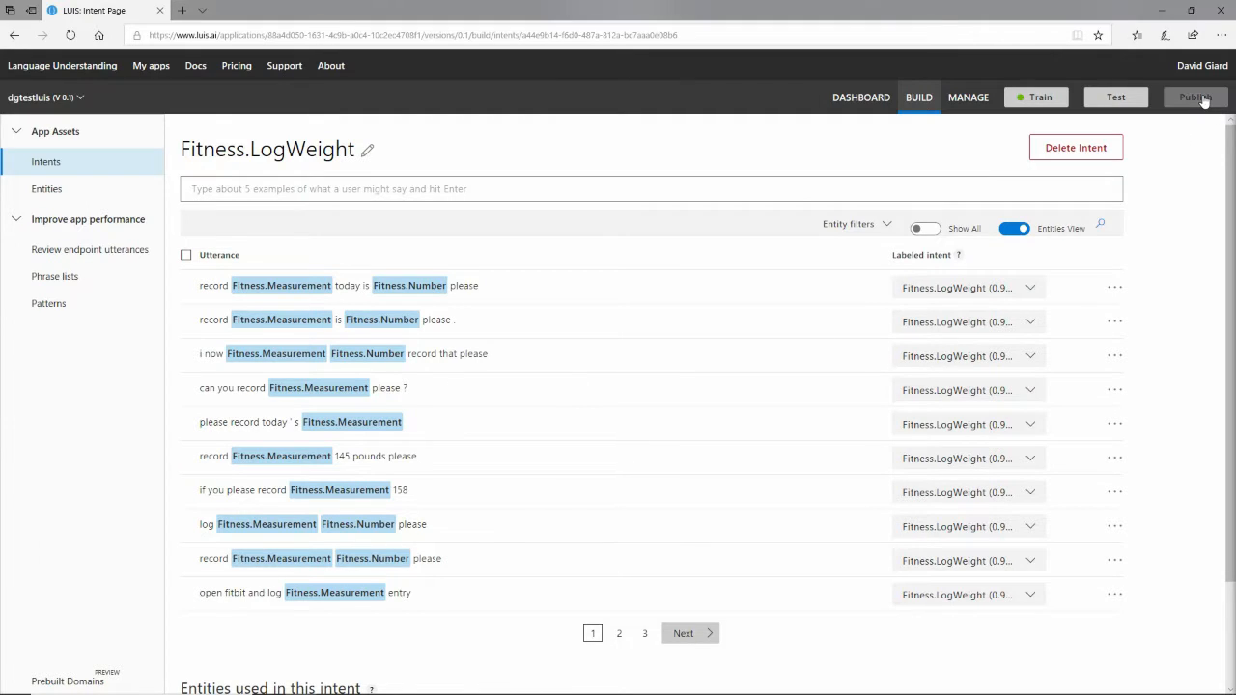
click(1195, 96)
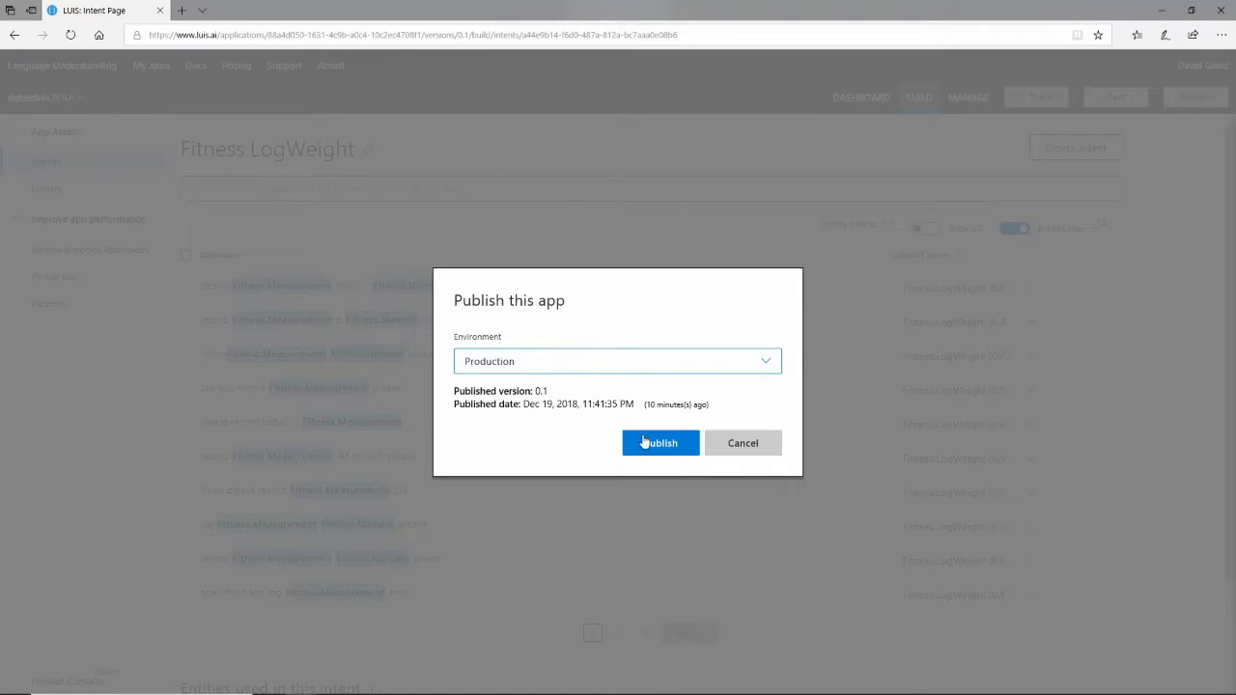
click(660, 442)
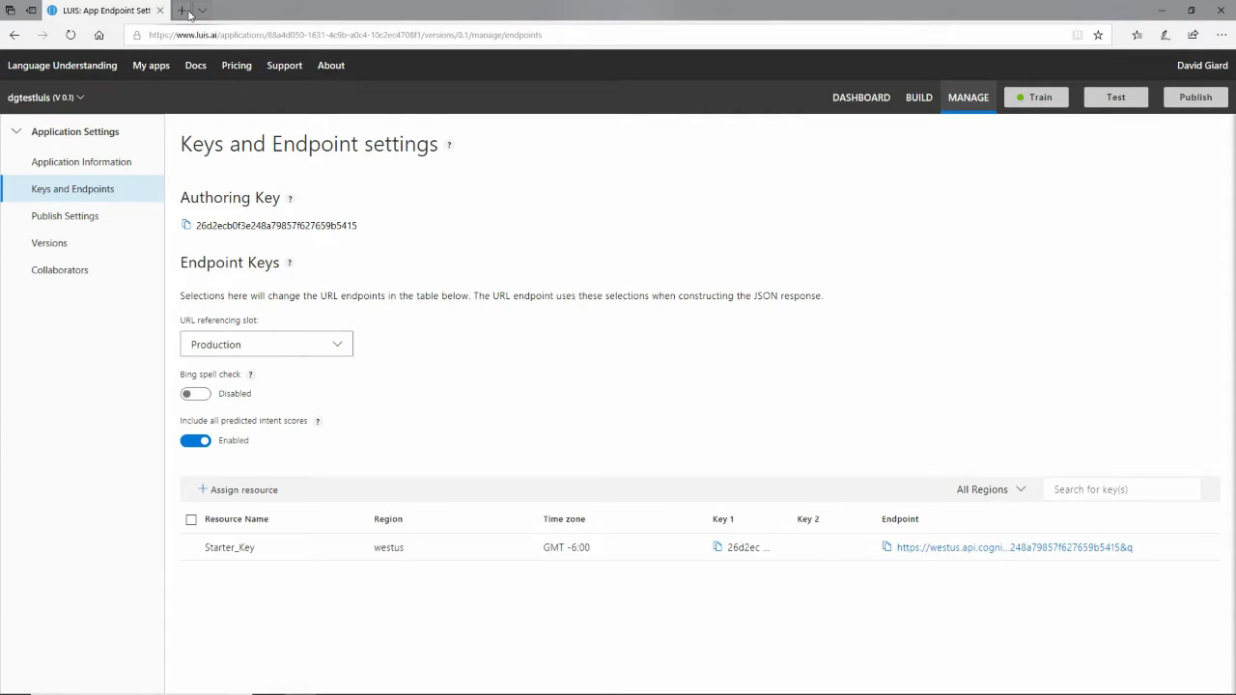
Step: Put the Production endpoint URL in a new tab, then return to dgtestluis via My apps
click(182, 9)
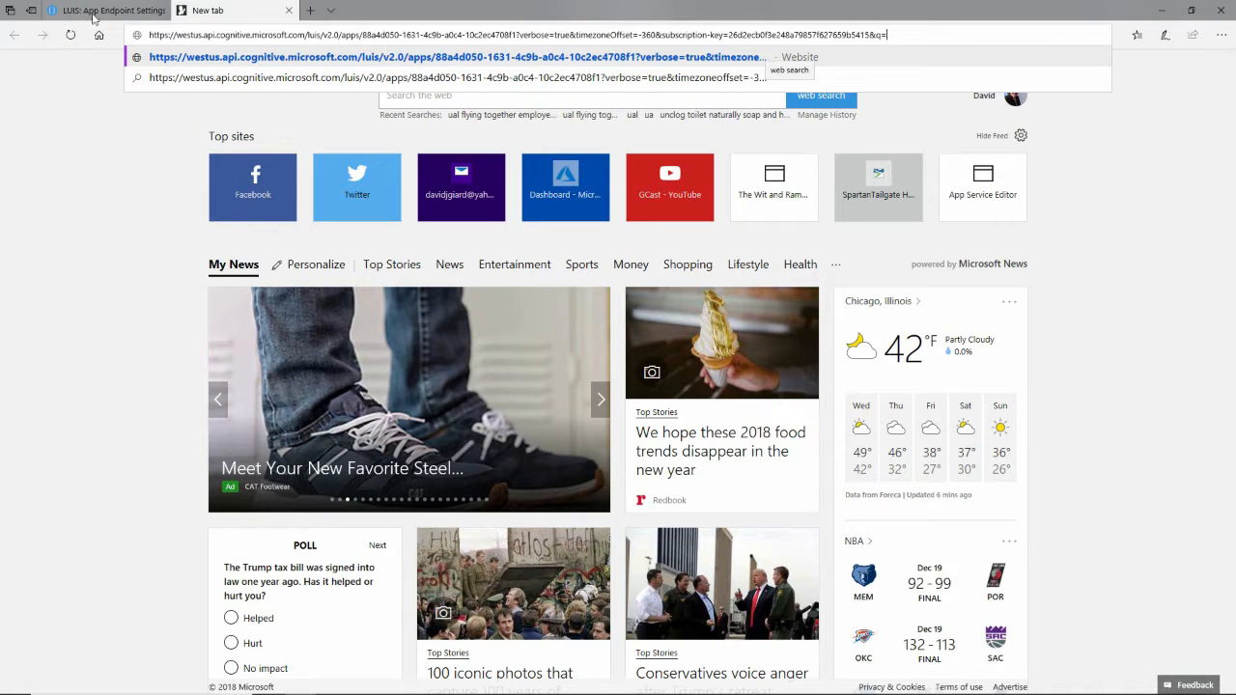
click(97, 10)
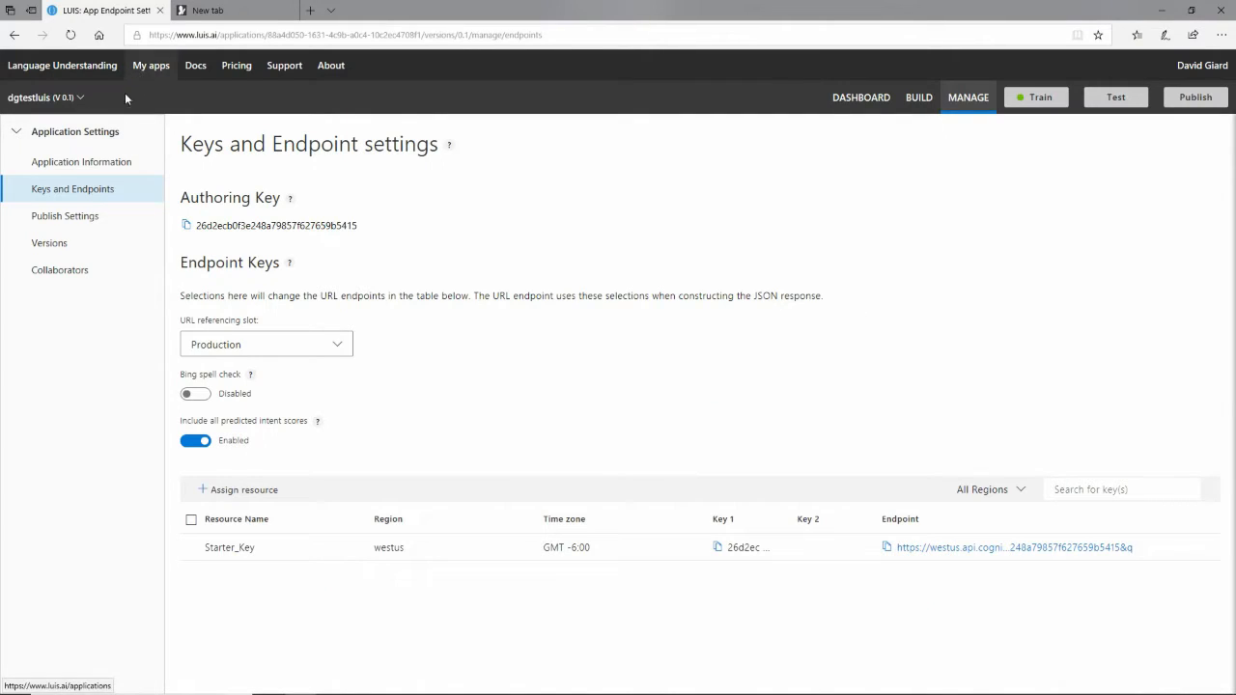
click(82, 162)
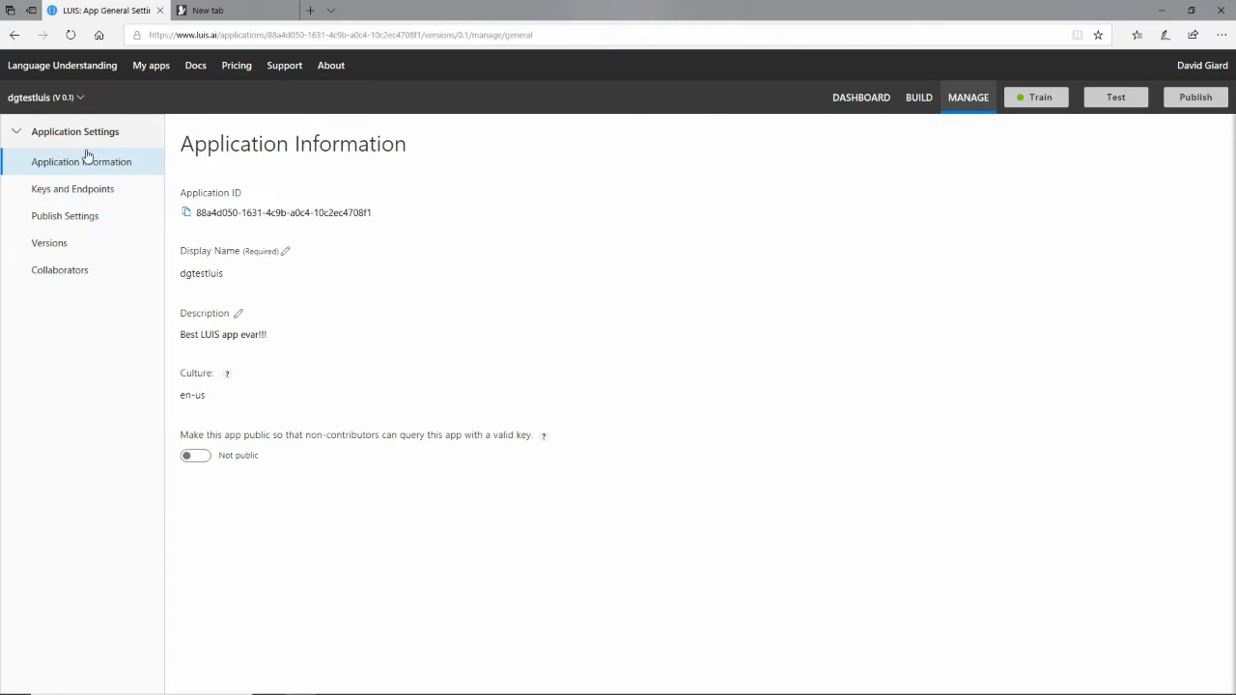
click(150, 66)
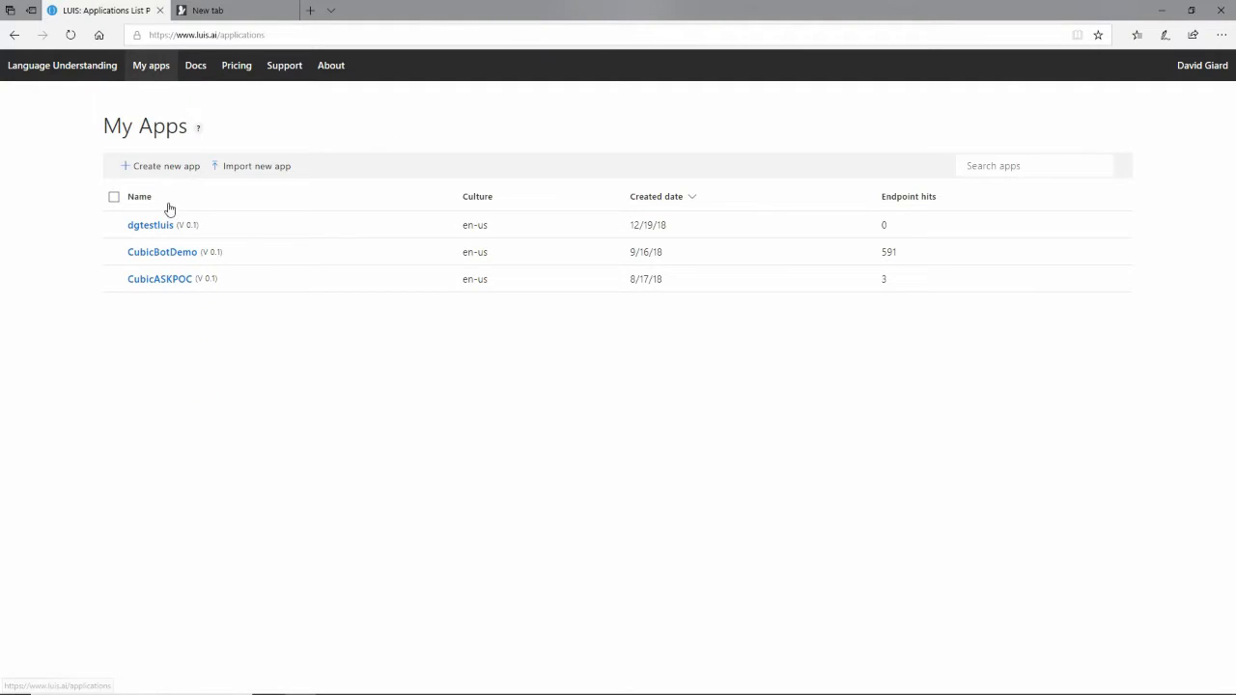
click(151, 224)
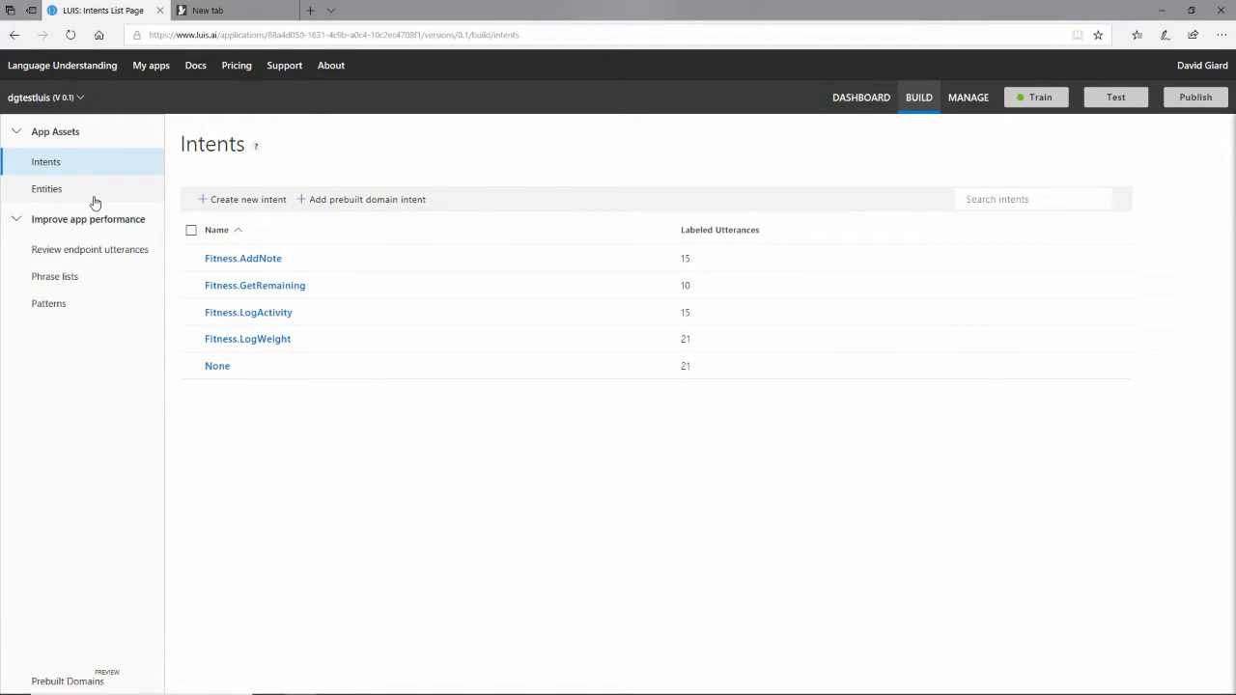
mouse_move(47, 189)
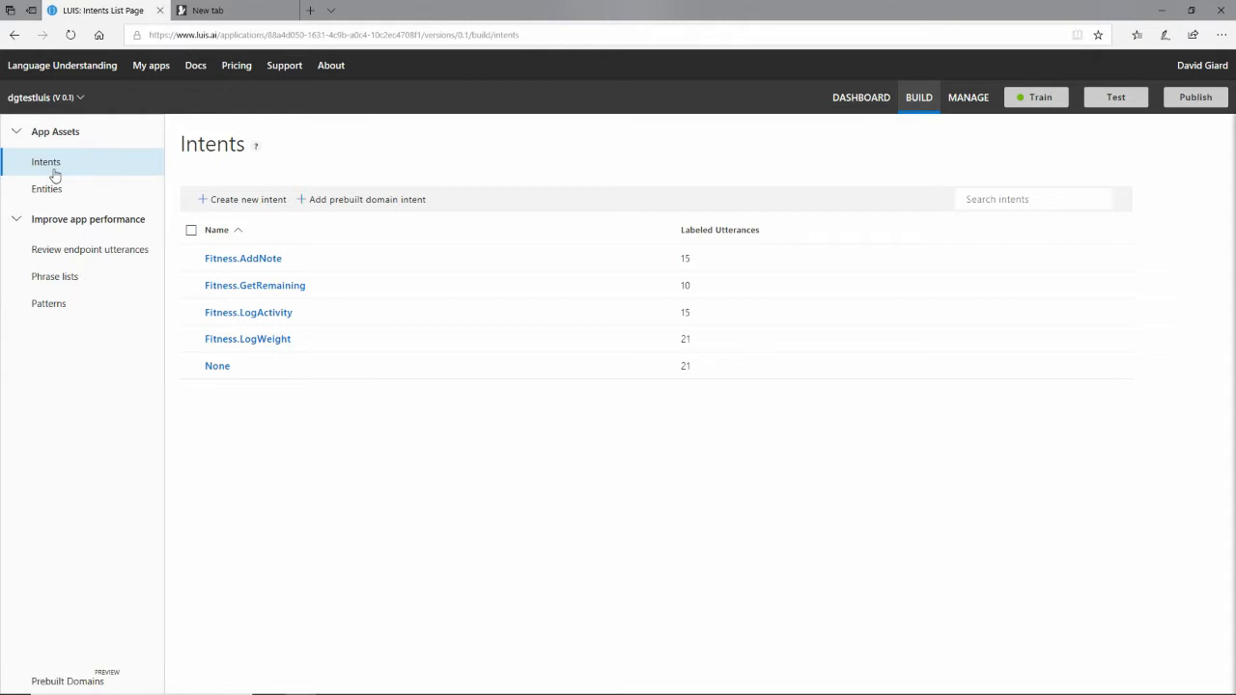
Step: Review the Fitness.LogWeight utterances and switch to the tab holding the endpoint URL
click(247, 337)
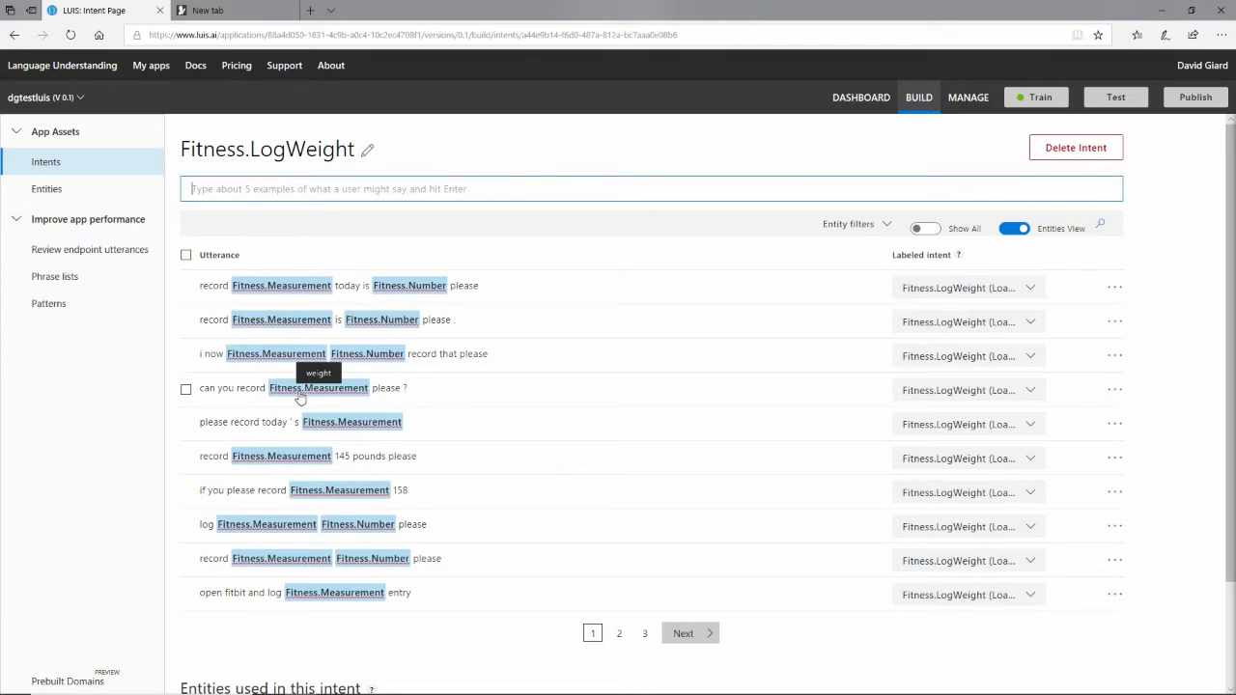
mouse_move(459, 393)
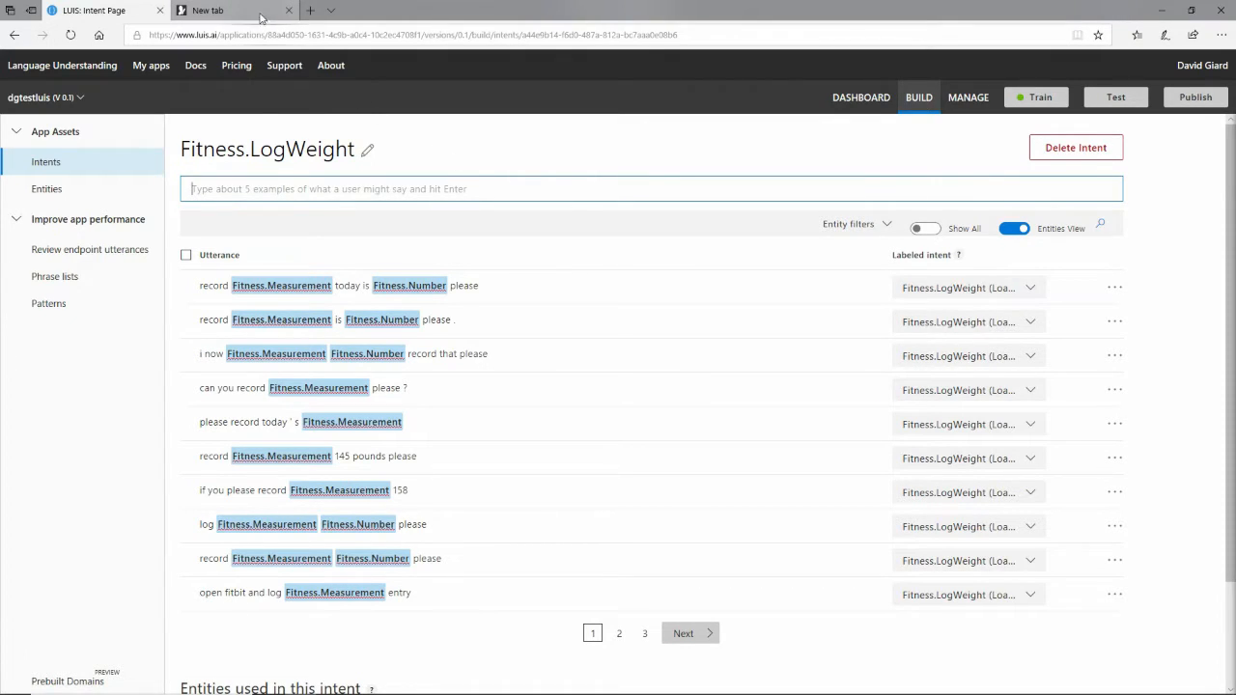
click(209, 12)
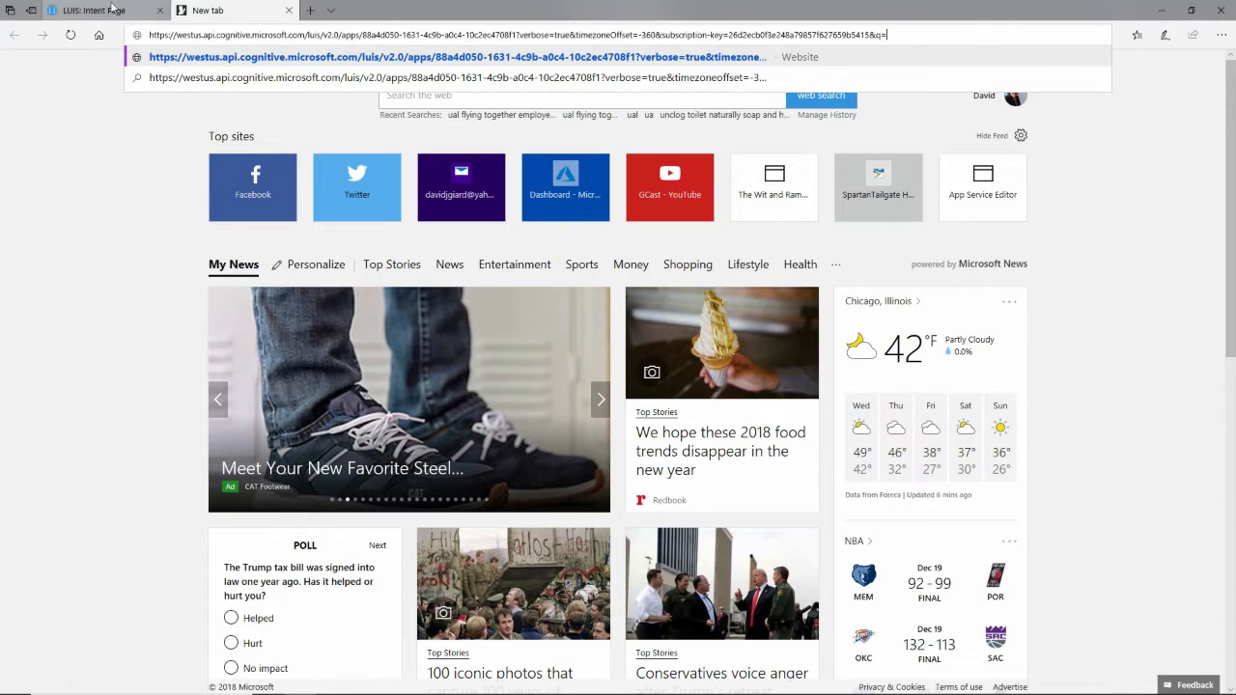
Step: Query the Production endpoint with 'Can you record weight please', returning Fitness.LogWeight as top intent
click(87, 10)
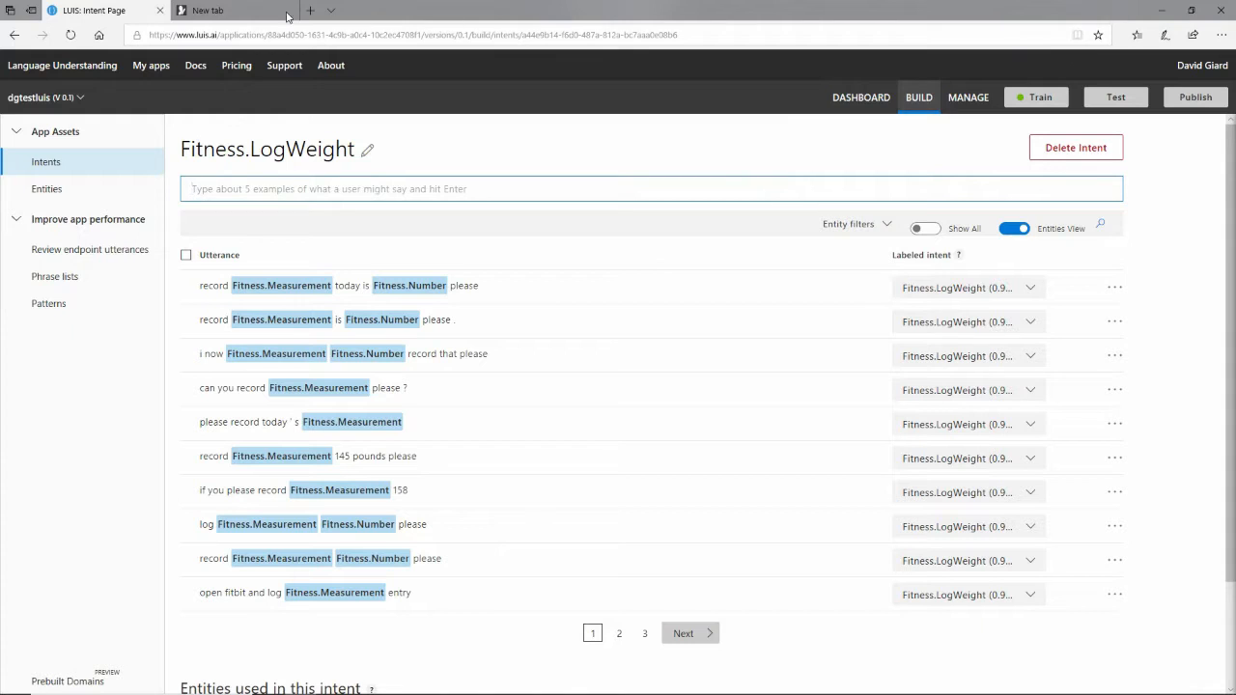
click(205, 10)
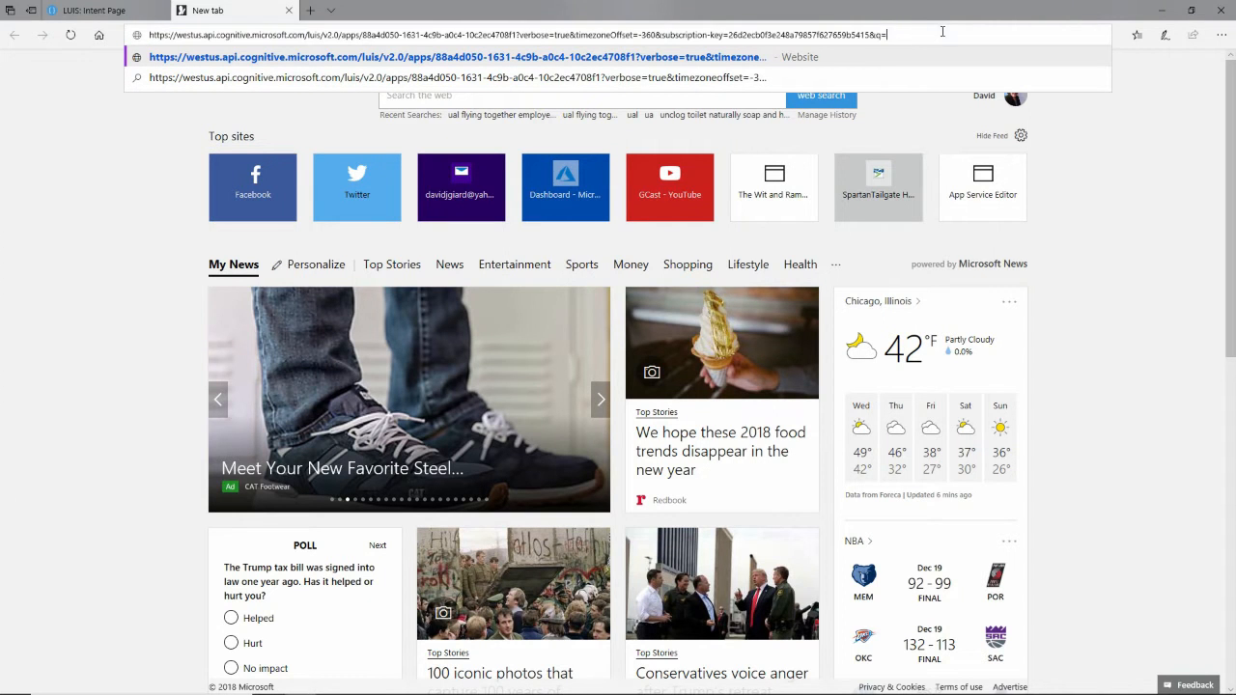
text(Can you)
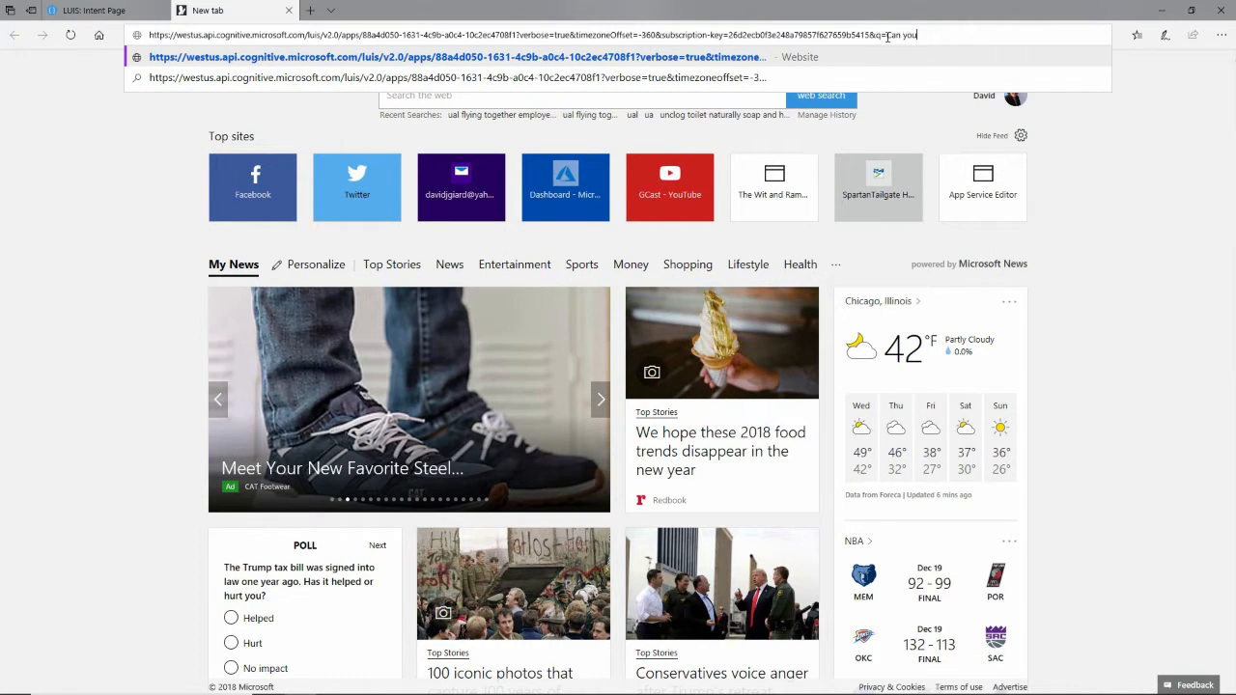
text(record weight)
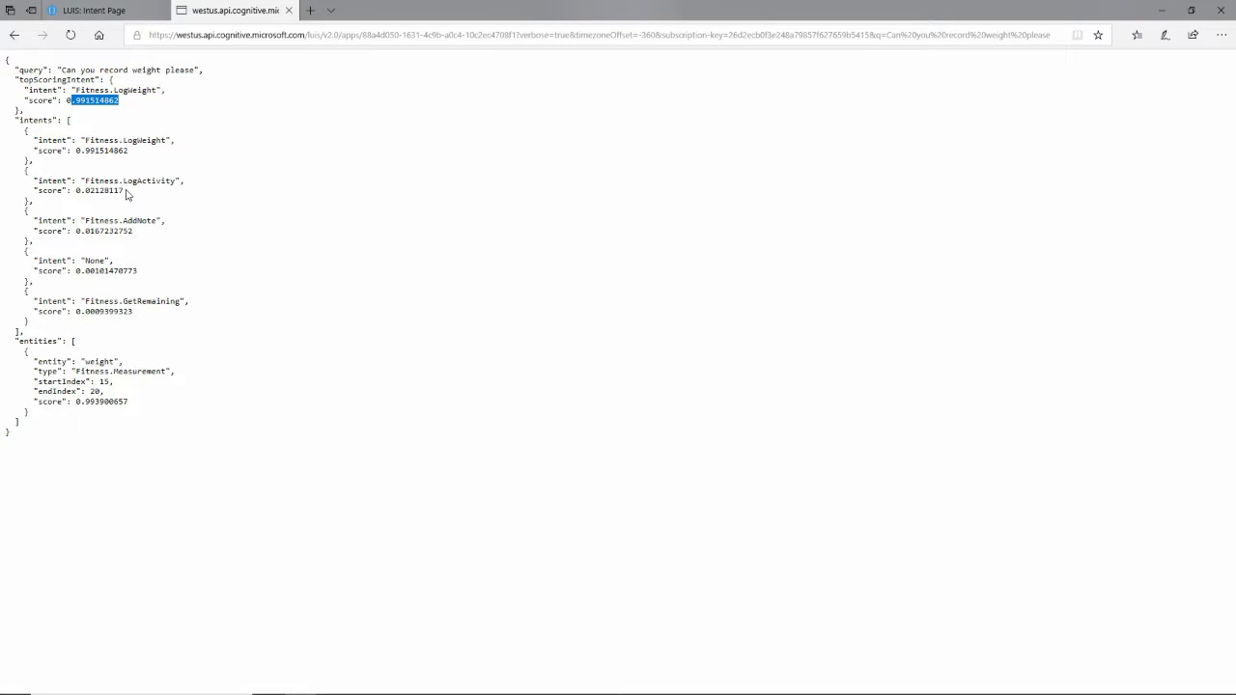
Step: Review values in the JSON response, then return to the Fitness.LogWeight intent page
double_click(101, 191)
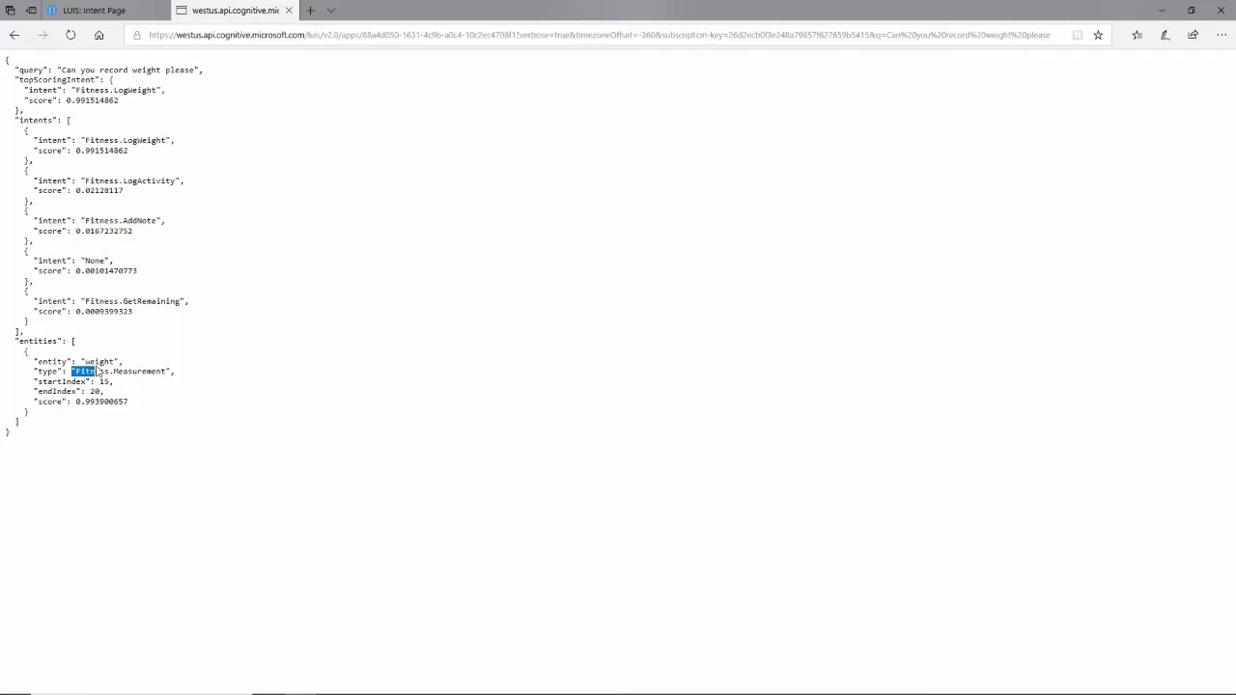
click(92, 10)
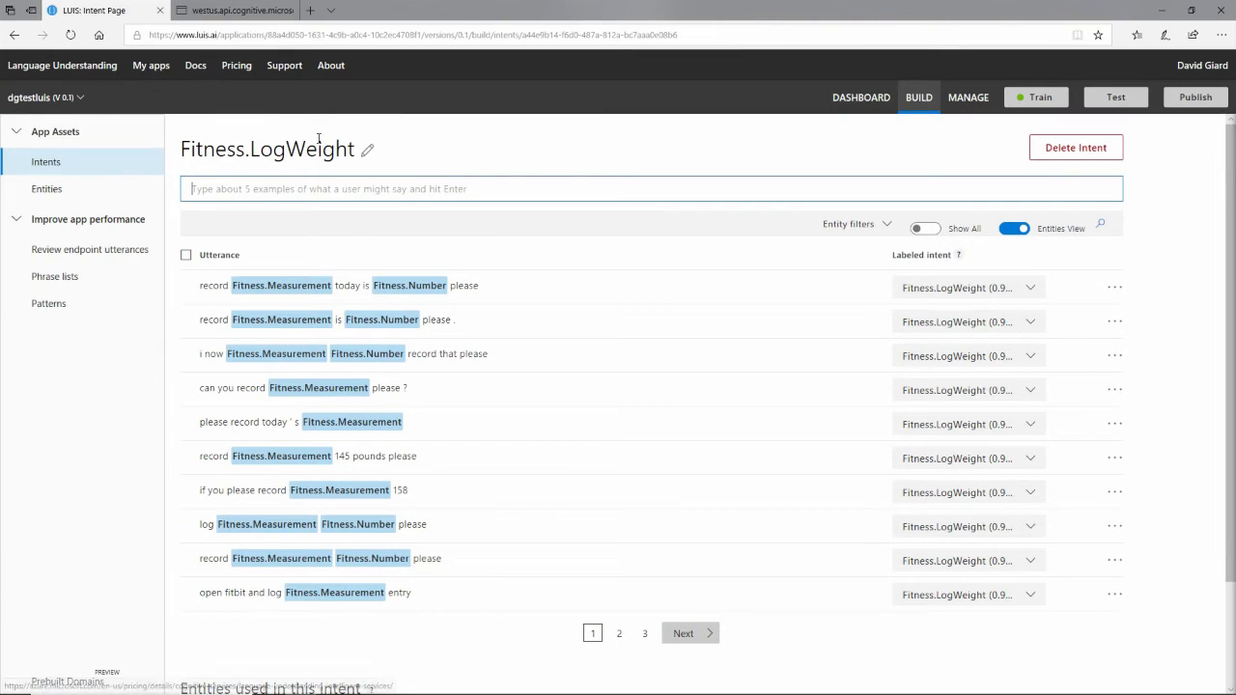